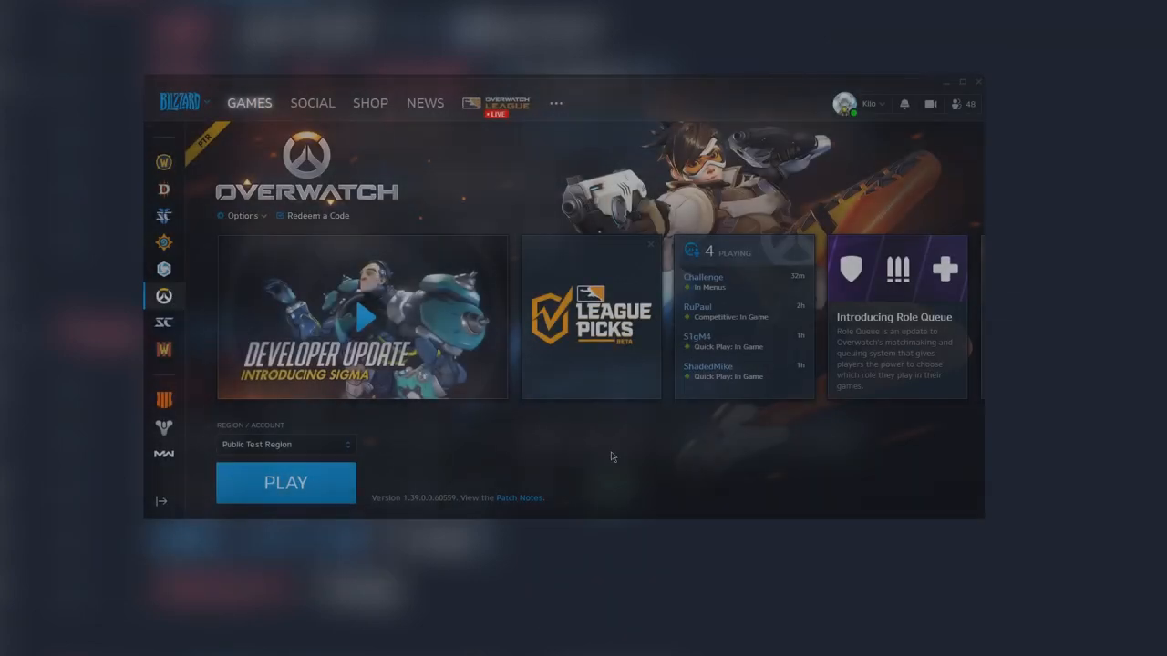
- Open the Overwatch PTR patch notes and scroll down through them
left_click(518, 497)
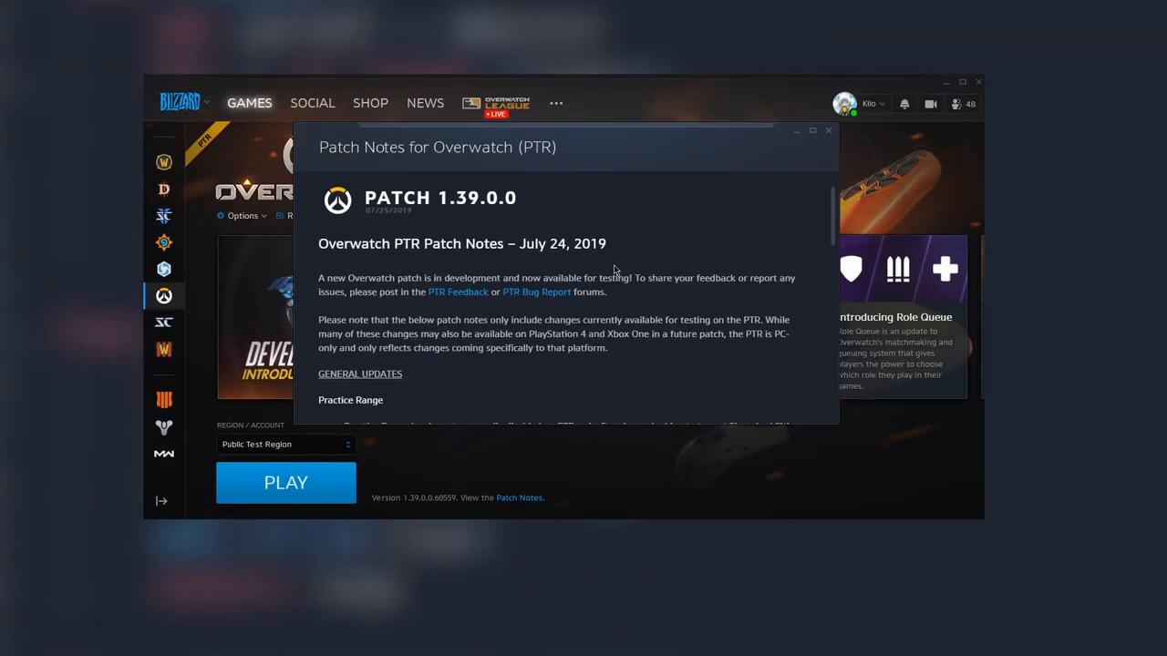
scroll("down", 3)
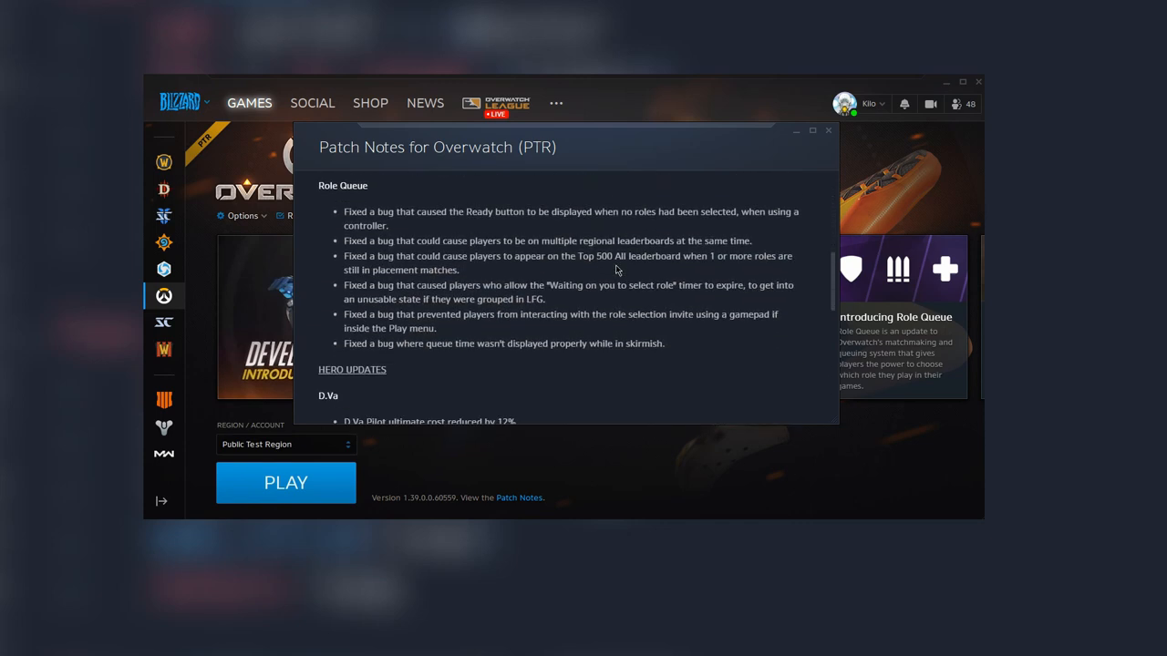
scroll("down", 3)
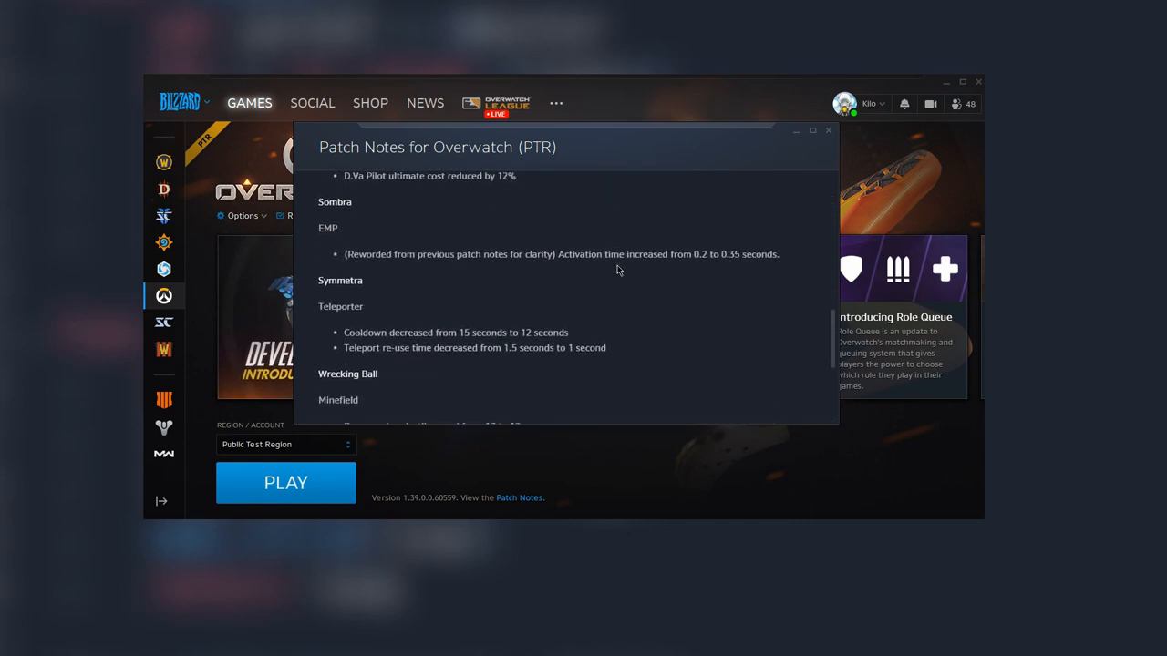
scroll("down", 3)
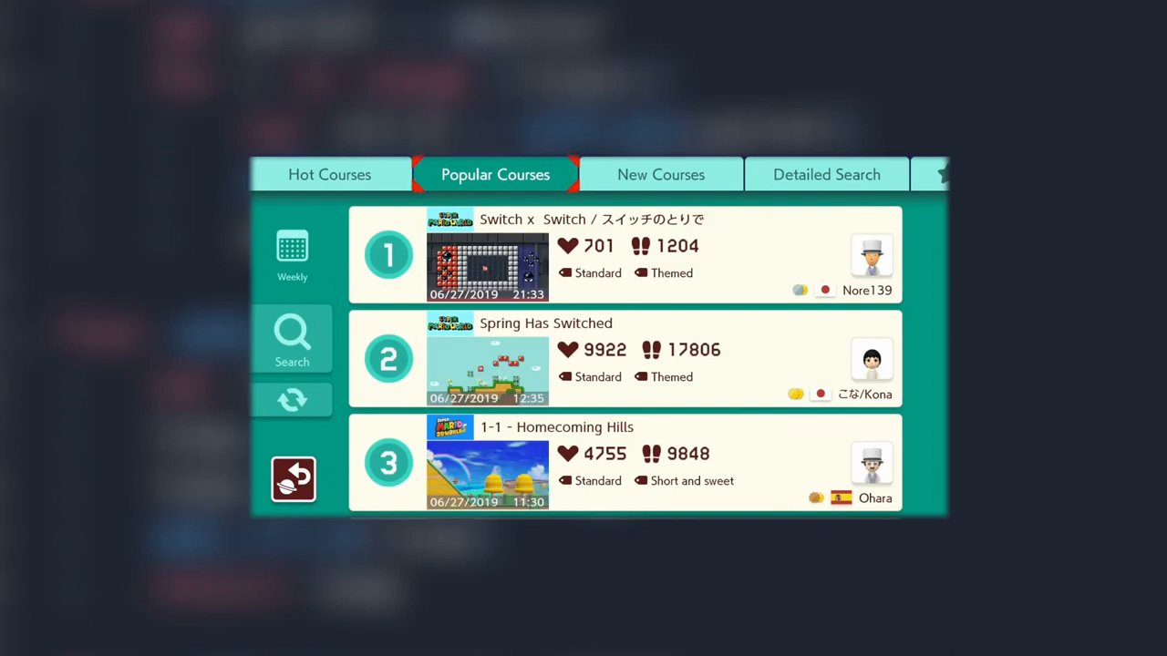
left_click(624, 256)
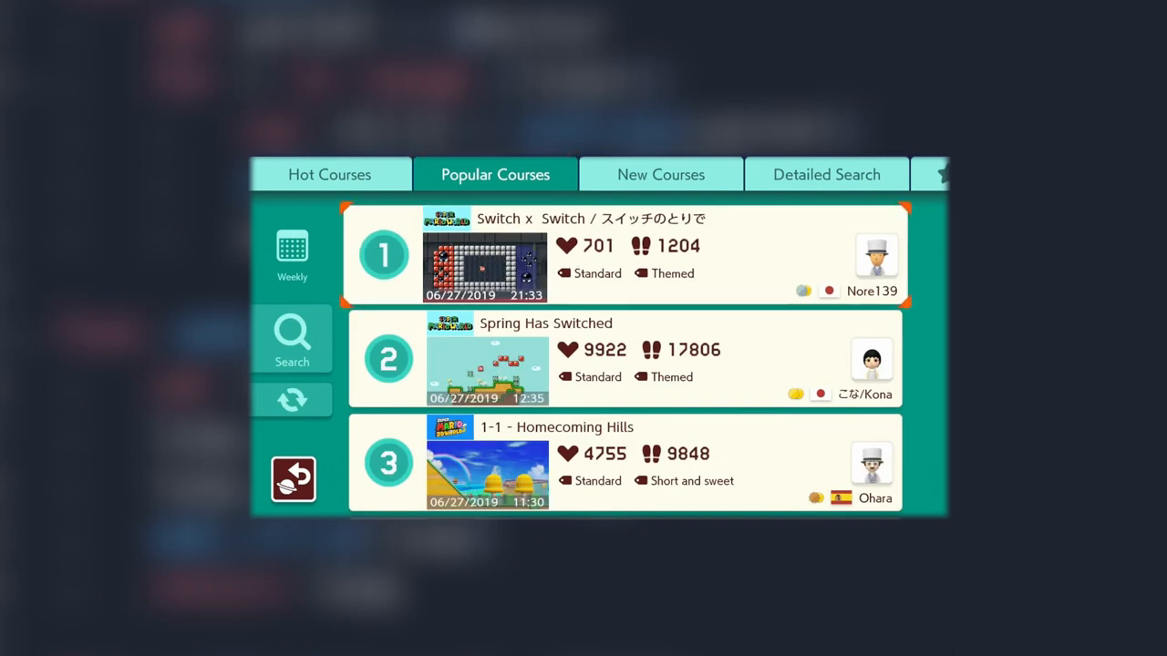
scroll("down", 3)
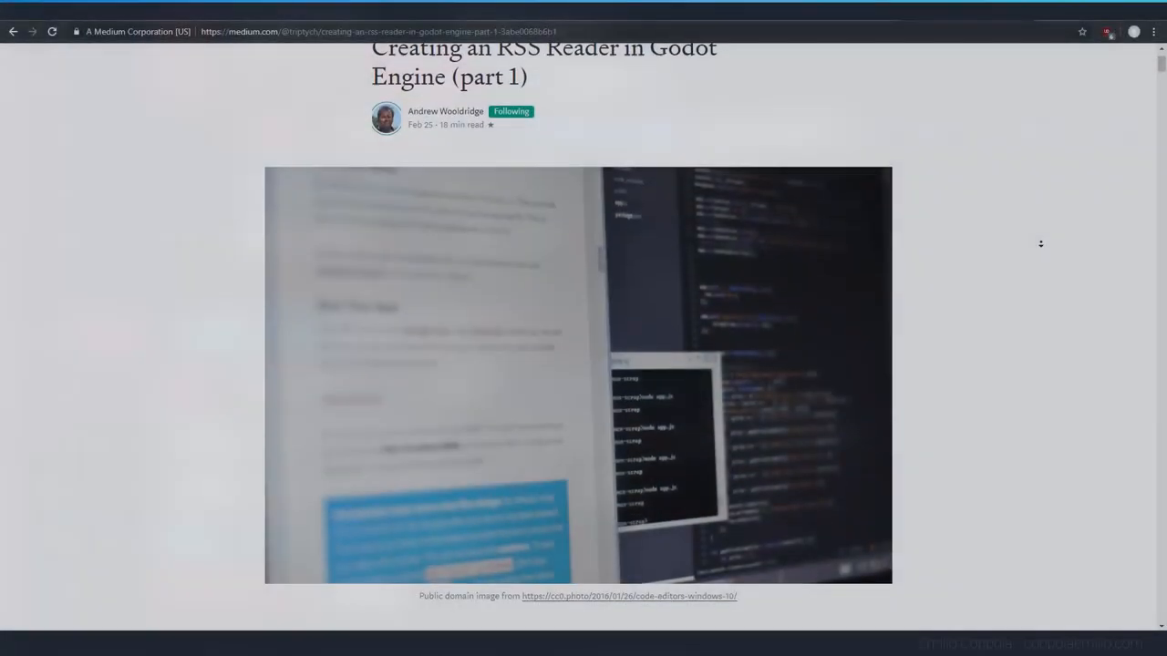
scroll("down", 3)
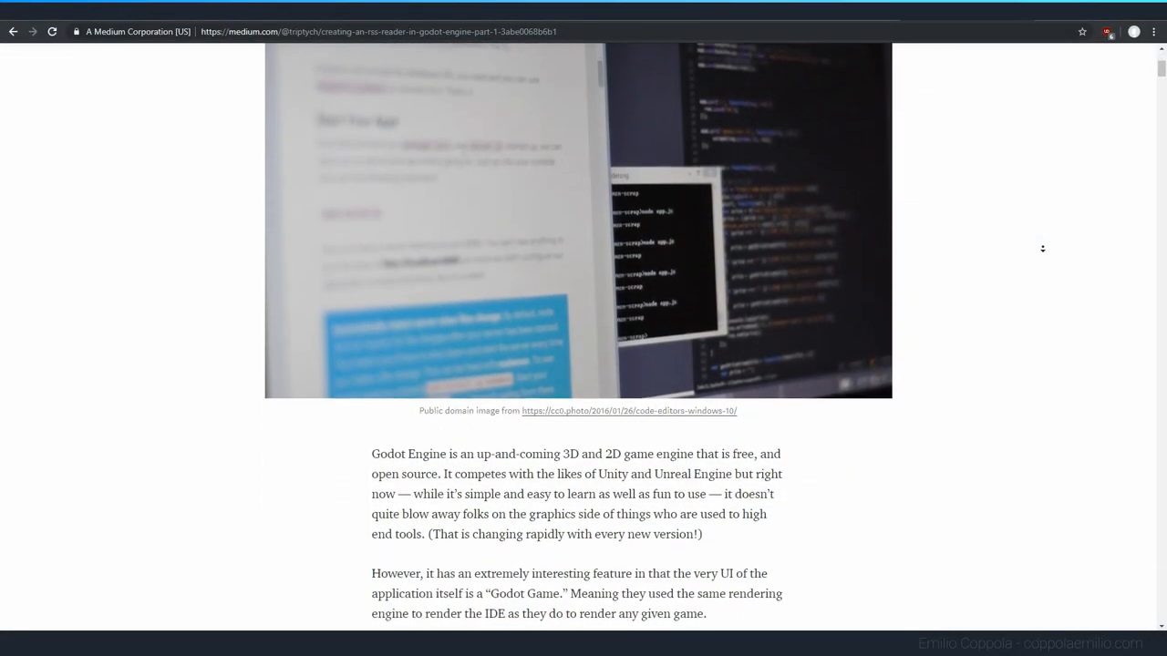
scroll("down", 3)
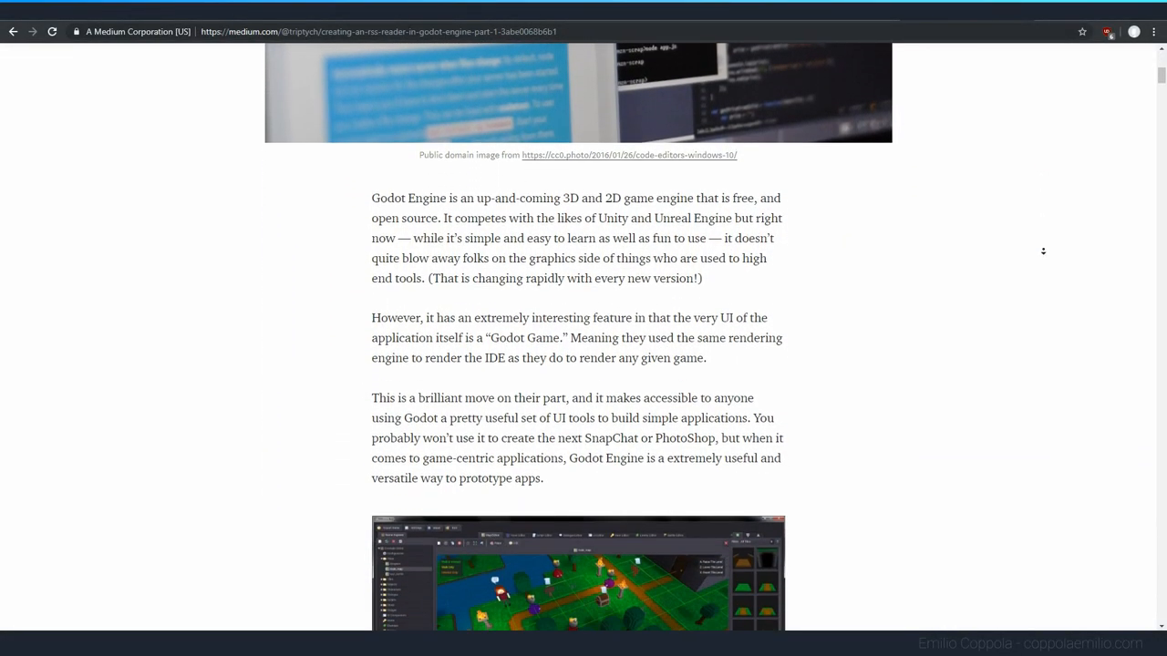
scroll("down", 3)
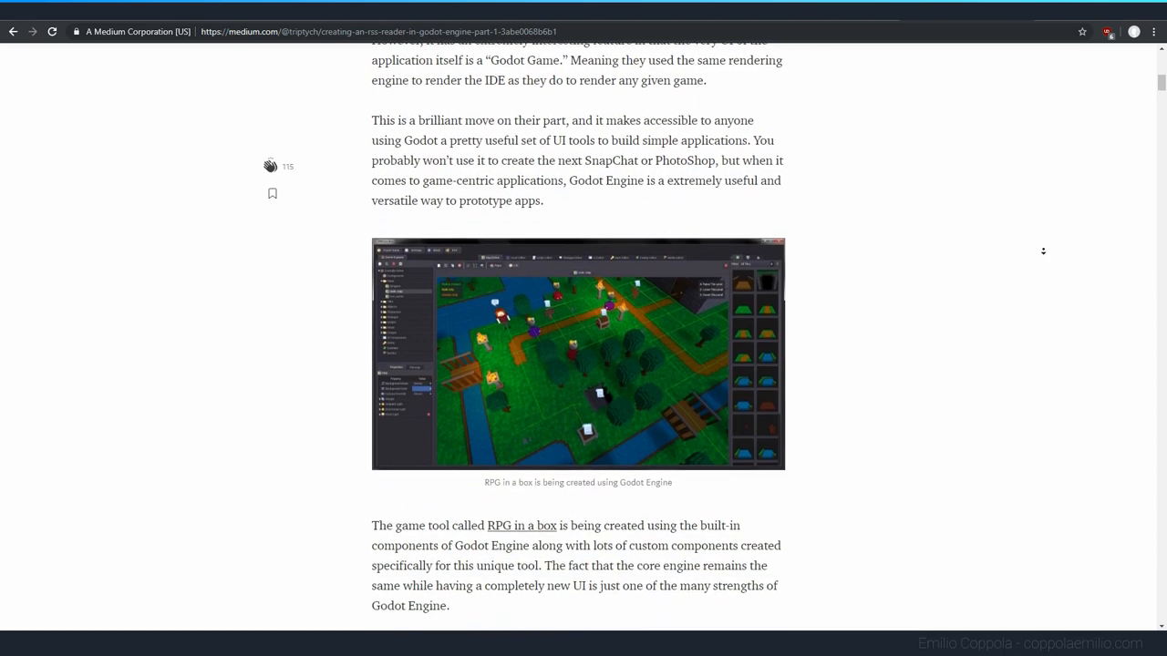
scroll("down", 3)
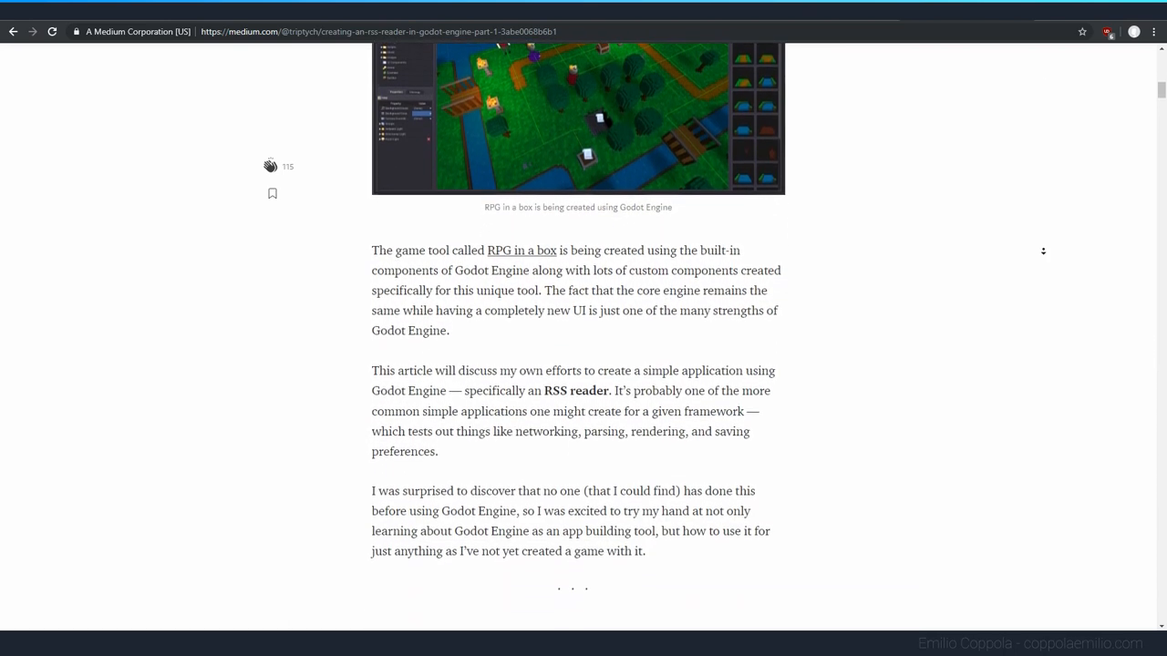
scroll("down", 3)
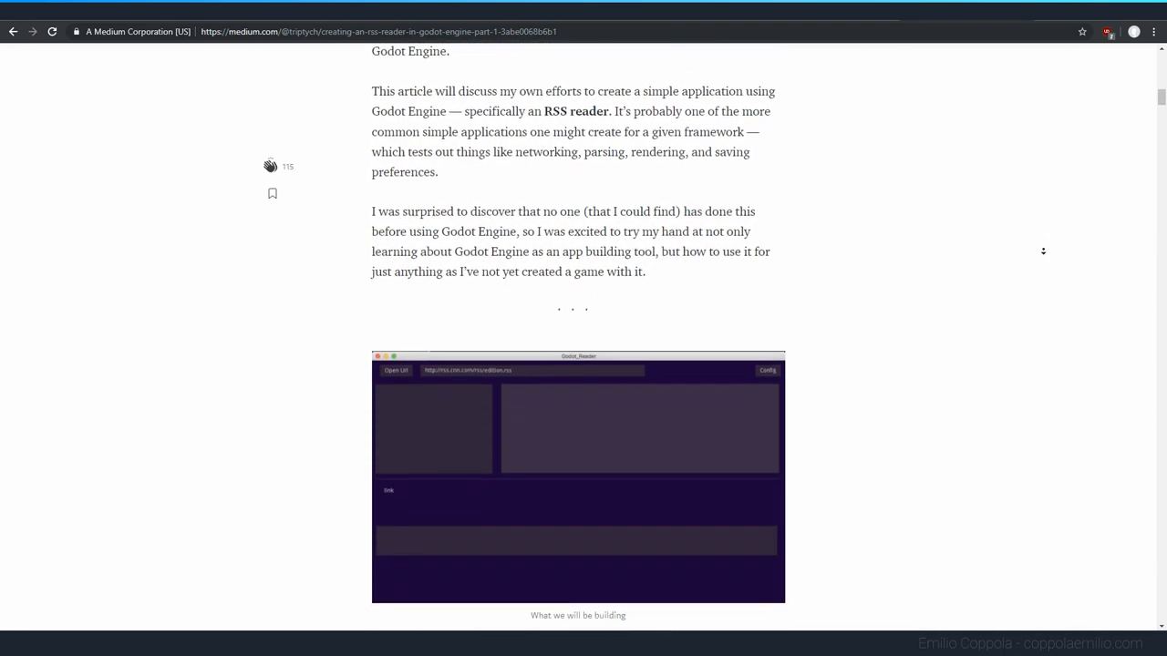
scroll("down", 3)
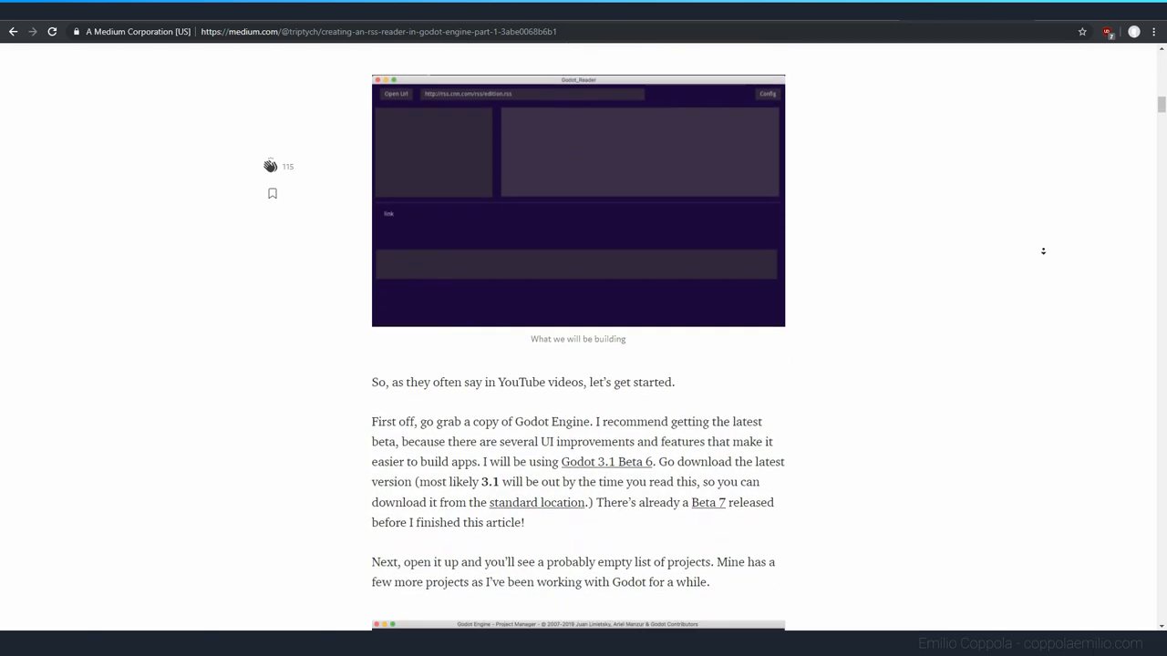
scroll("down", 3)
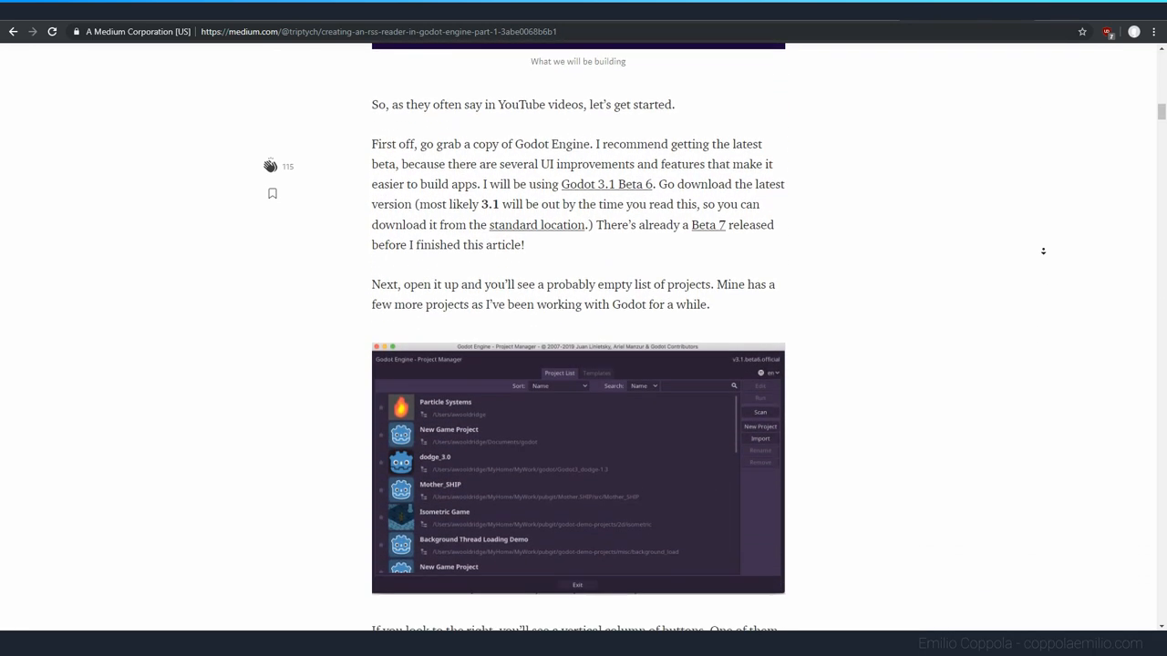
scroll("down", 3)
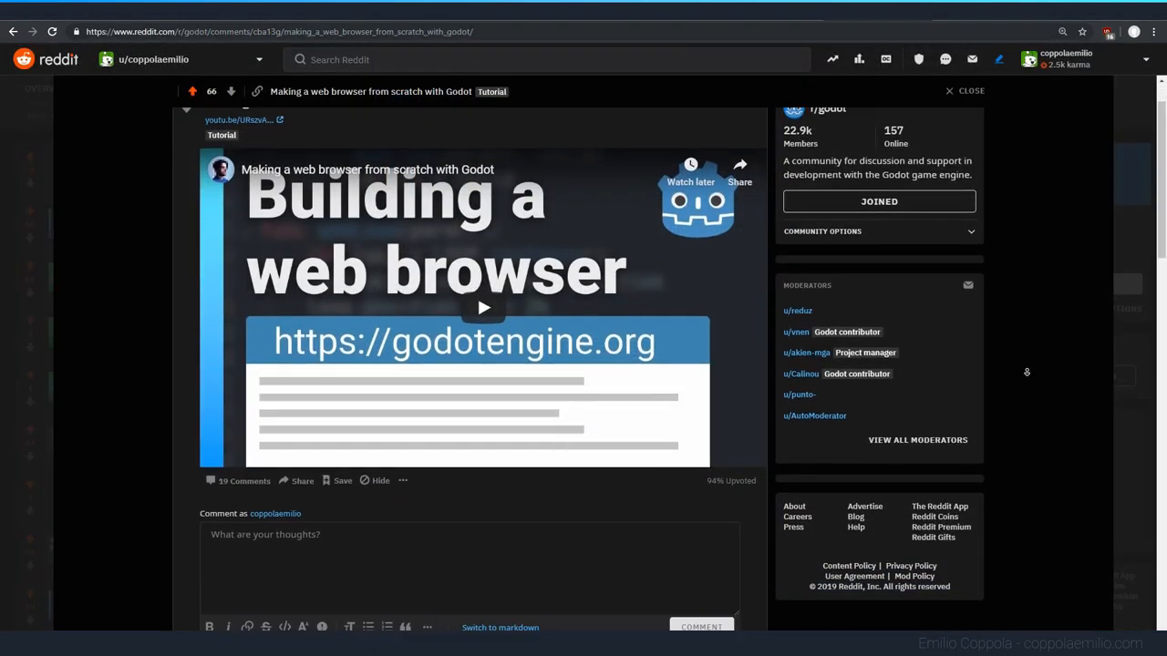
scroll("down", 3)
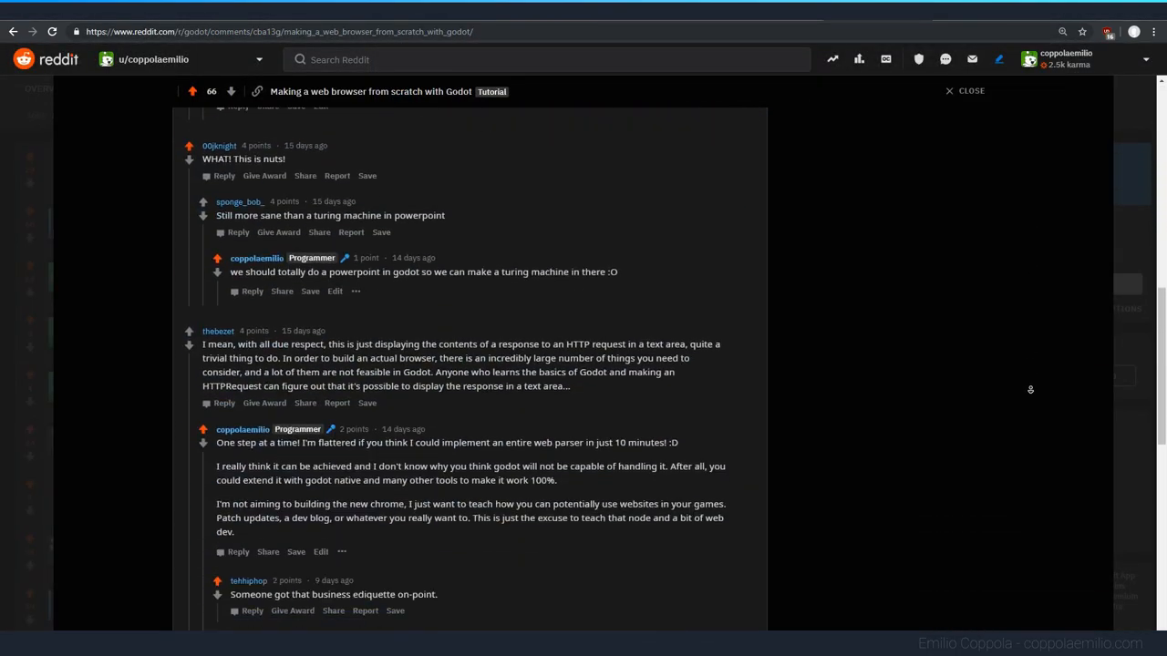
scroll("down", 3)
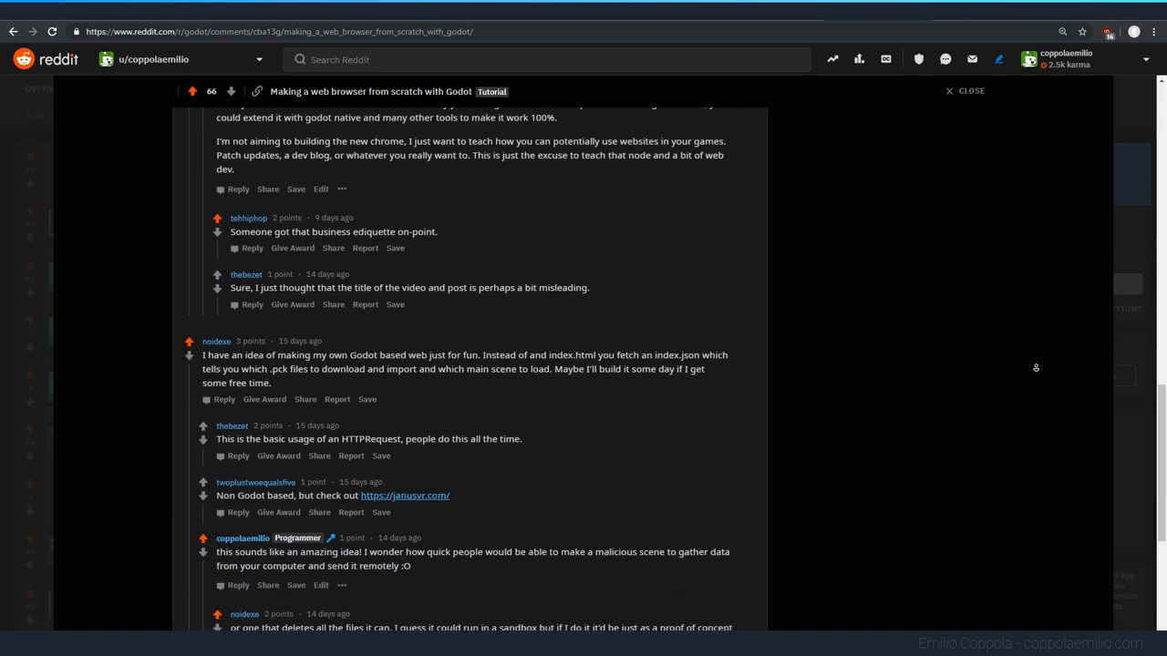
scroll("down", 3)
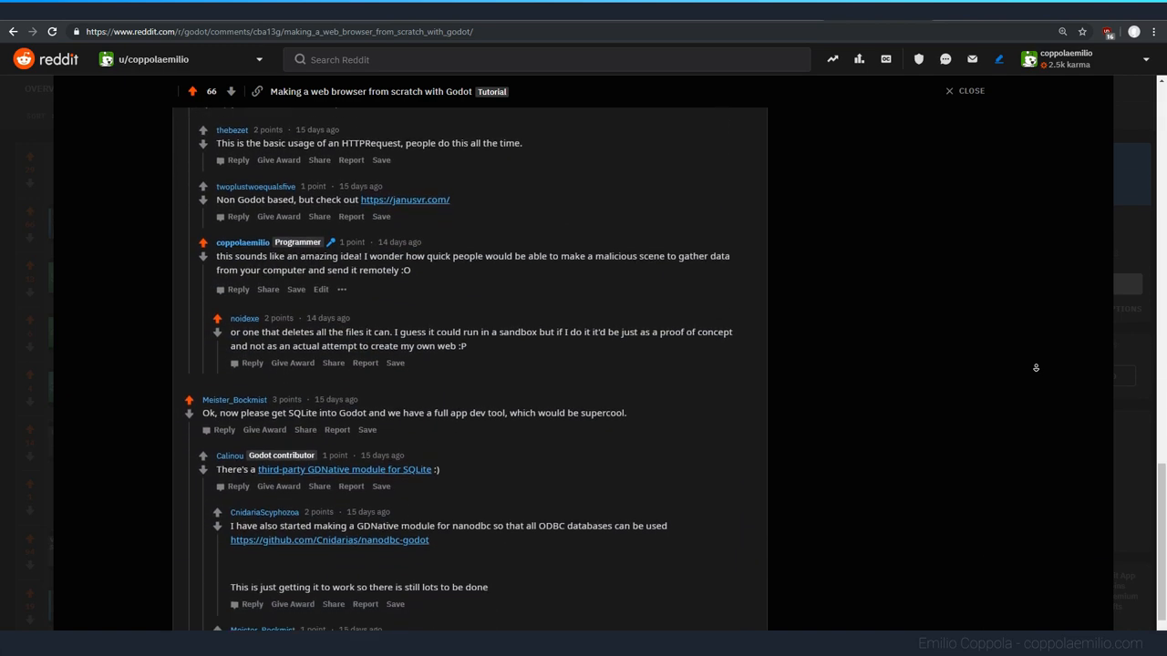
scroll("down", 3)
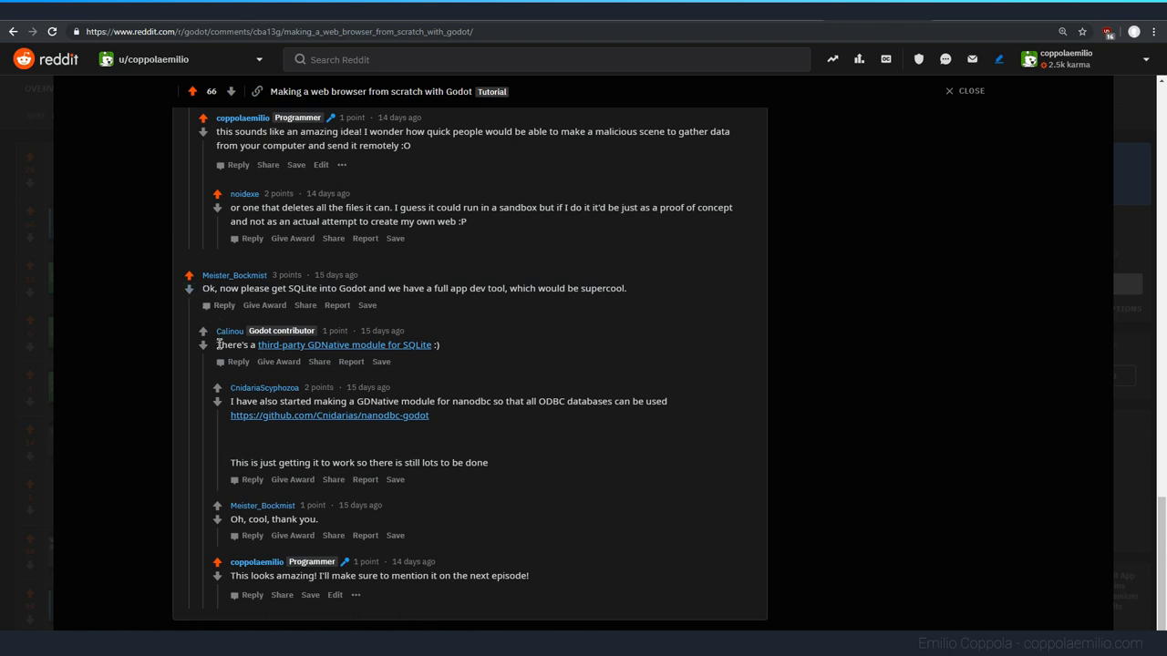
triple_click(329, 345)
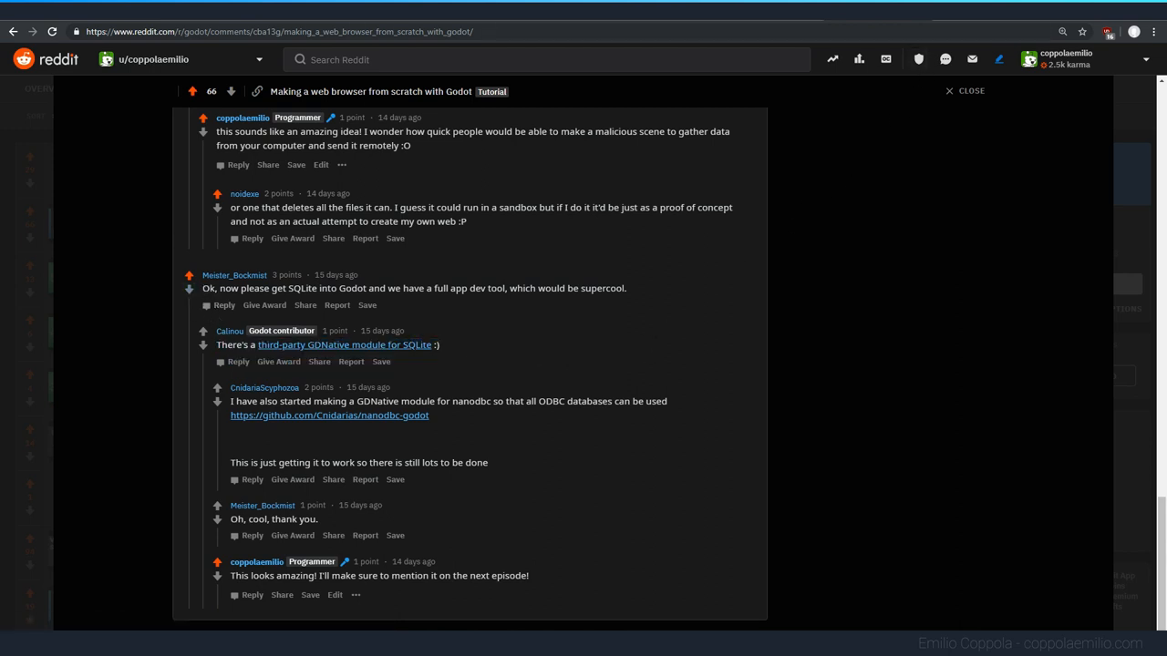
left_click(344, 345)
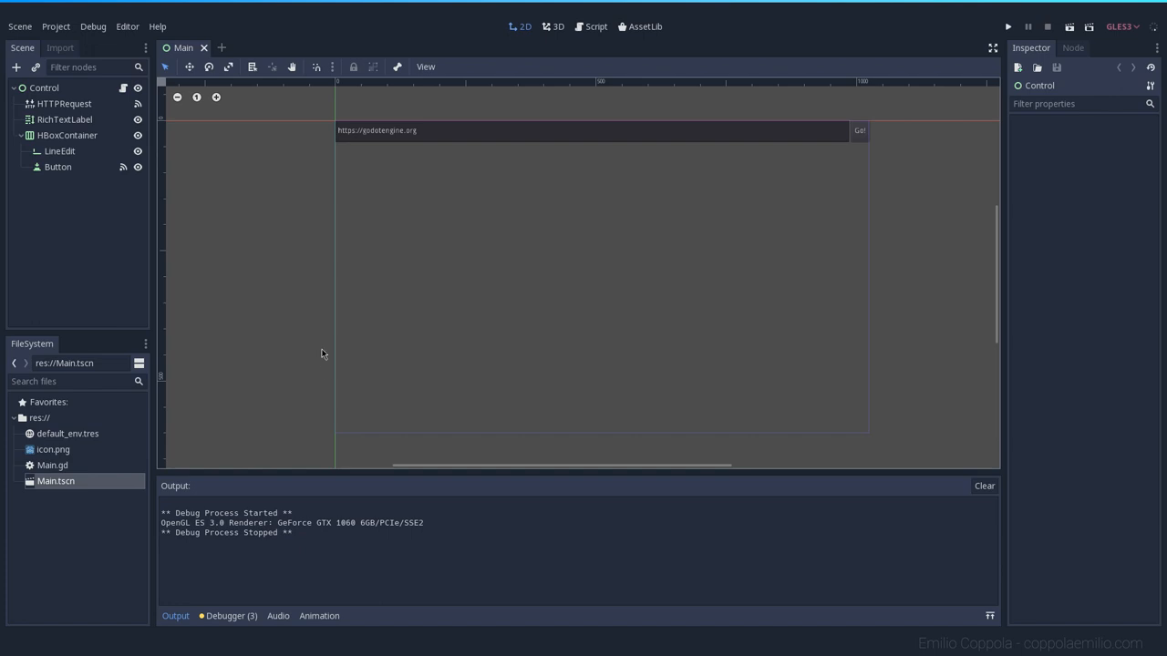
mouse_move(125, 87)
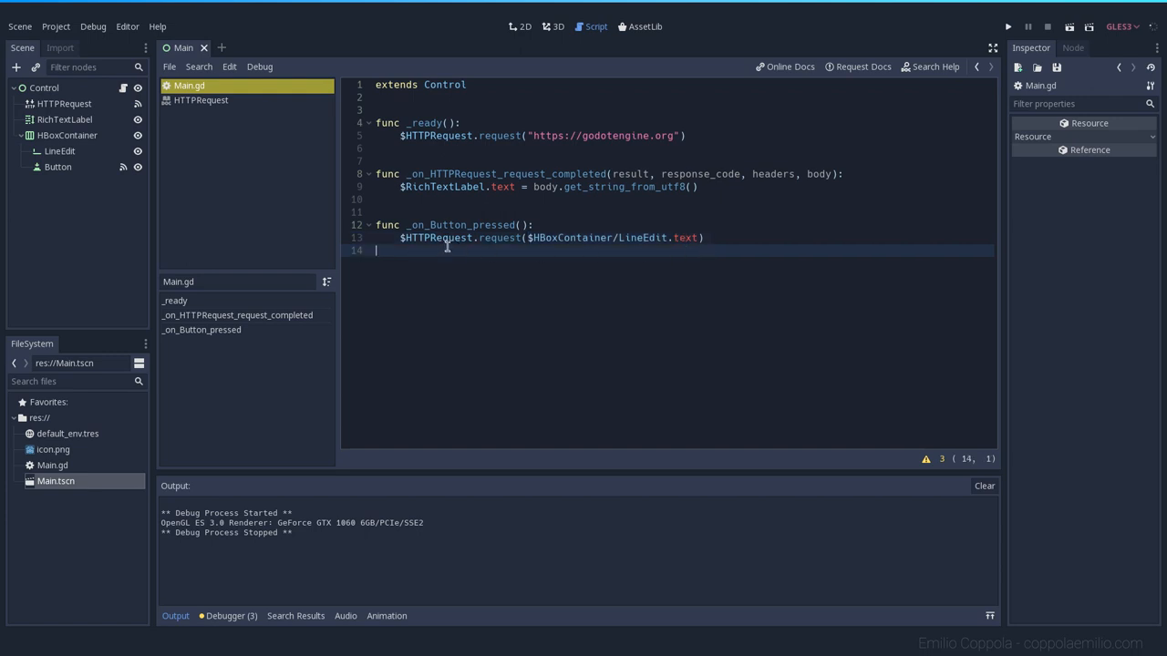
mouse_move(484, 431)
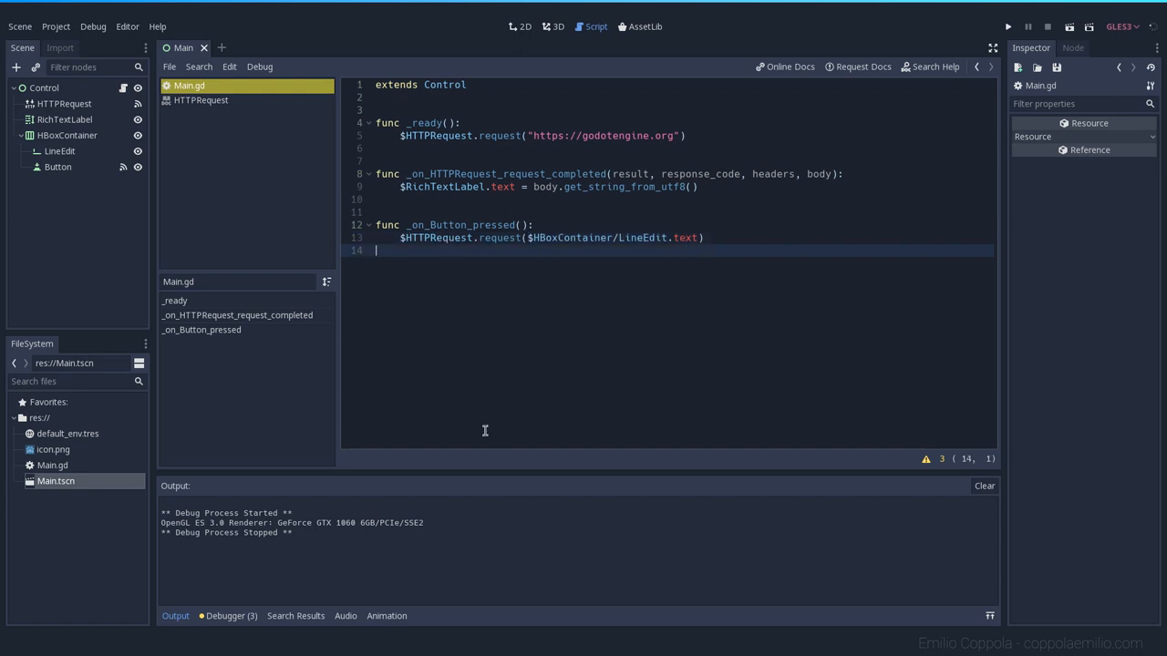
mouse_move(598, 327)
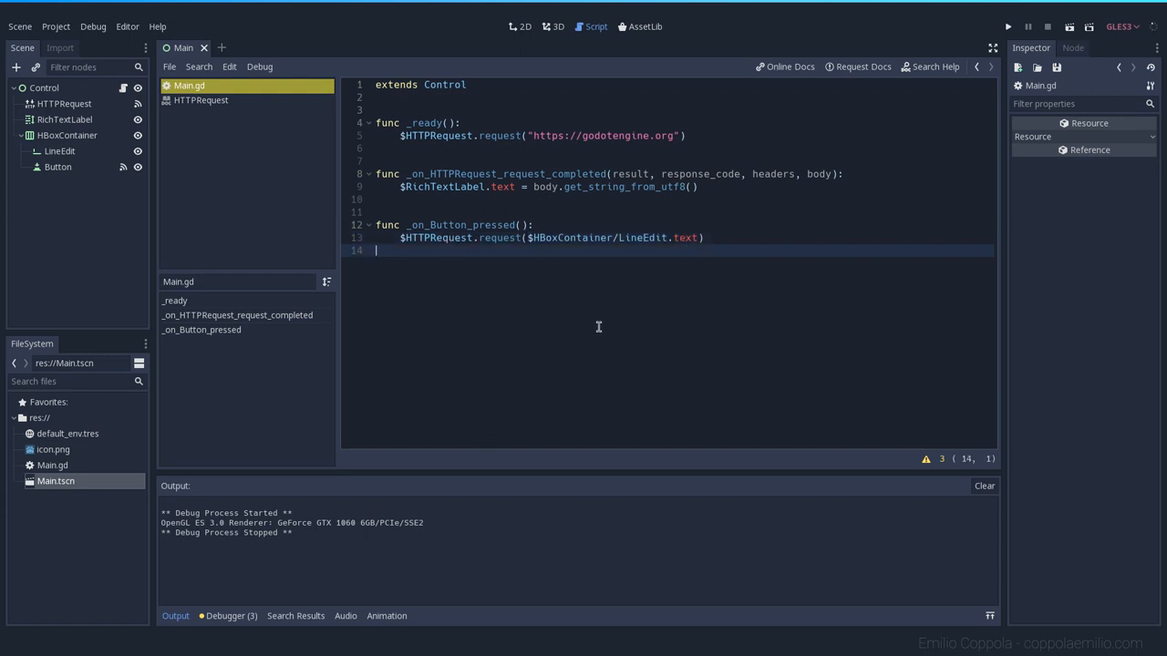
- Type a test <body tag on a new line in Main.gd, then remove it
type("<")
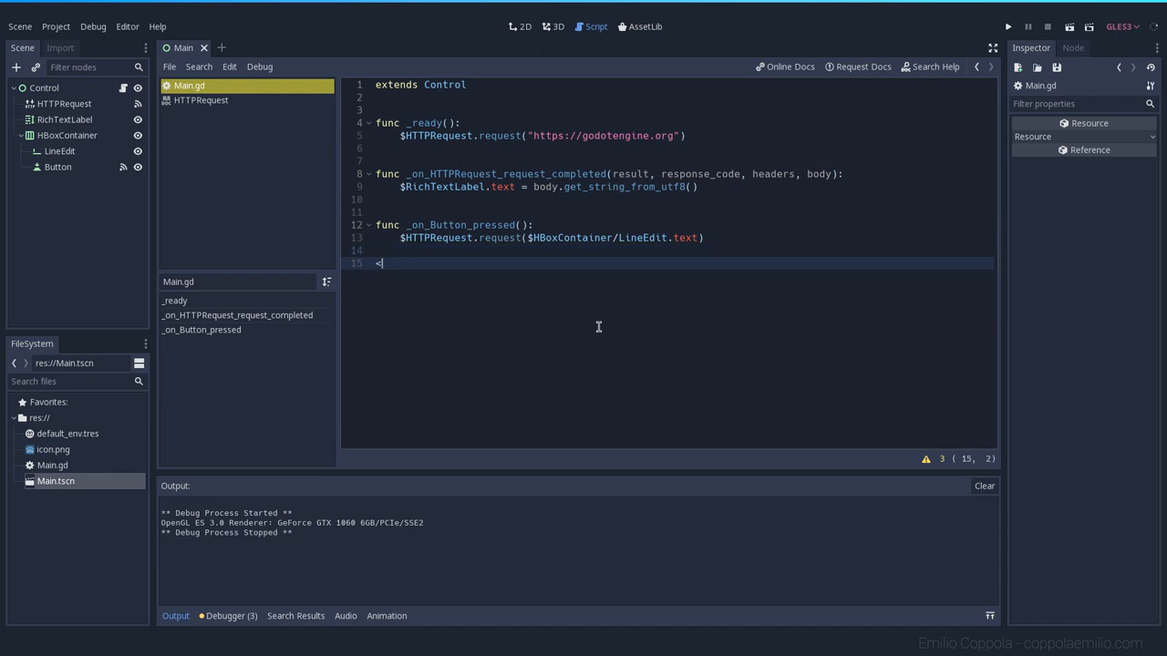
type("<")
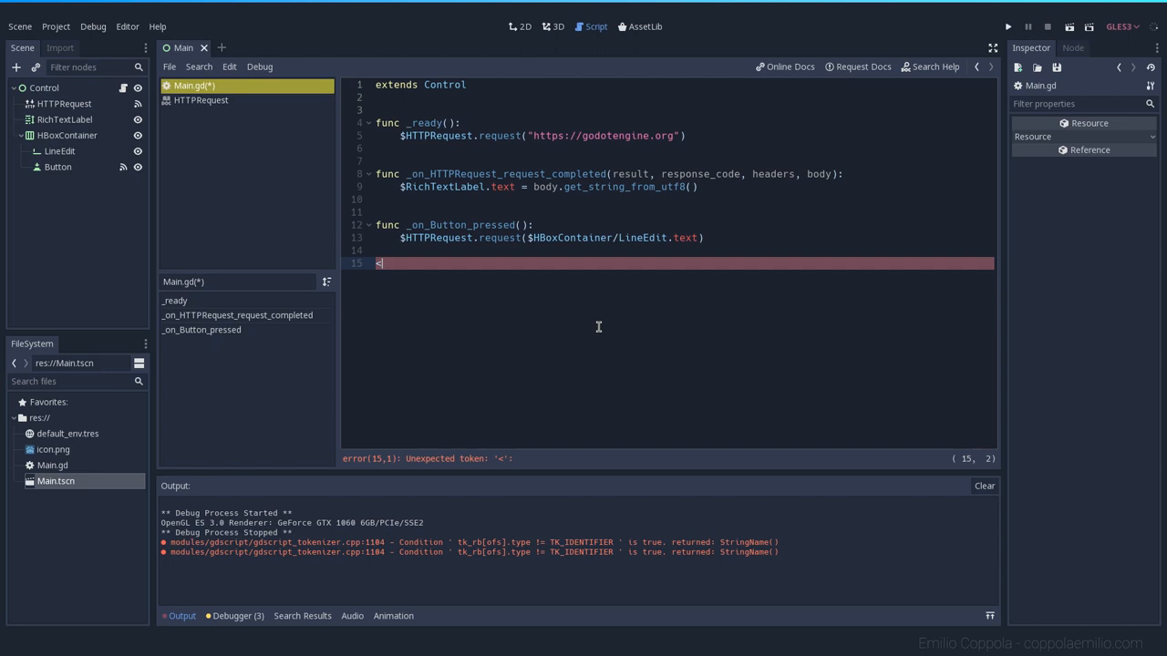
type("body?")
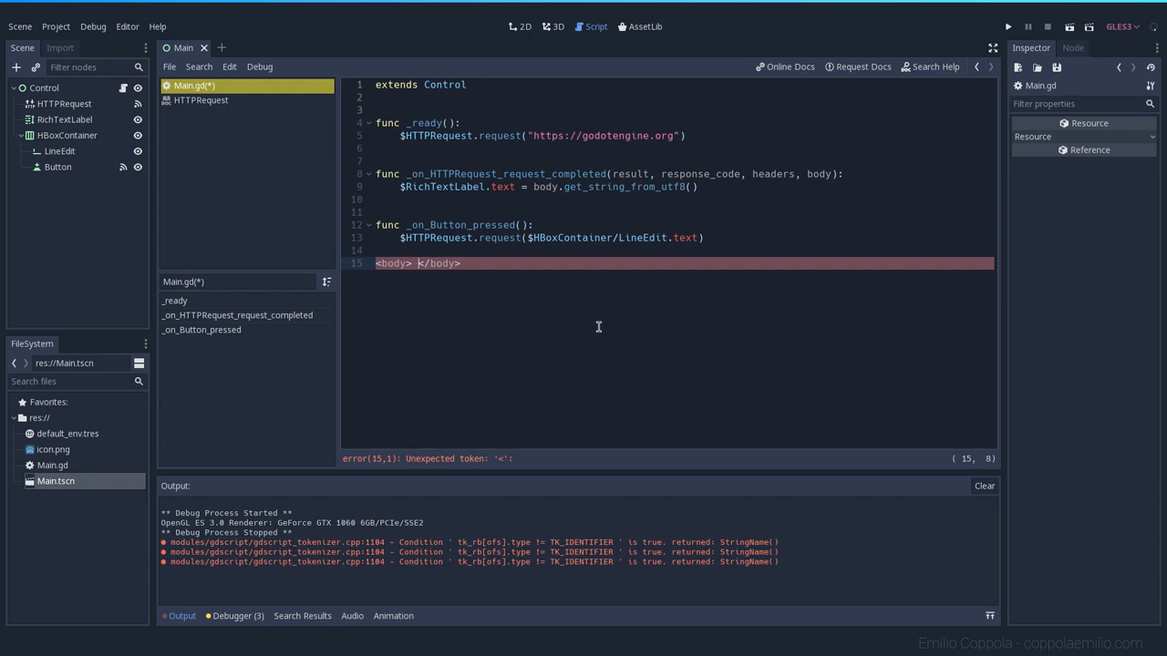
type("sdfsdf")
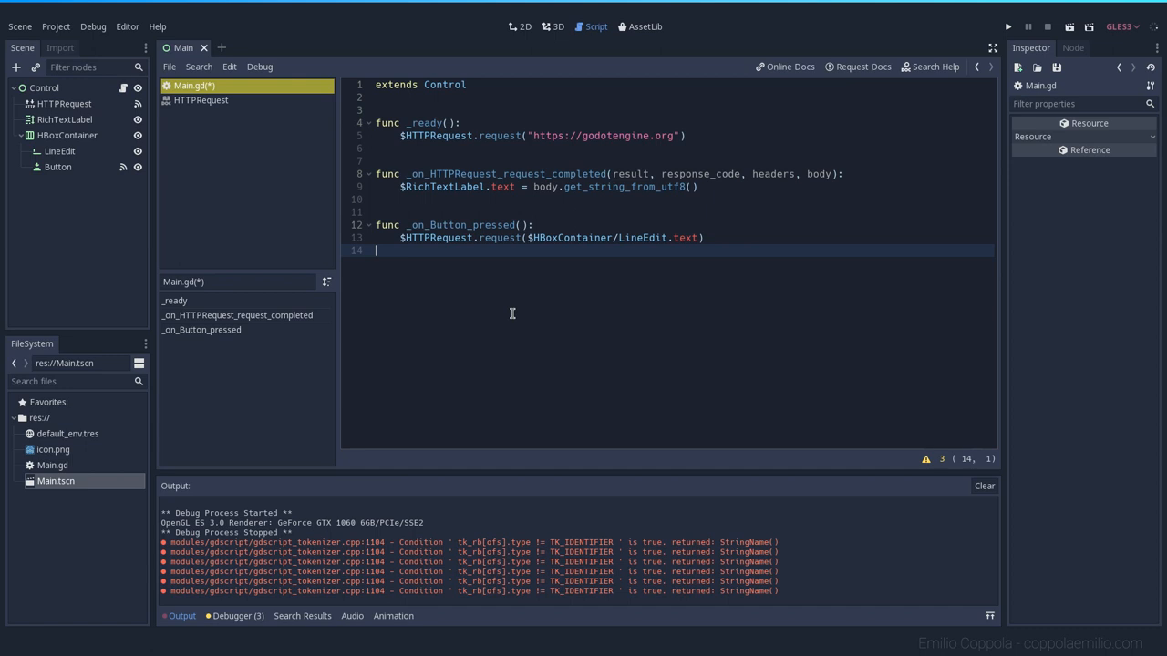
- Run the project so the Web Browser window shows godotengine.org's raw HTML
left_click(1007, 26)
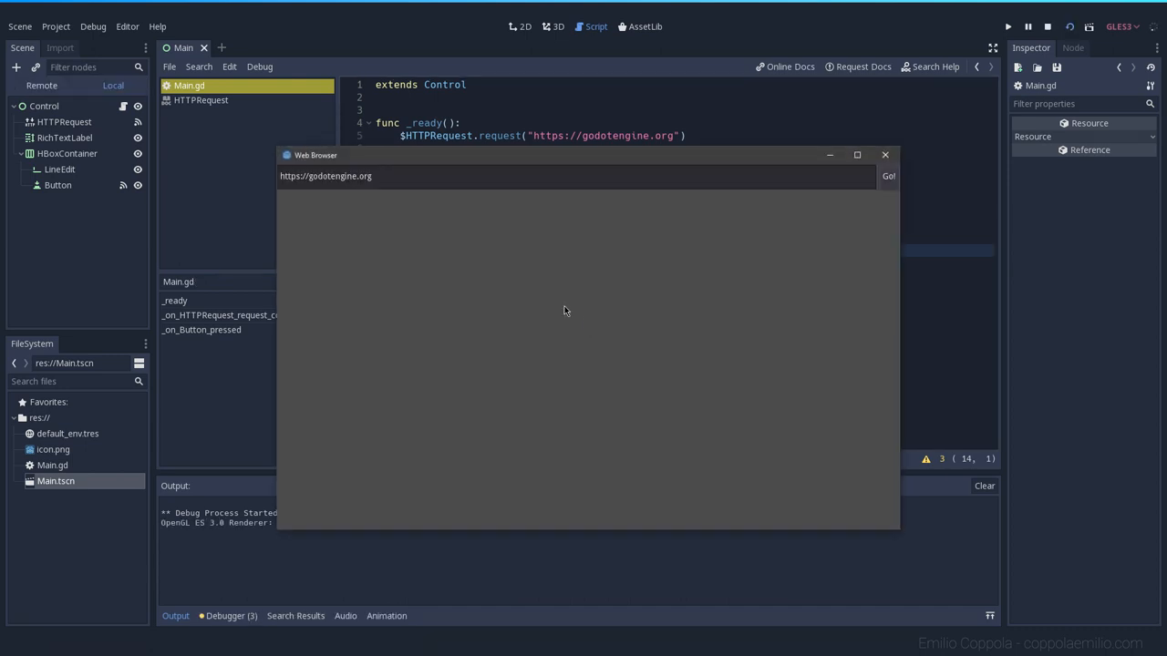
left_click(887, 176)
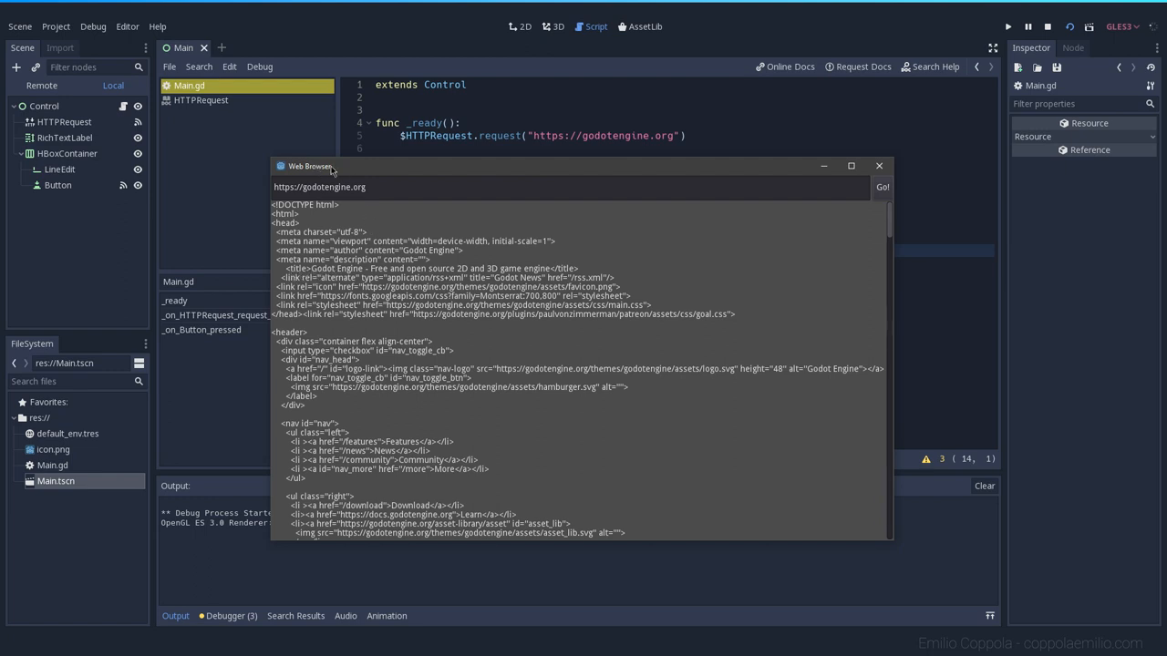
mouse_move(834, 207)
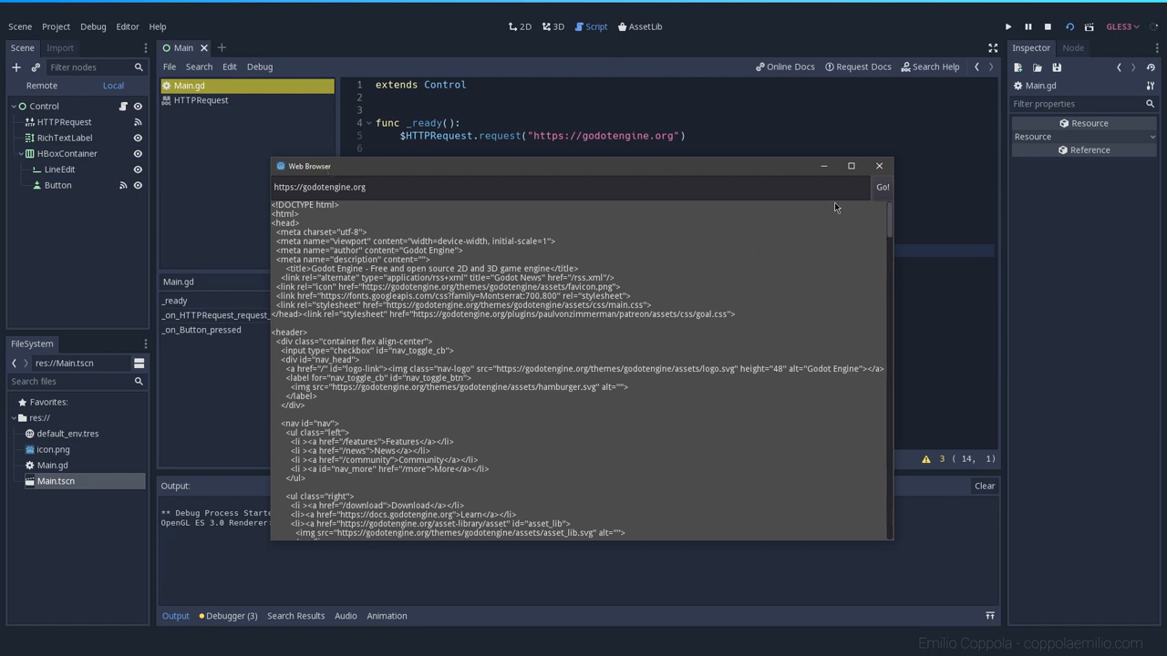
- Close the running browser window and erase a draft get_tag_ function name
left_click(877, 165)
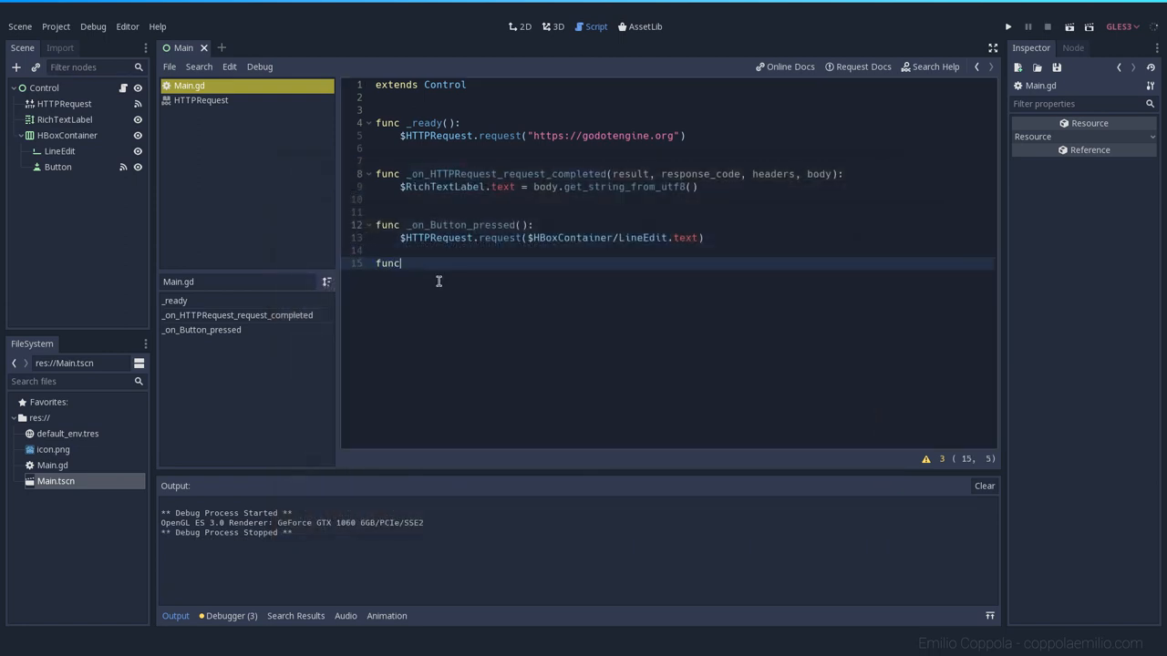
type("get_t")
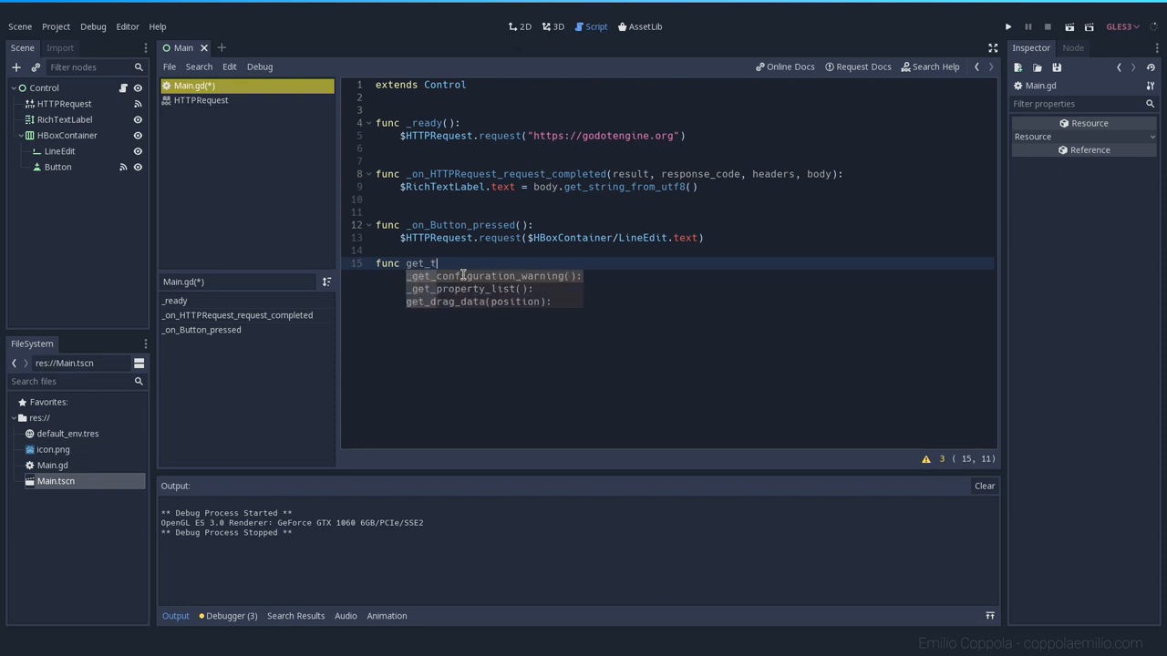
type("ag_")
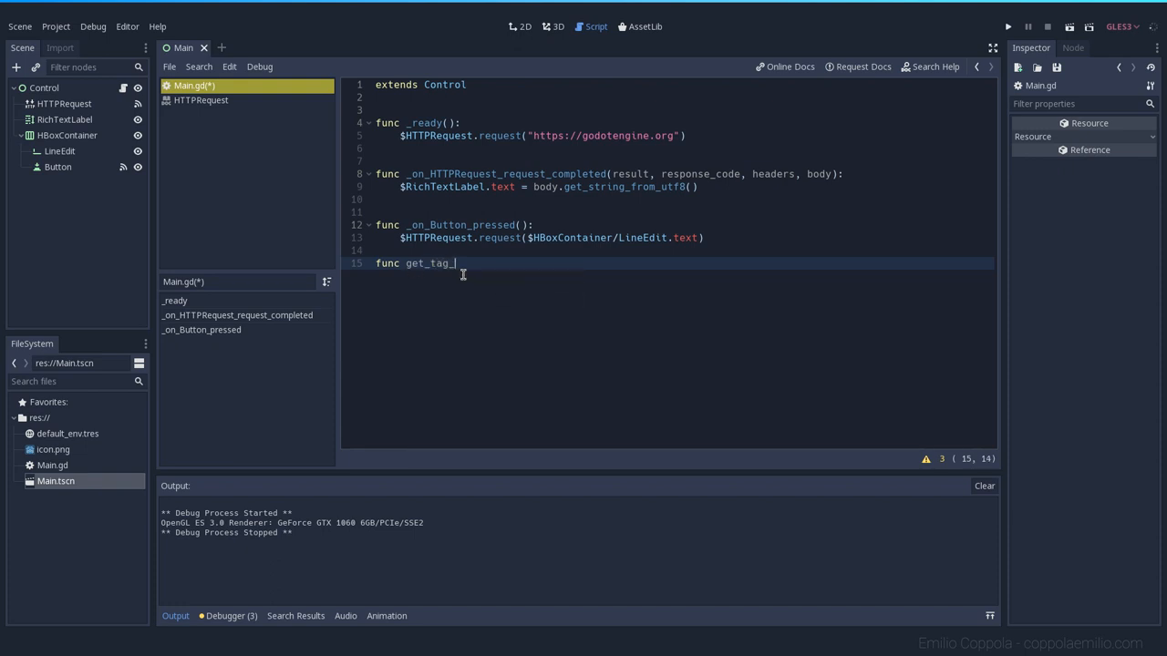
key("BackSpace")
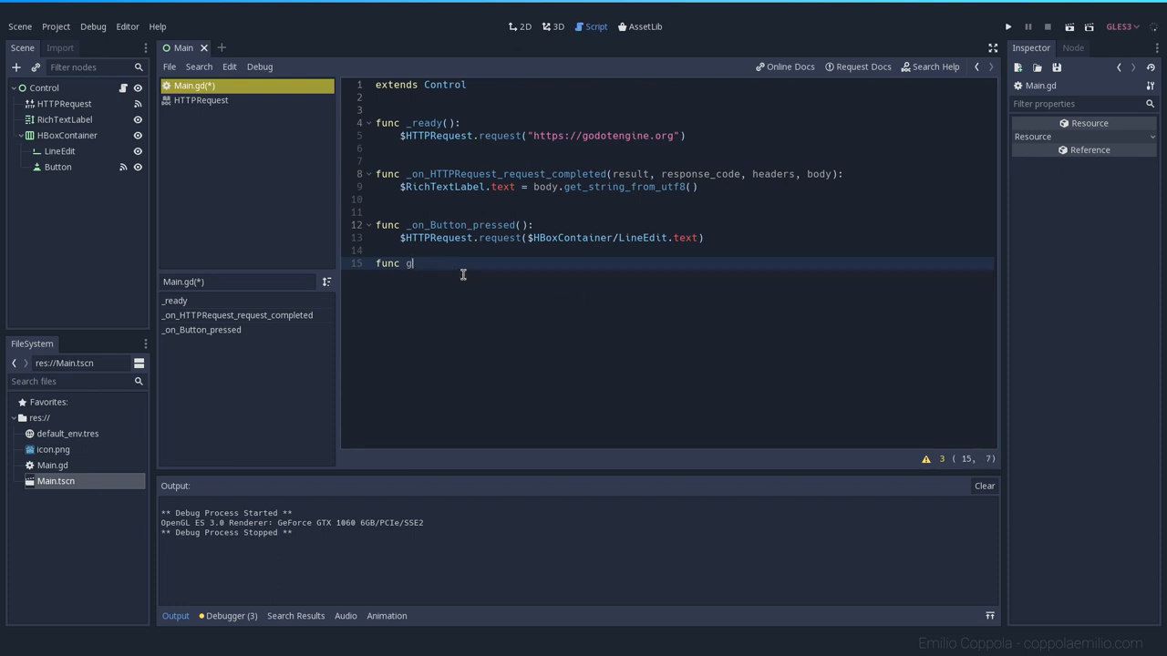
key("Backspace")
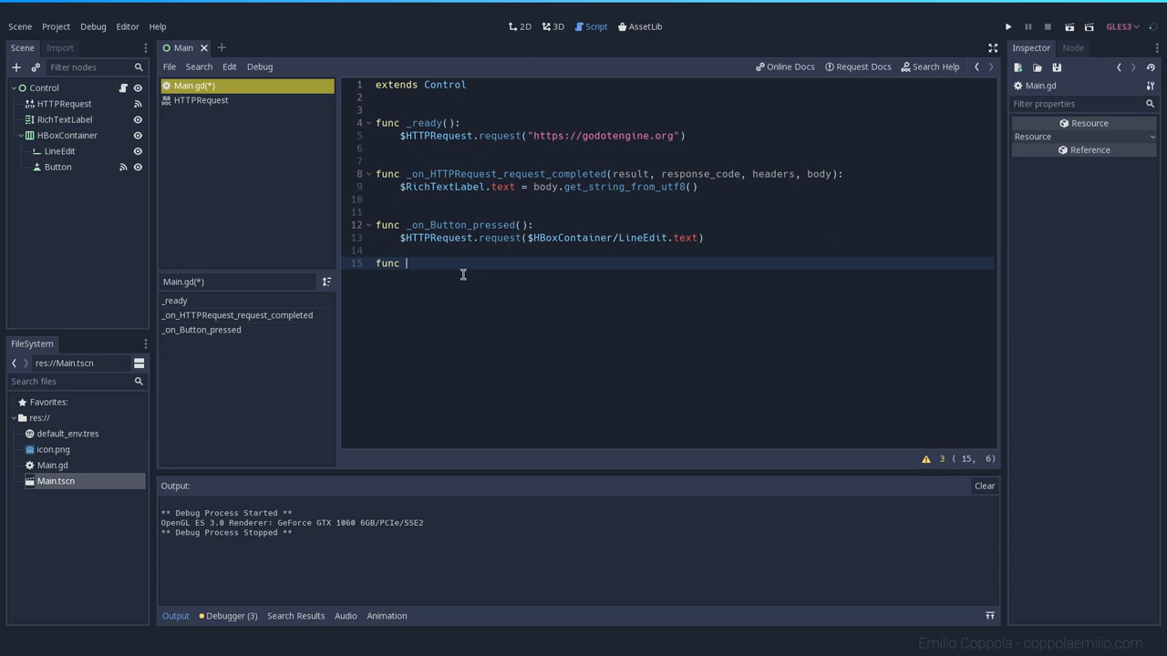
- Type func innerHTML(tag, html): on line 15 with a pass body
type("inner")
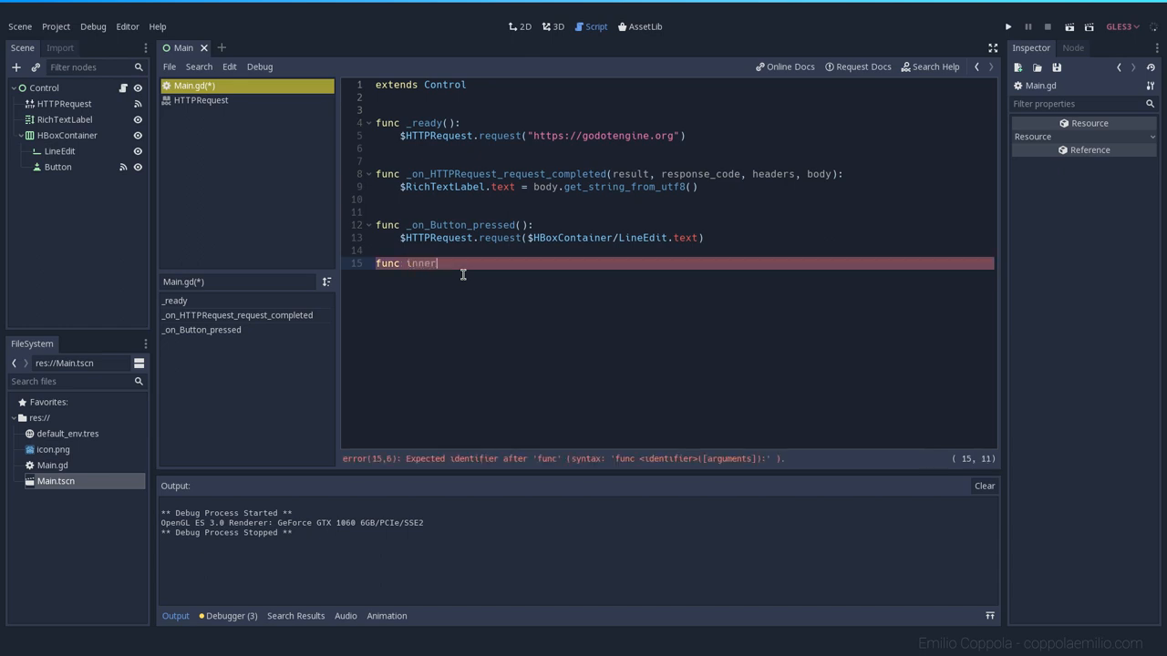
type("HTML")
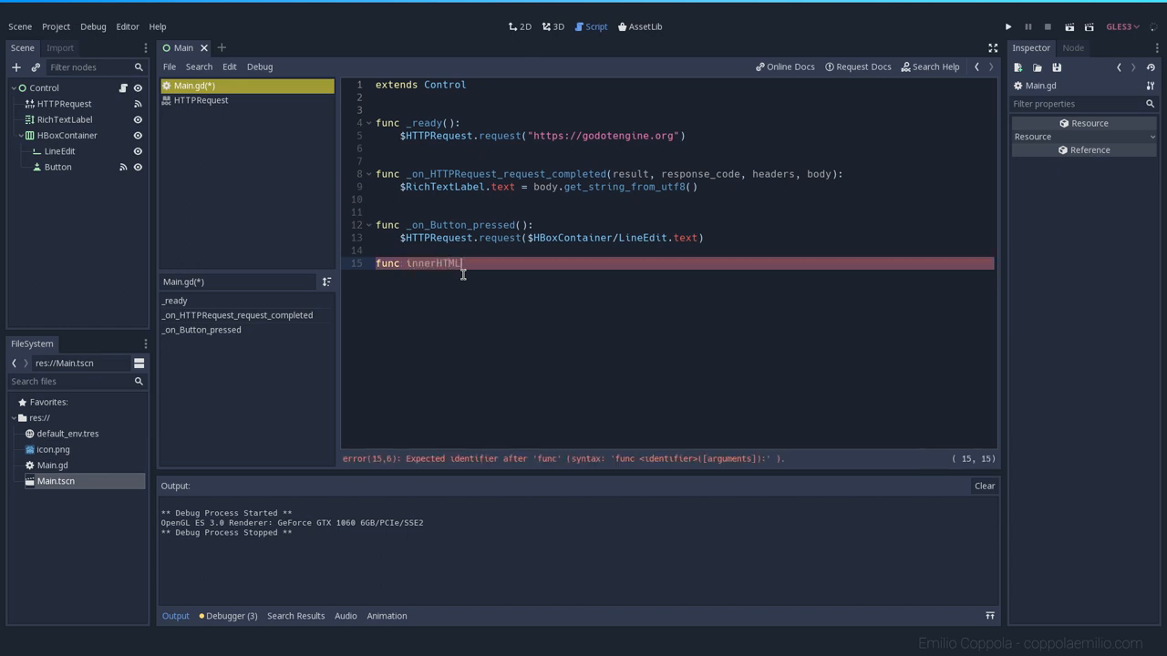
type("(")
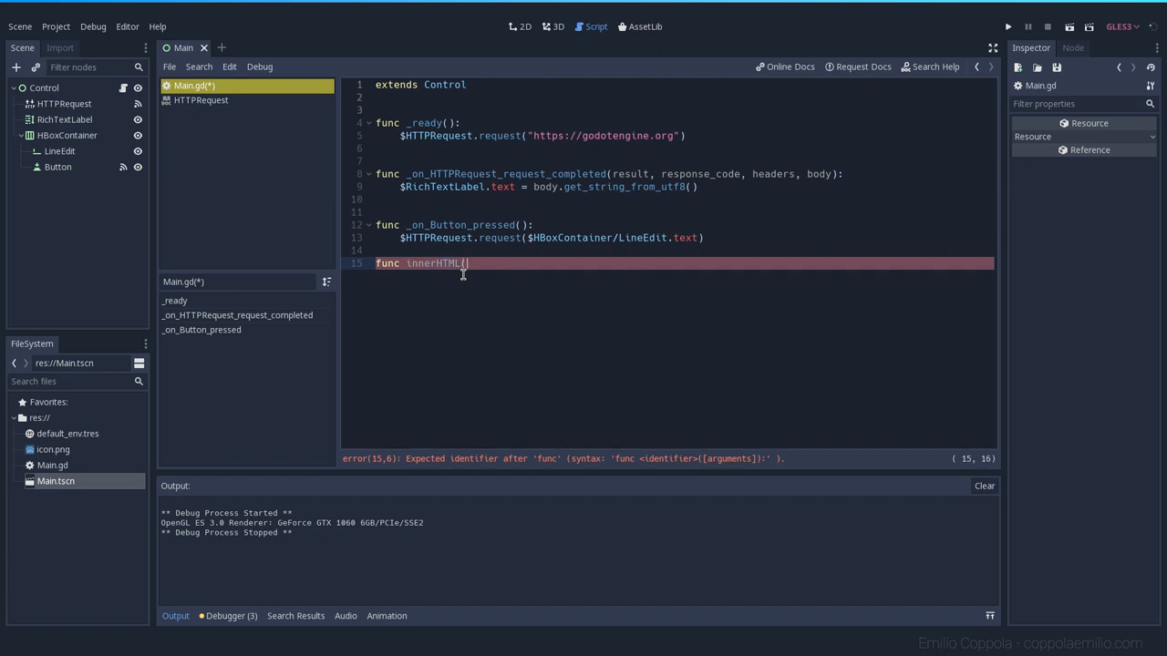
type("):")
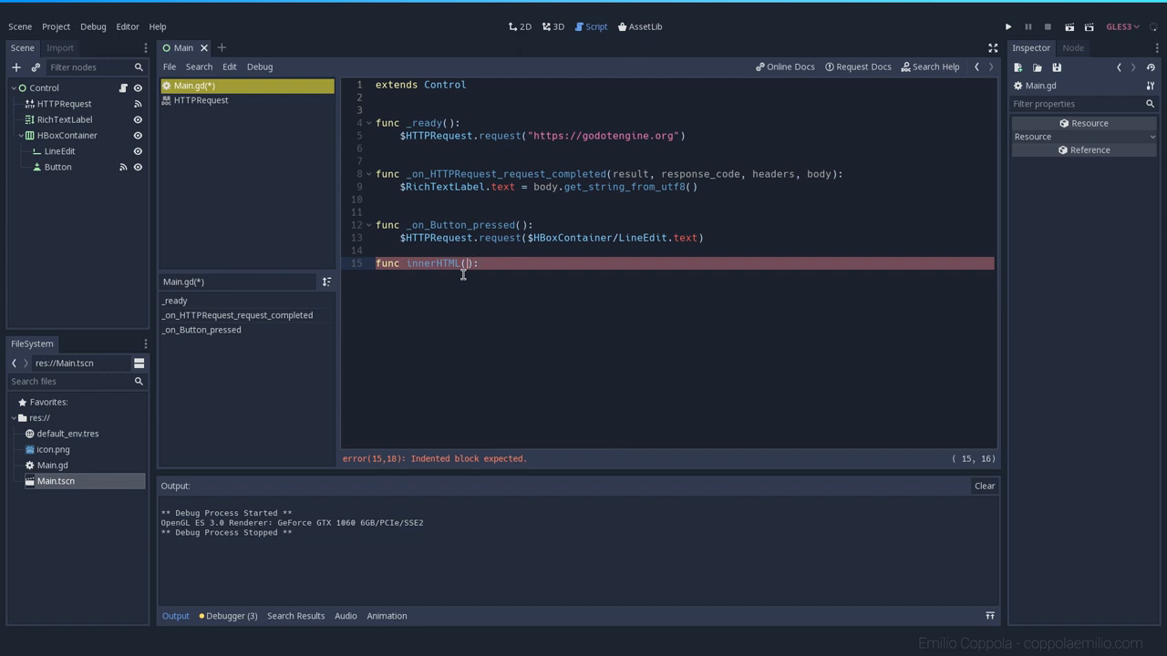
type("tag,")
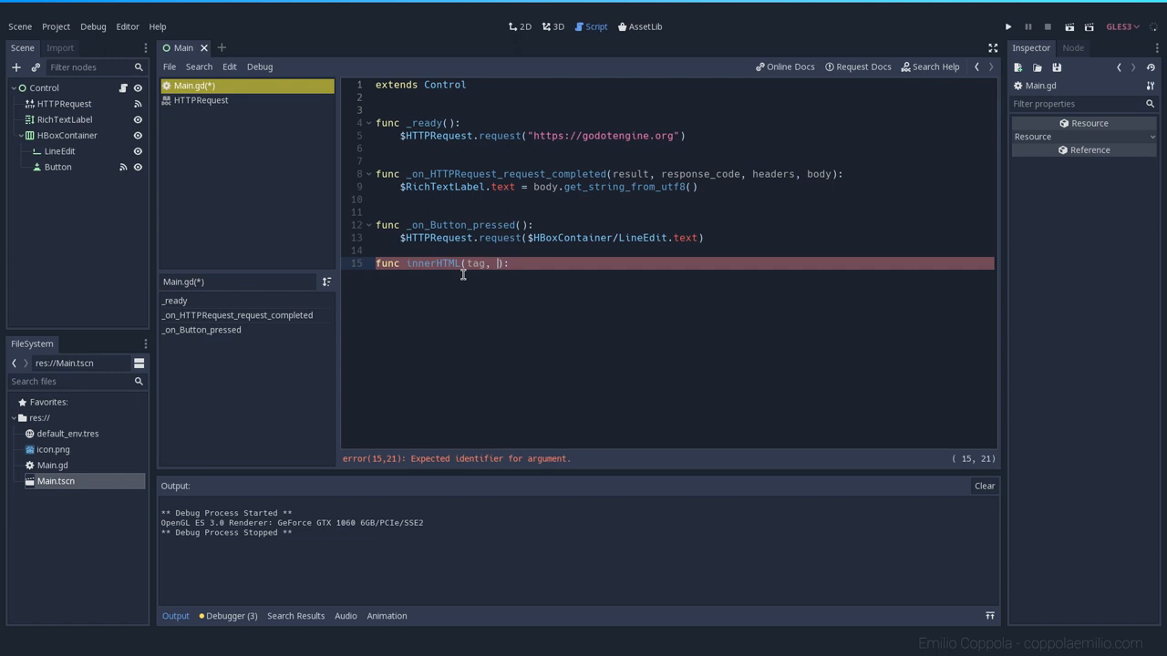
type("html")
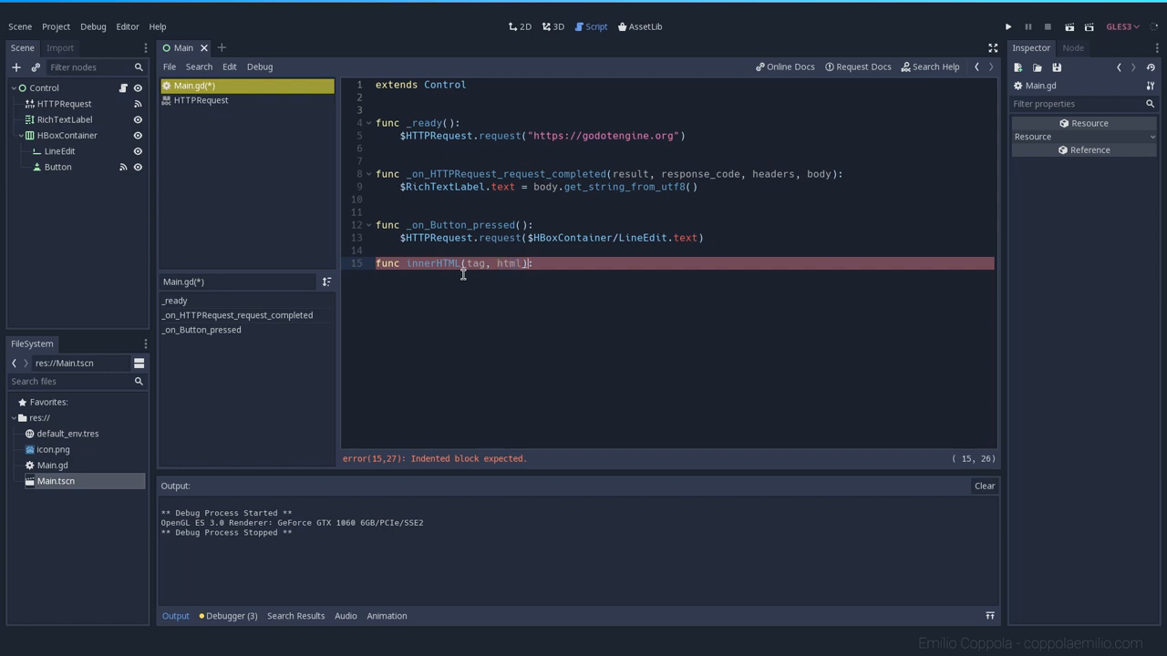
key("Return")
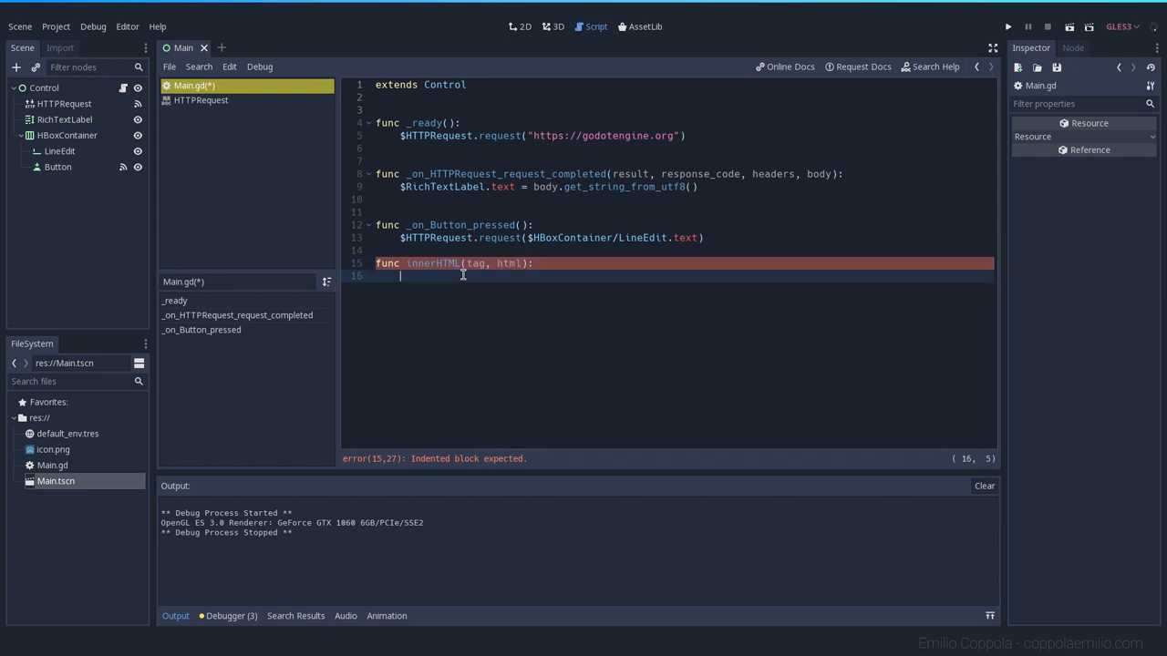
type("pass")
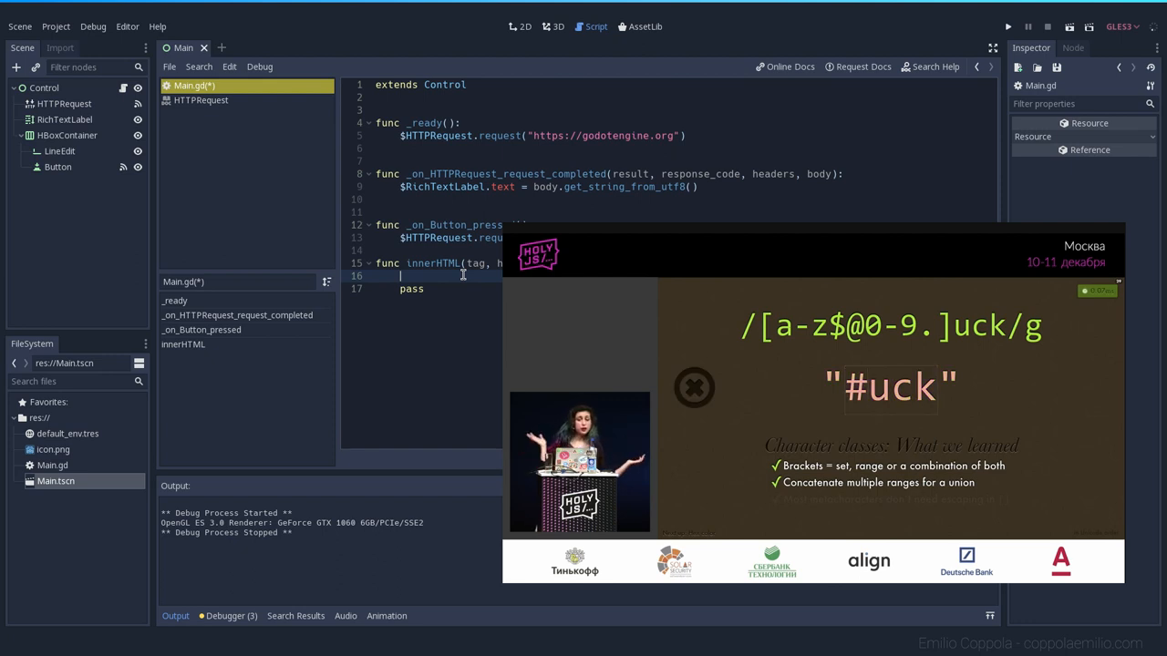
left_click(693, 387)
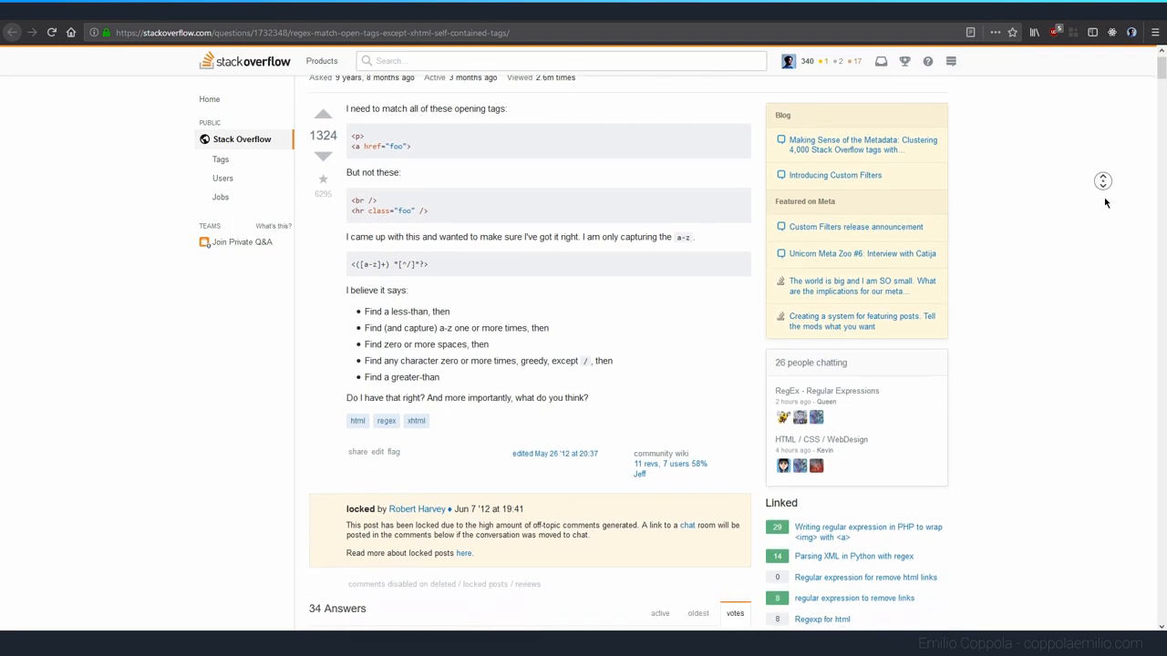
scroll("down", 3)
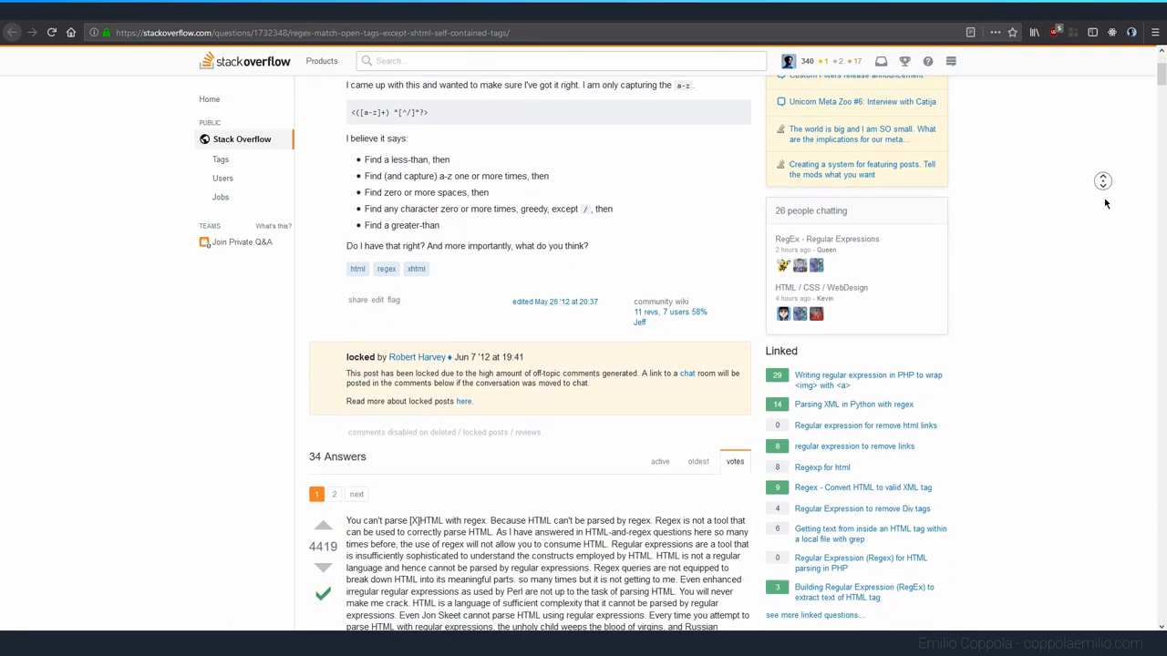
scroll("down", 3)
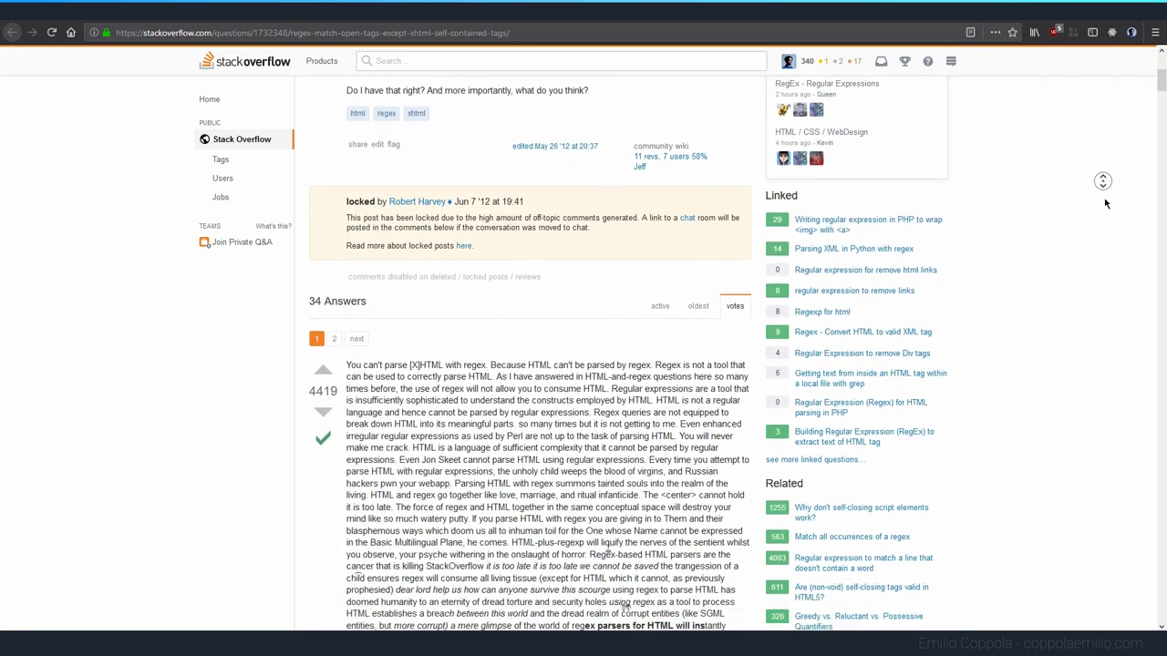
scroll("down", 3)
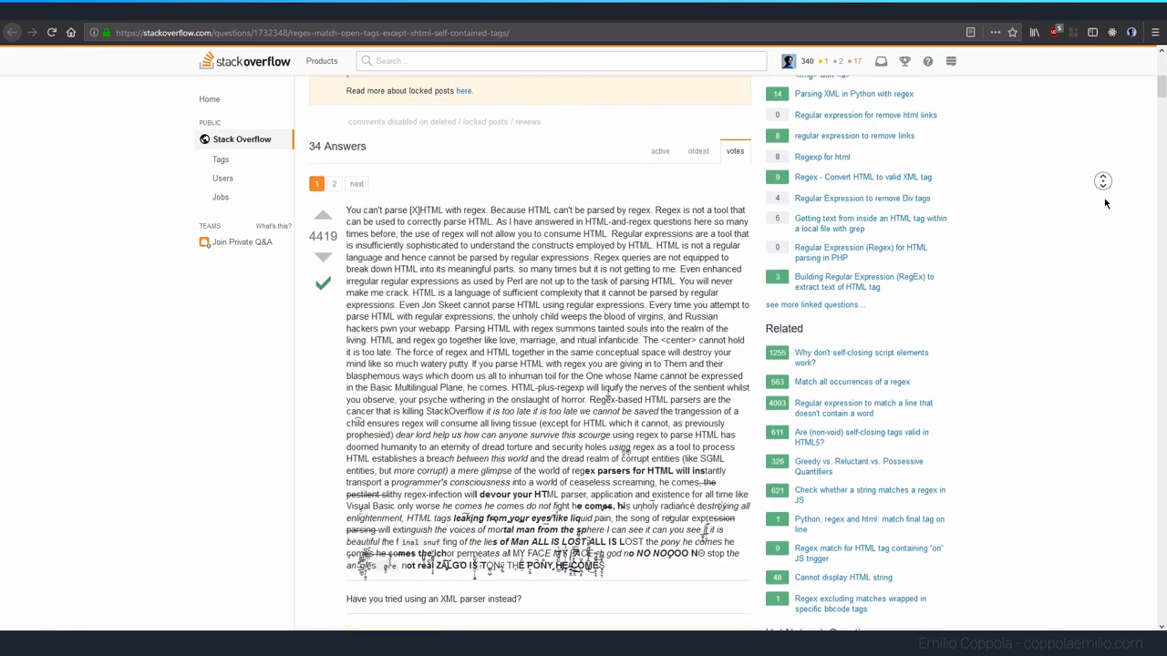
scroll("down", 3)
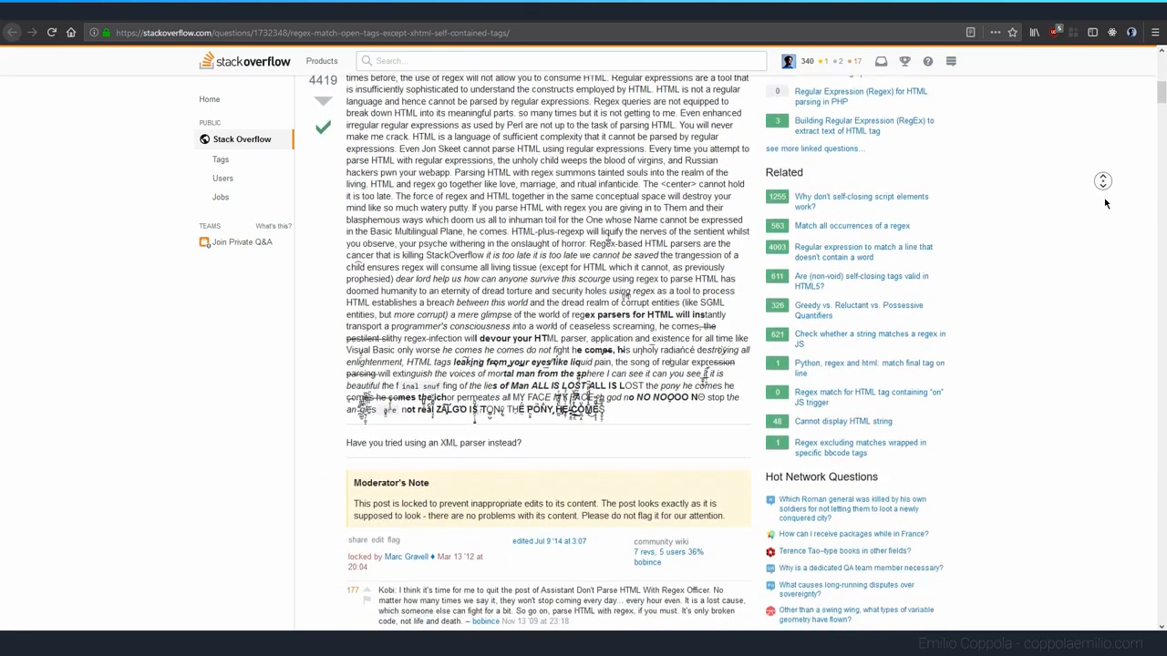
scroll("down", 3)
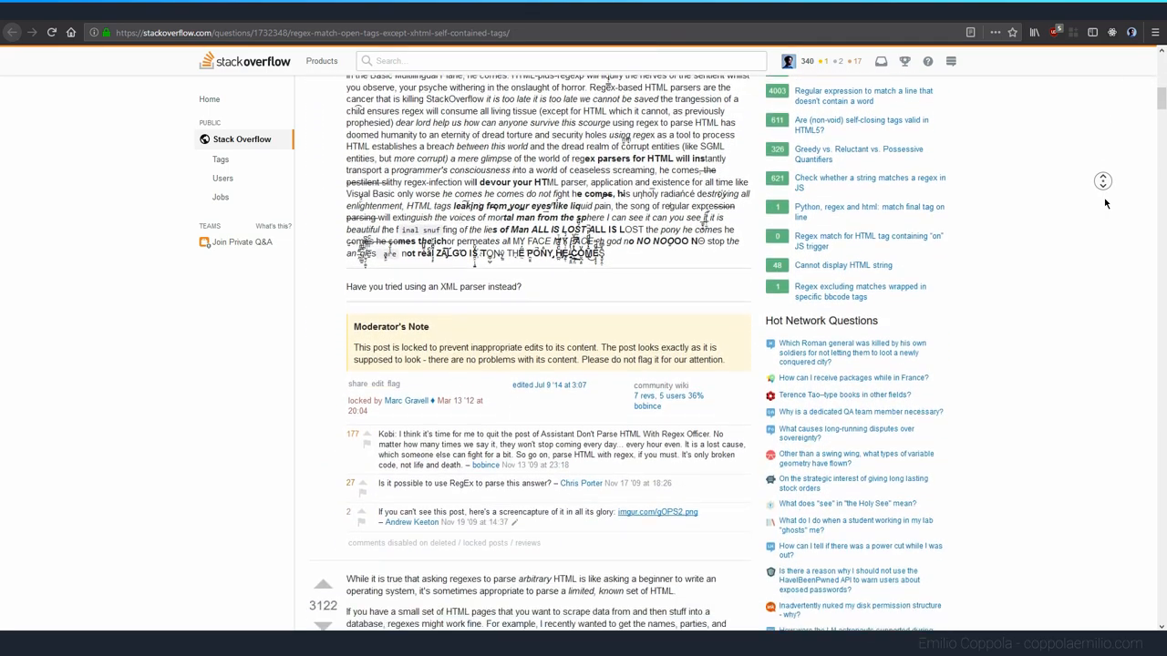
scroll("down", 3)
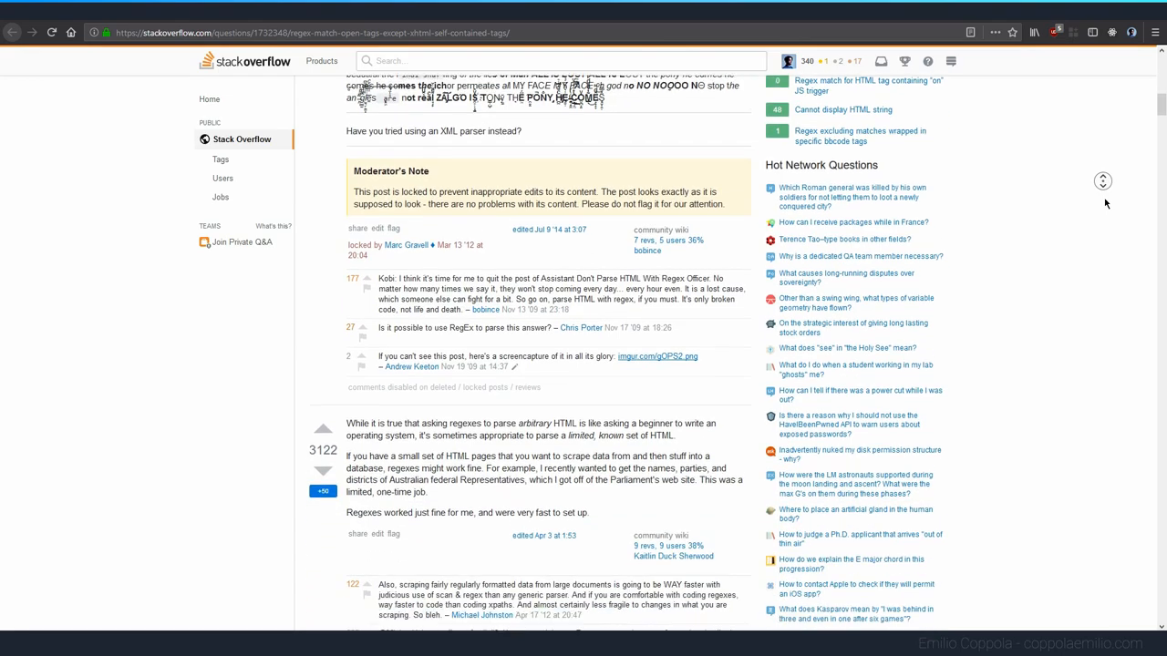
scroll("down", 3)
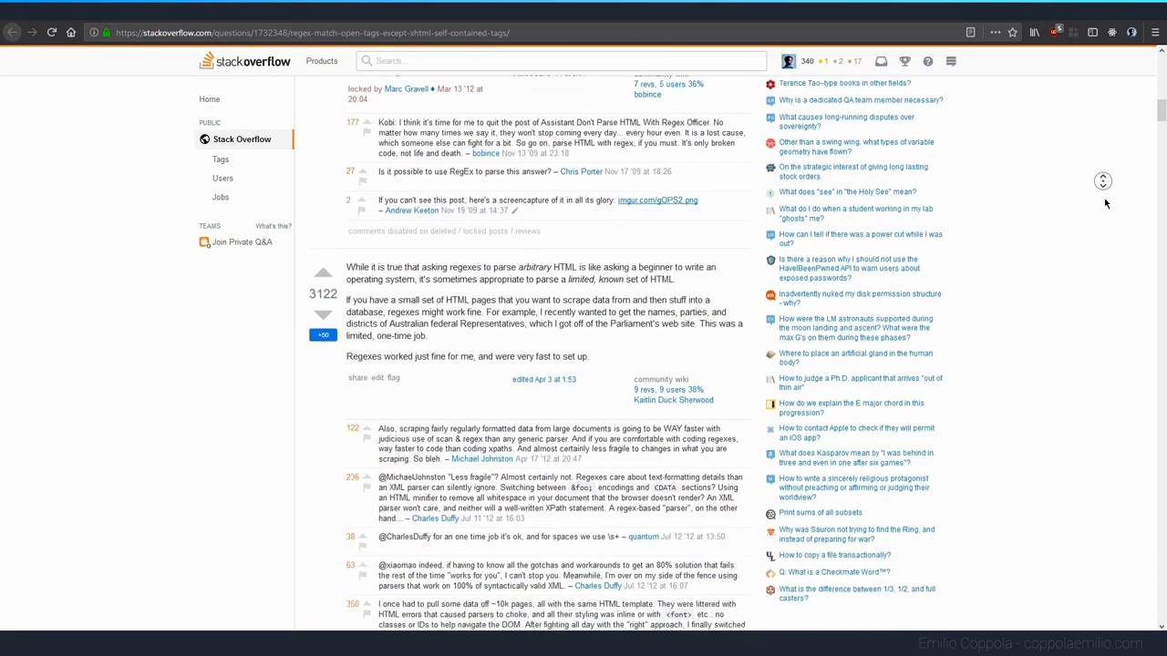
scroll("down", 3)
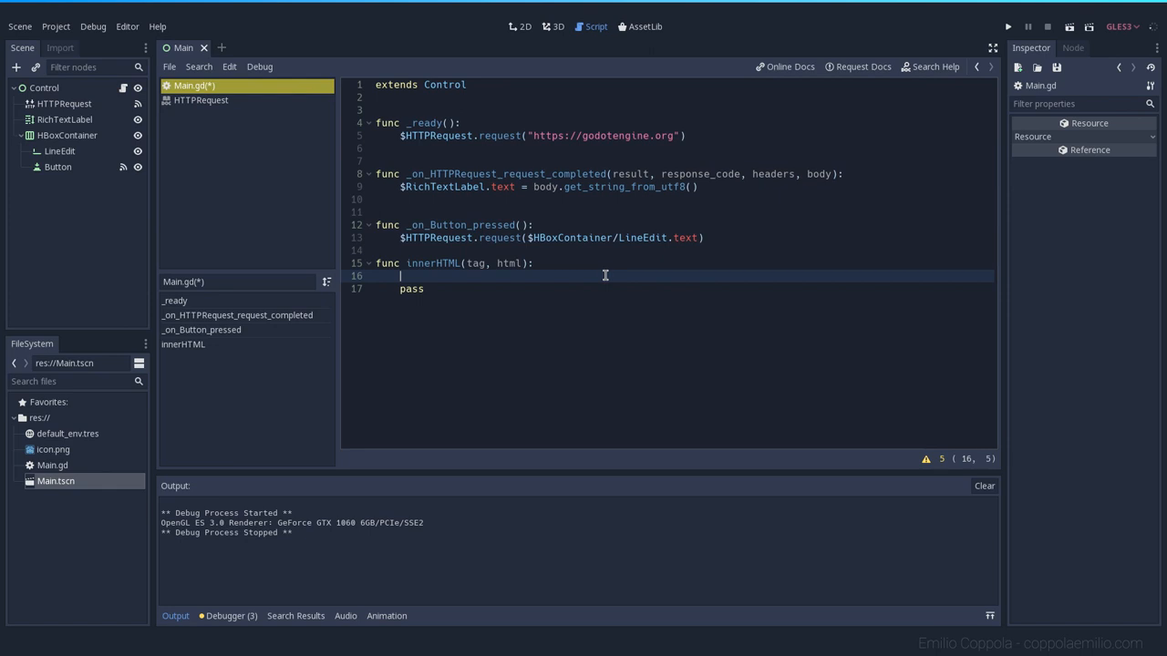
- Type var regex = RegEx.new() as the first line of innerHTML
type("var")
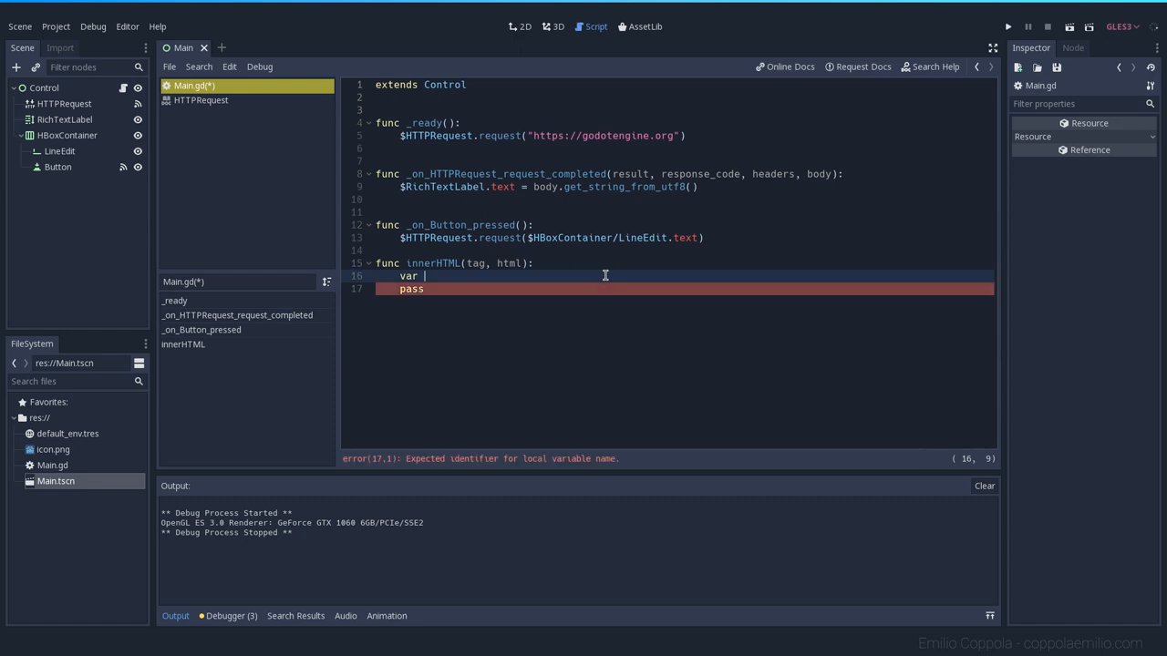
type("regex")
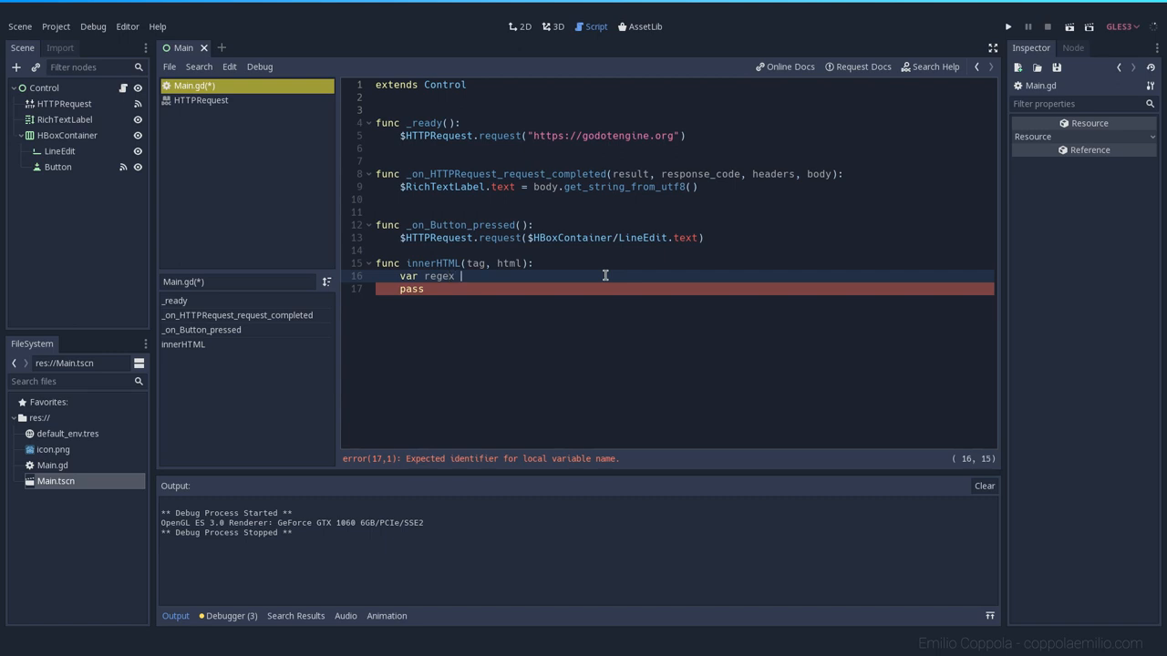
type("= RegE")
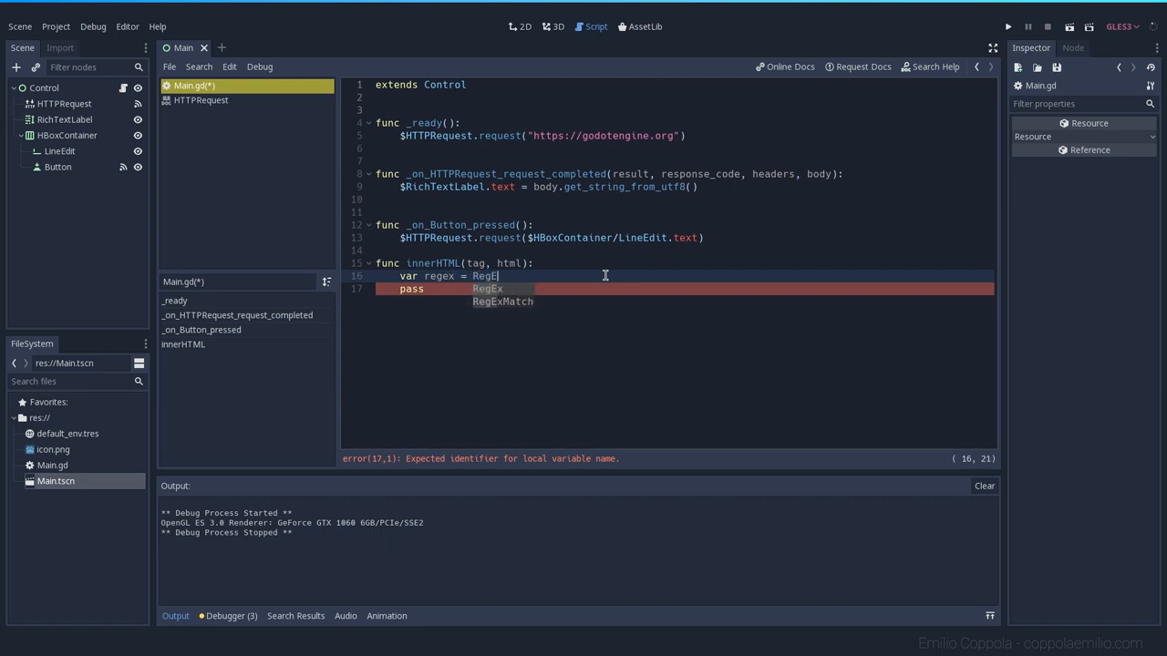
type("x.new(")
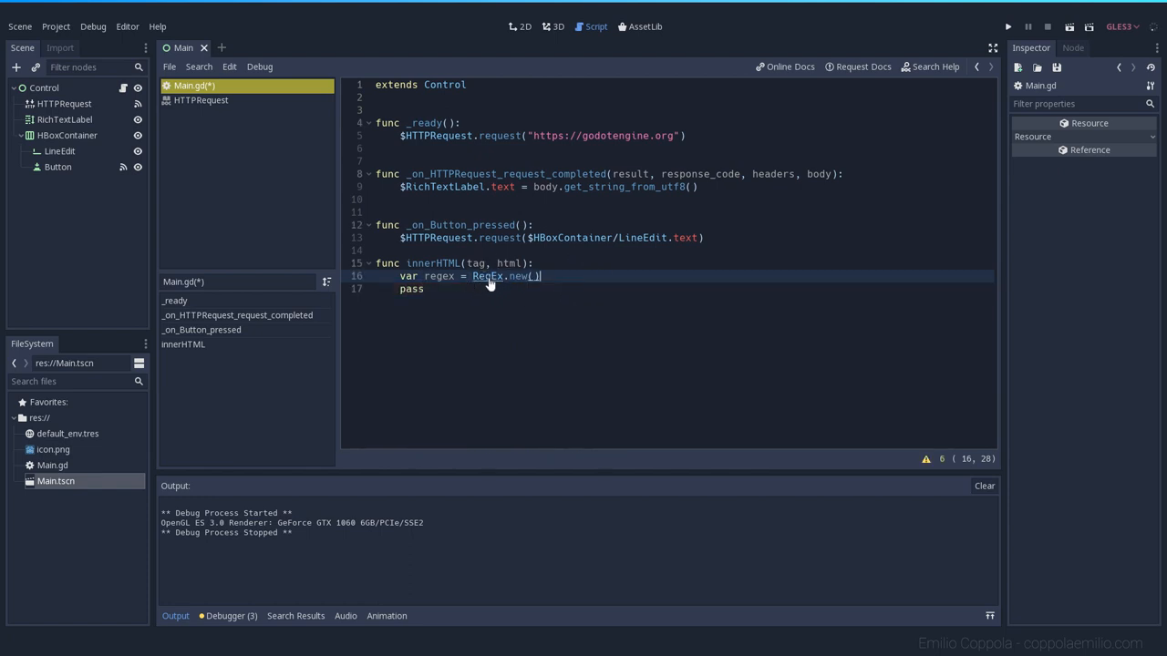
left_click(489, 276)
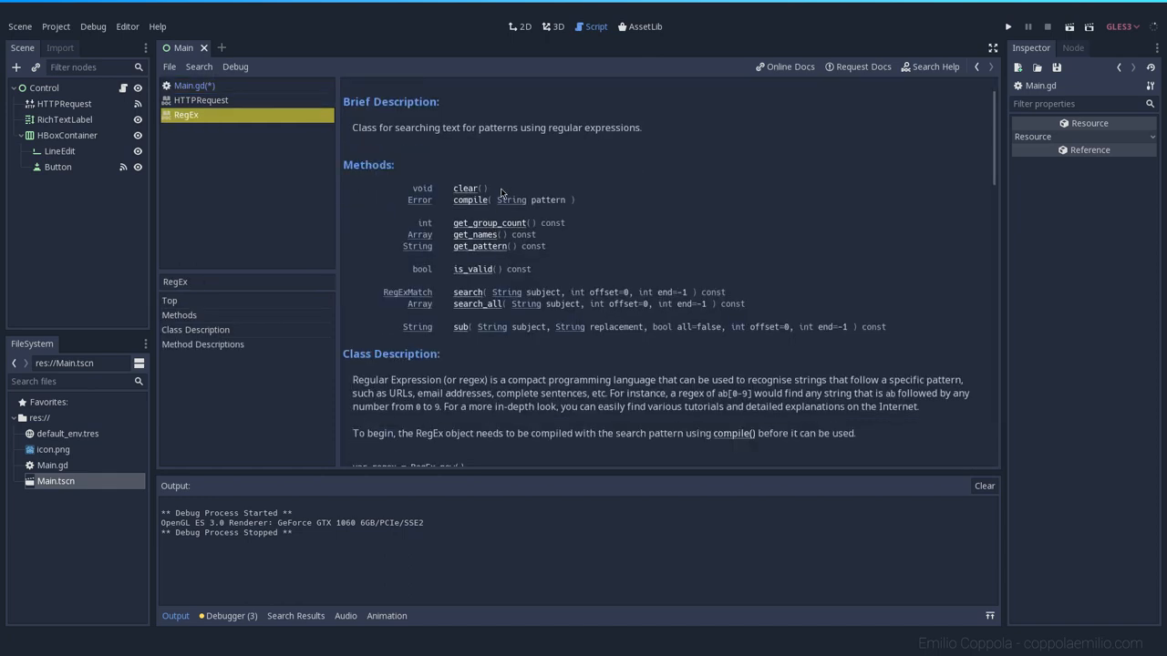
scroll("up", 3)
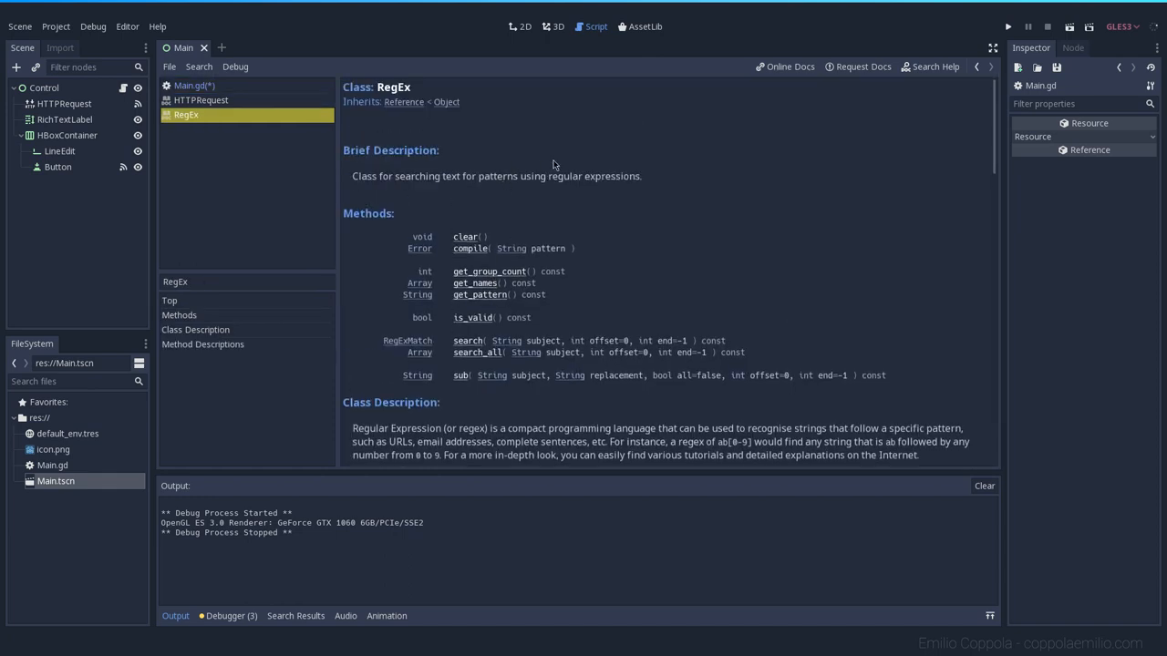
scroll("down", 3)
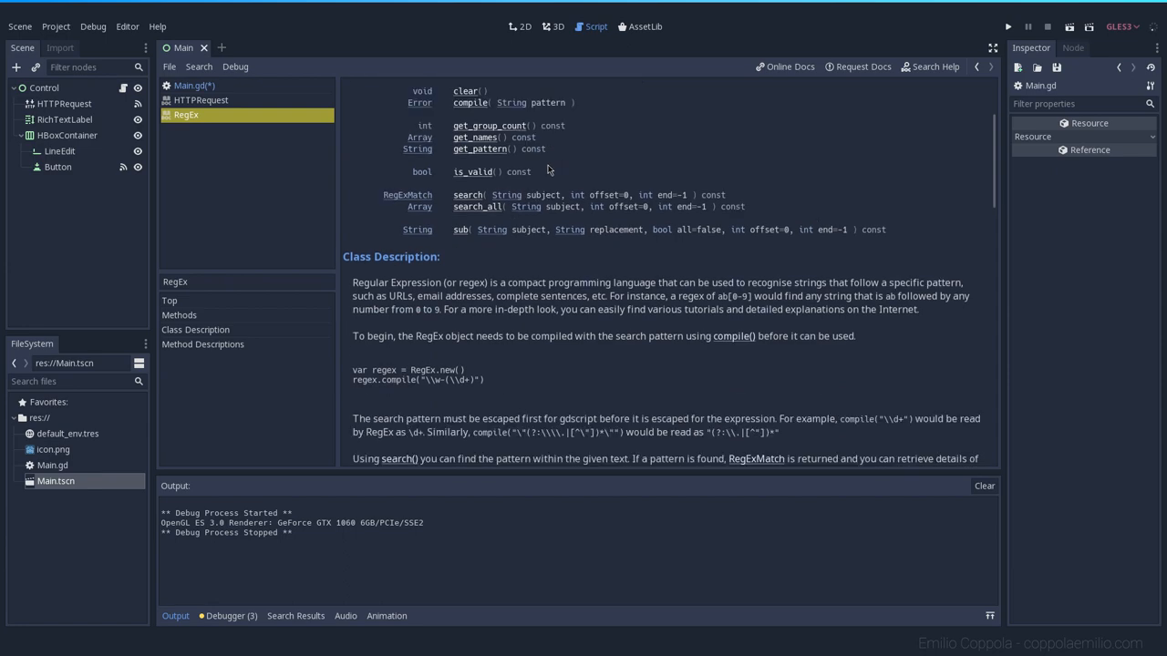
scroll("down", 3)
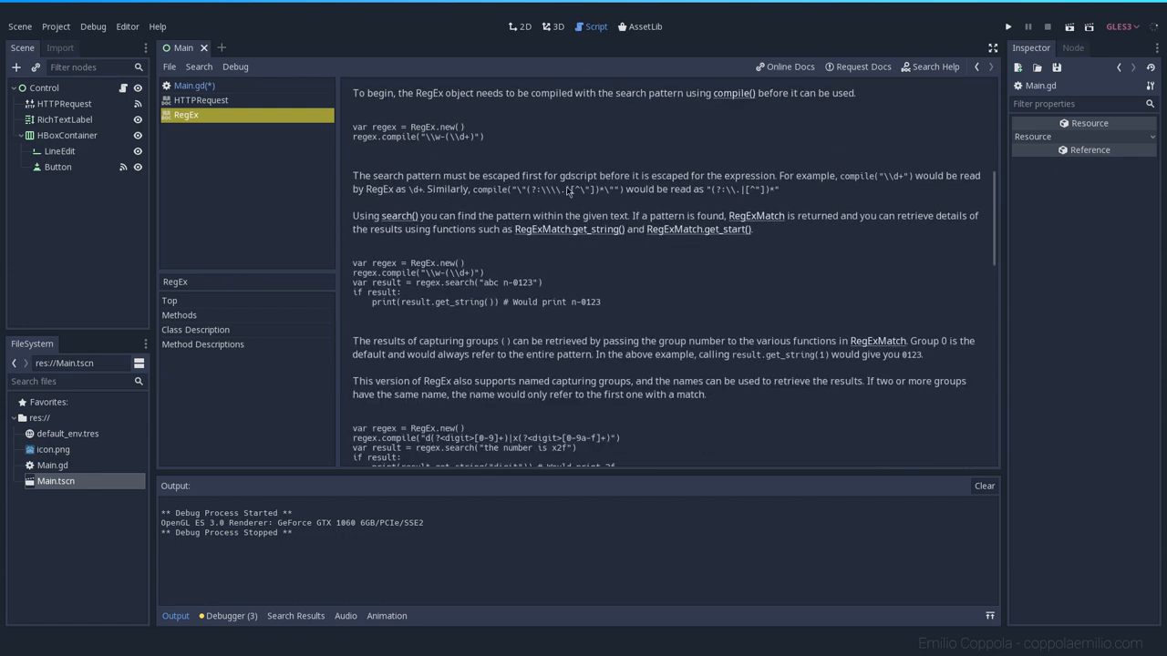
scroll("down", 3)
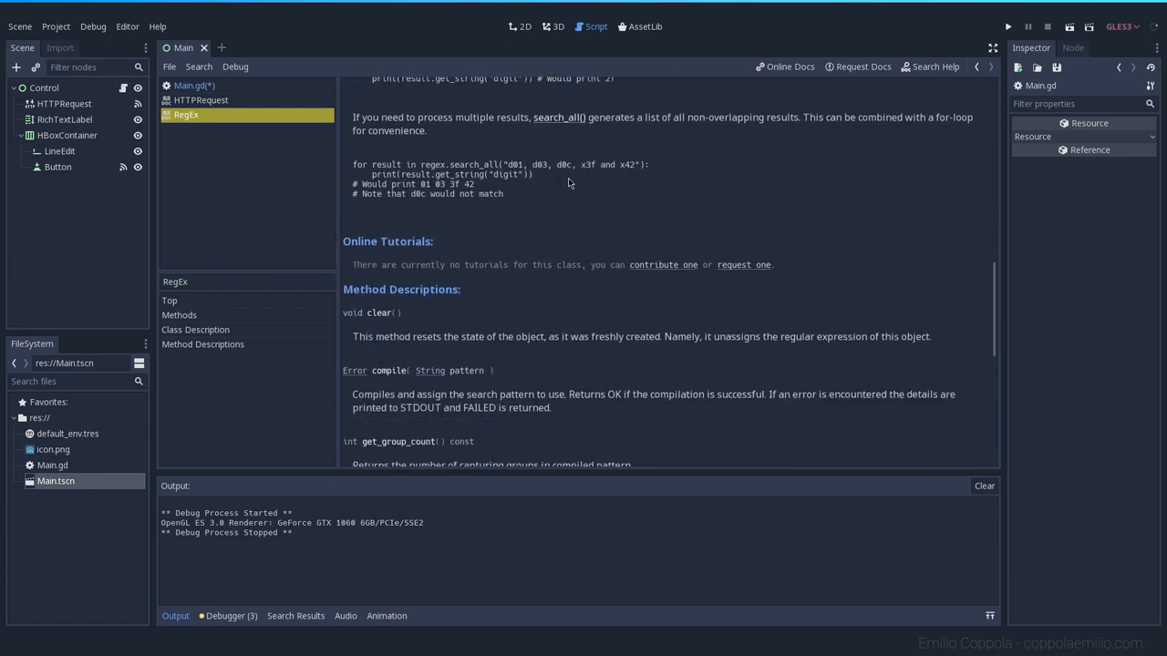
scroll("down", 3)
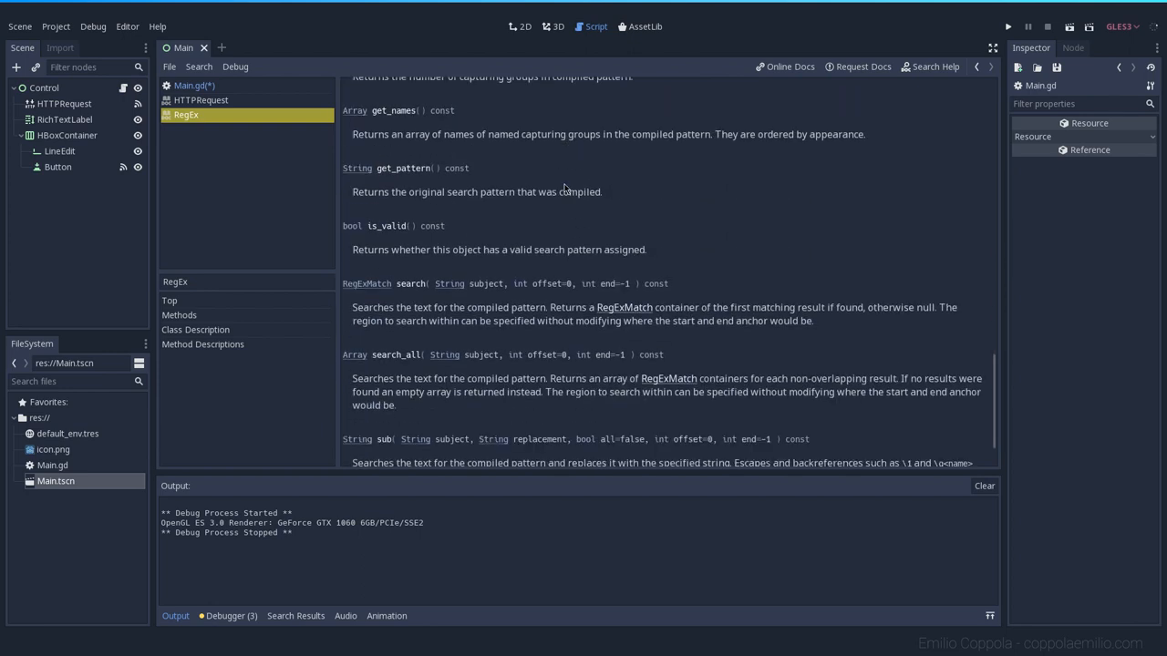
scroll("down", 3)
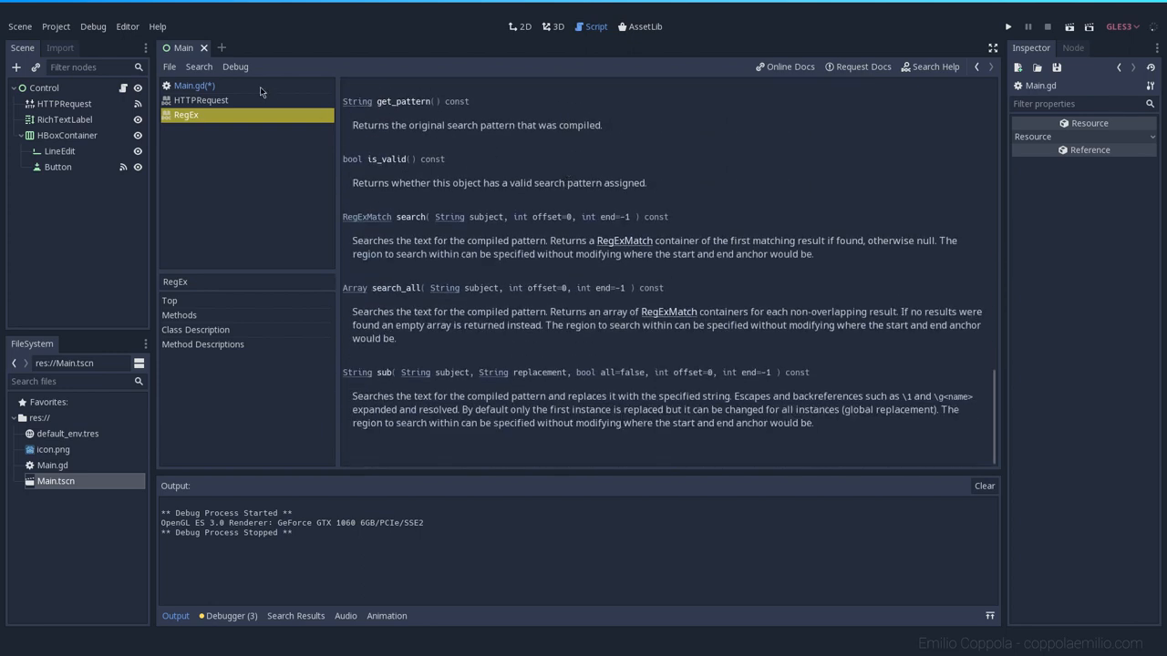
- Return to Main.gd and start a regex.compile( call below RegEx.new()
left_click(194, 85)
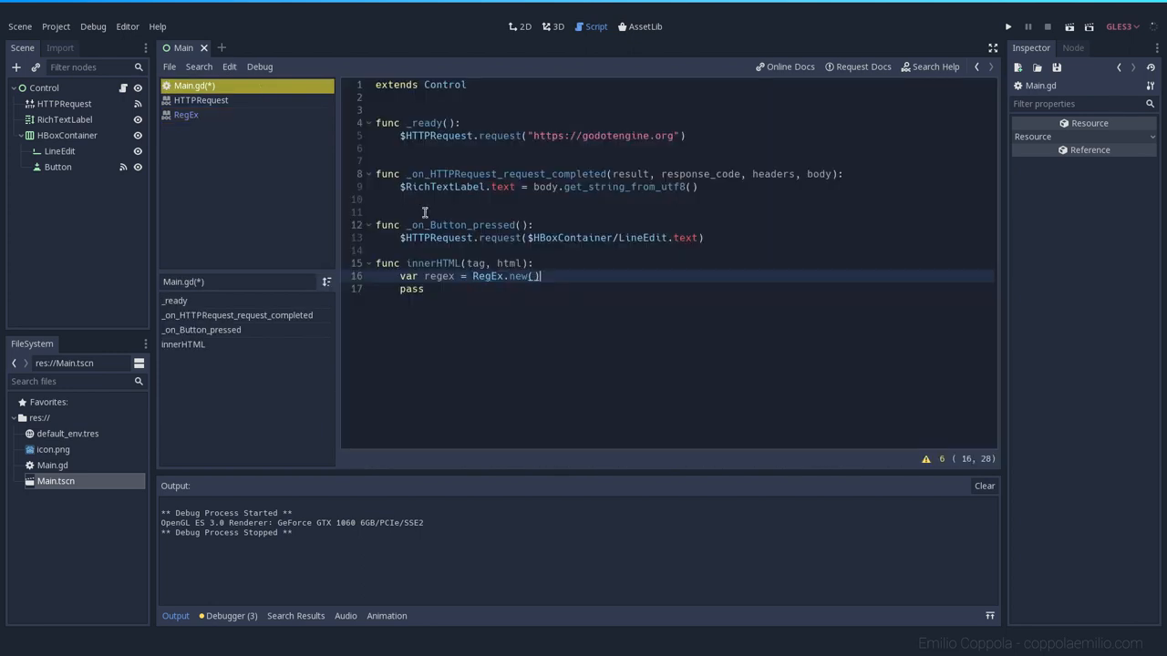
mouse_move(575, 277)
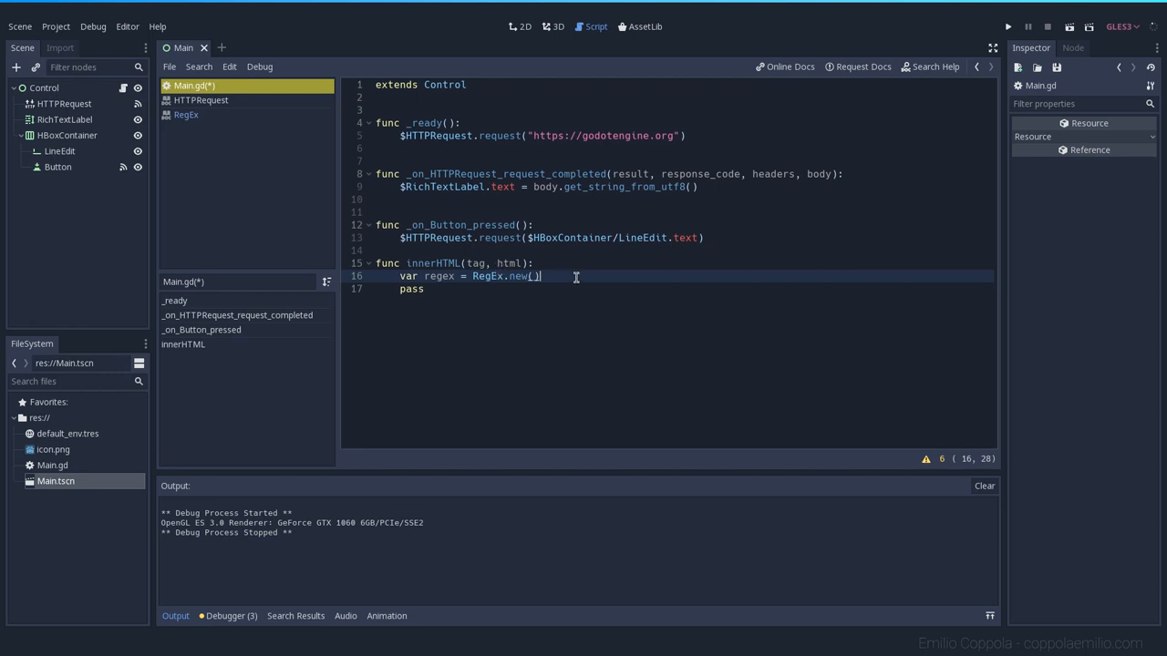
key("Return")
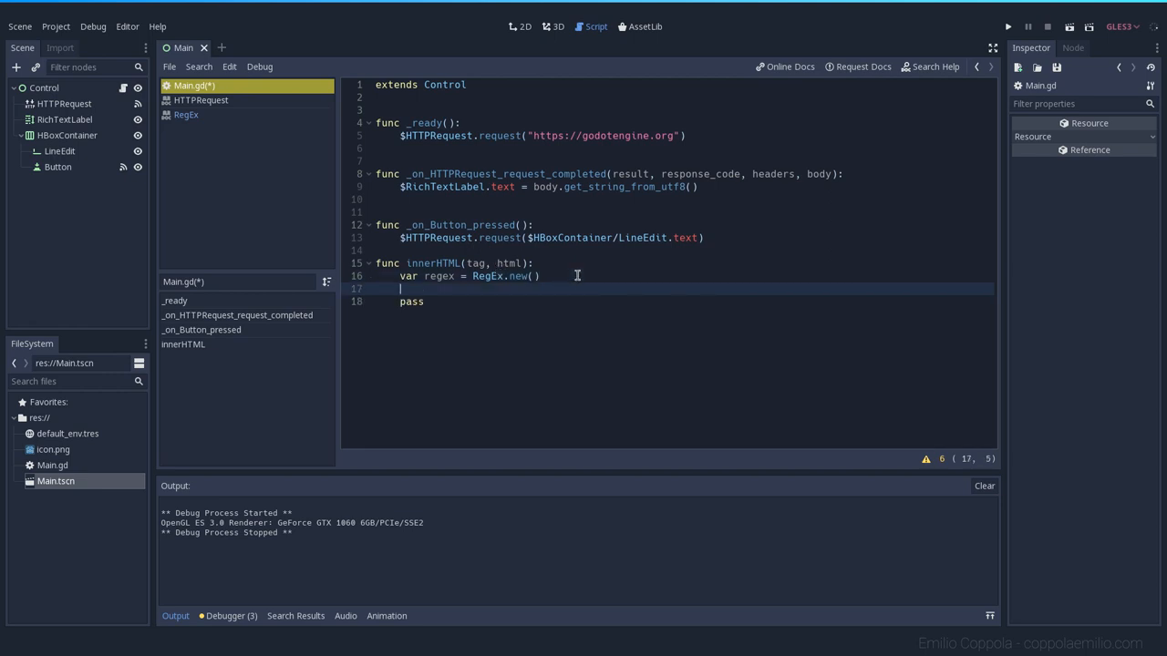
type("regex")
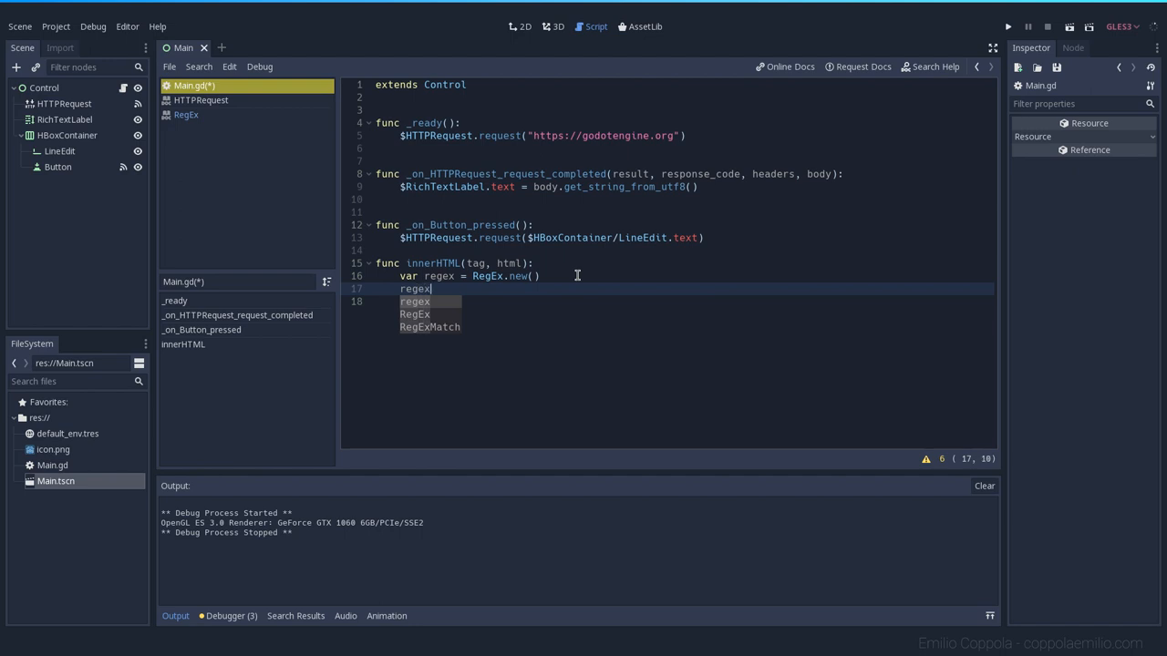
type(".compil")
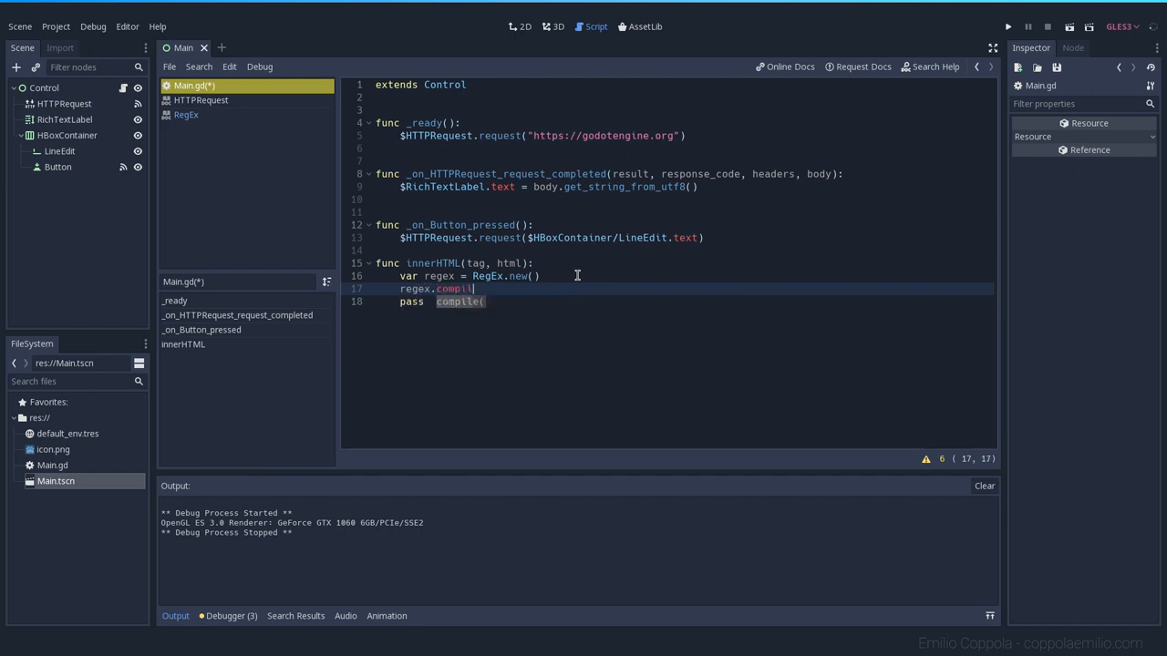
type("e(")
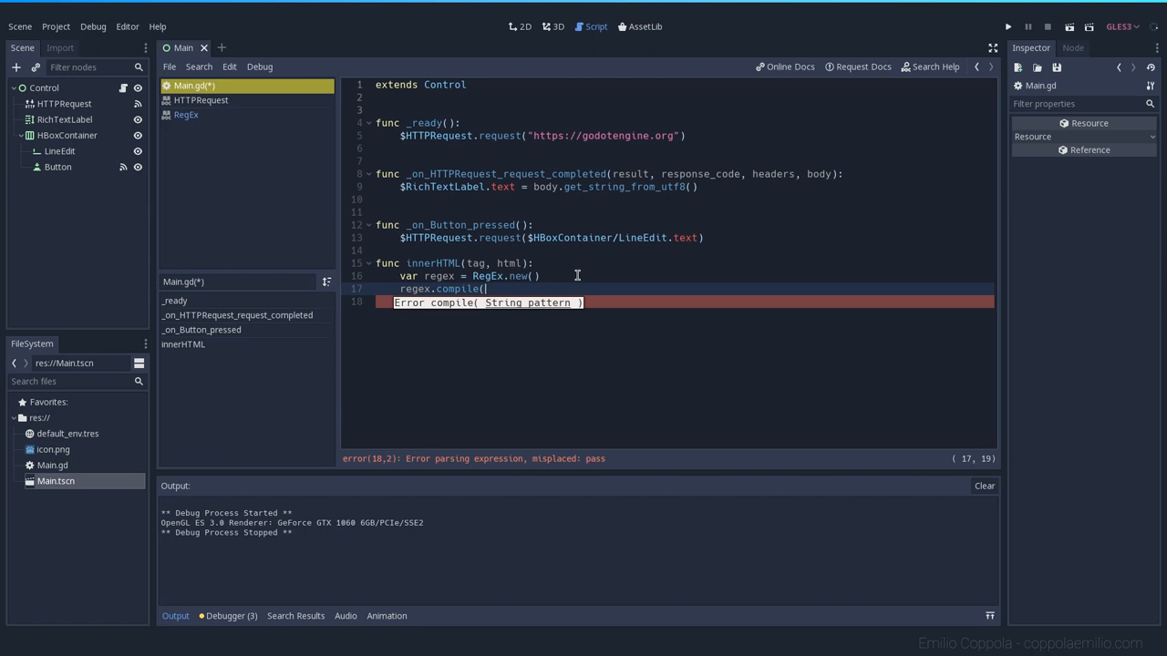
- Complete the pattern "<" + tag + ">(.|\n)*?</" + tag + ">" and end the line
type("\"<\"")
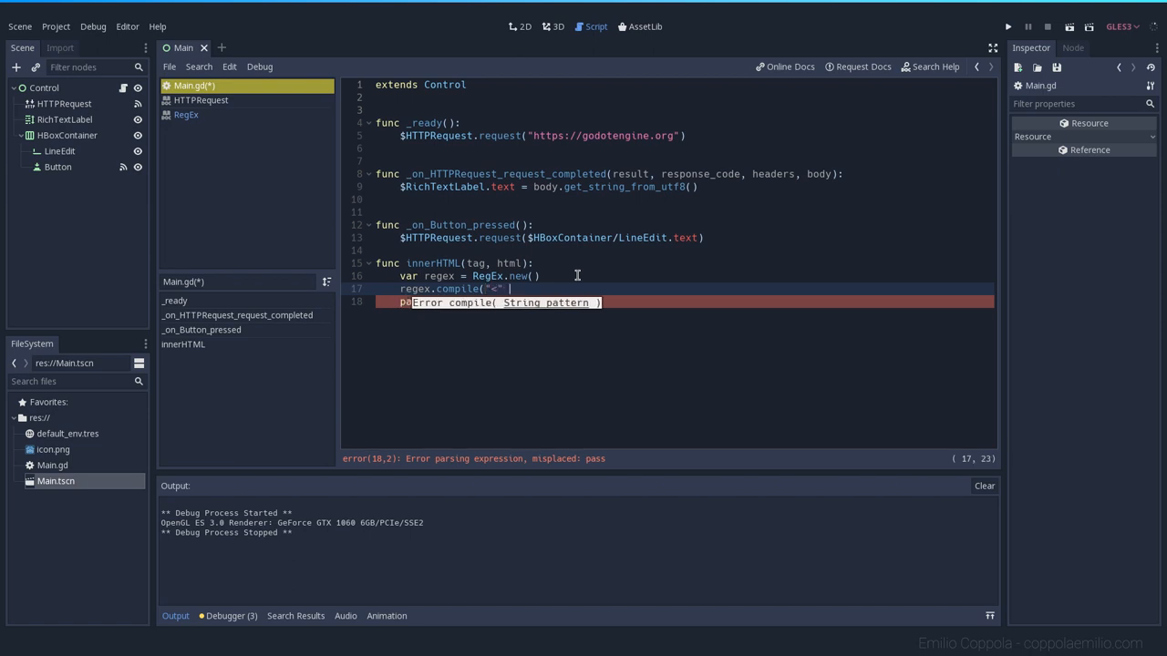
type("+ tag")
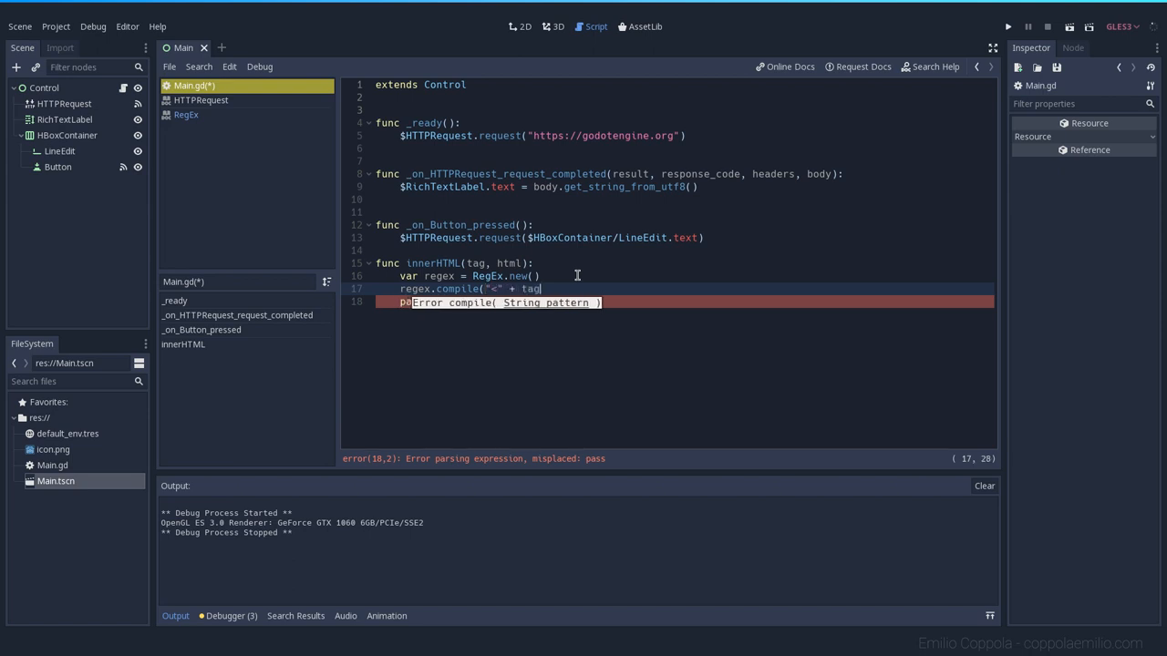
type("+ \"")
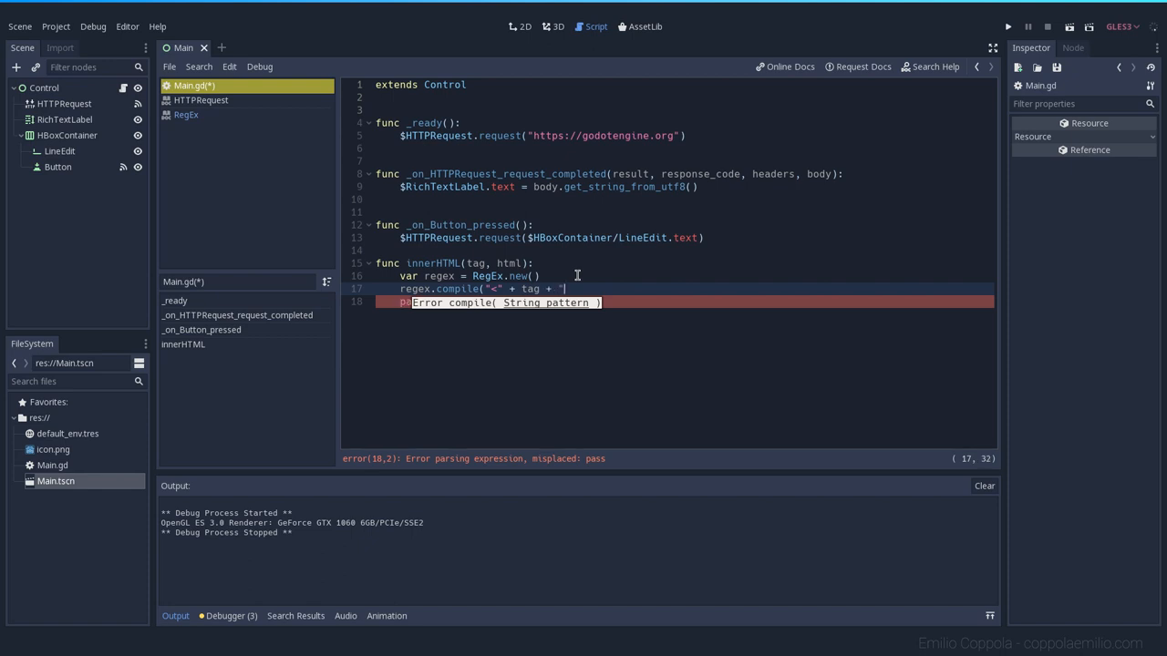
type(">(.|\\n)*")
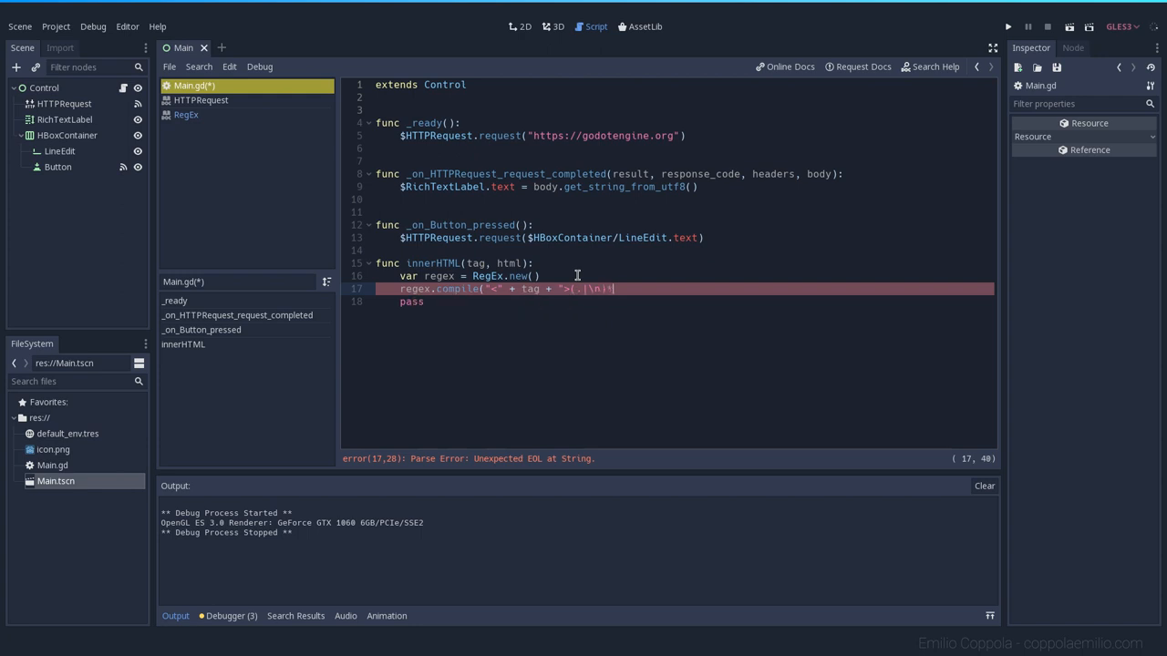
type("?<")
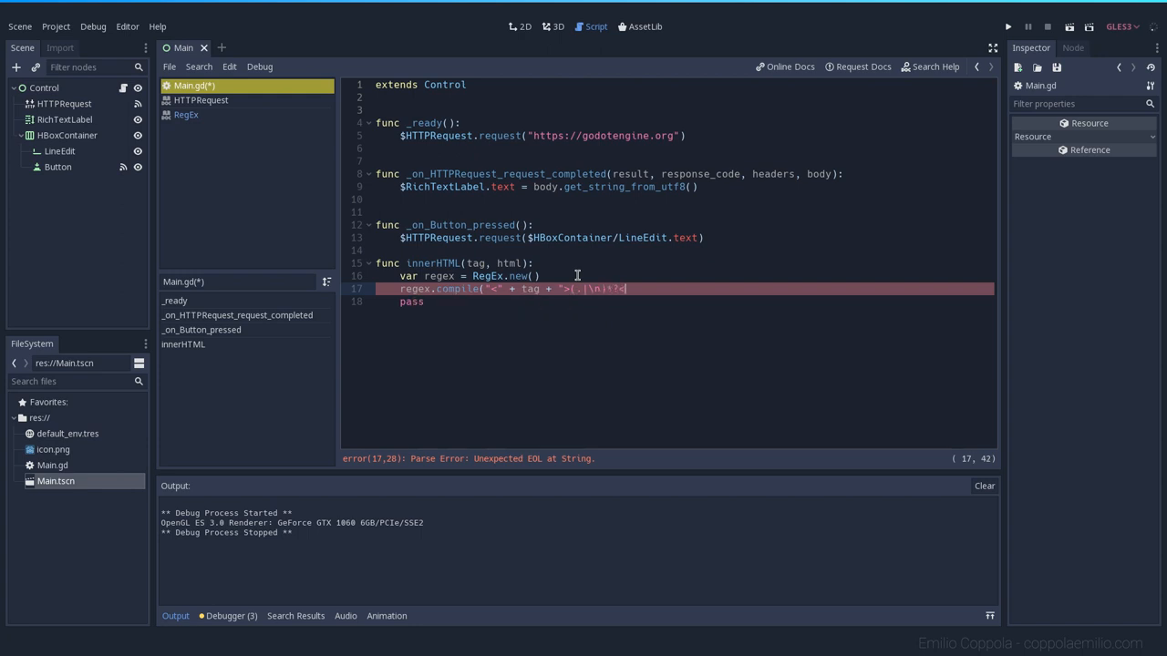
type("</")
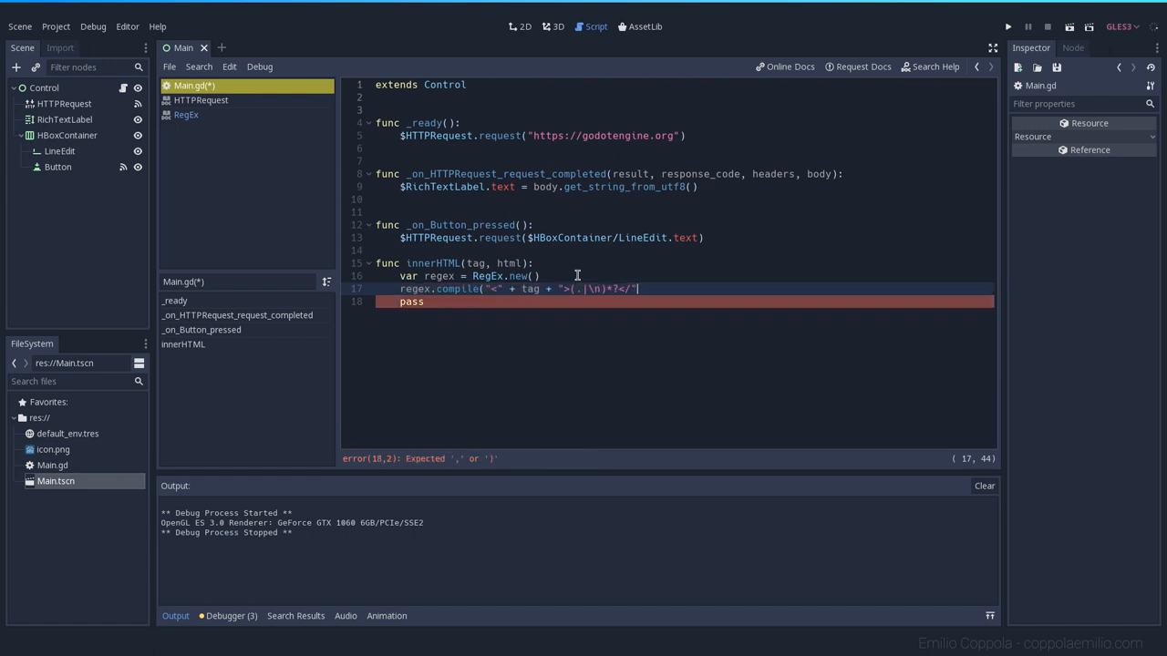
type("+ tag +")
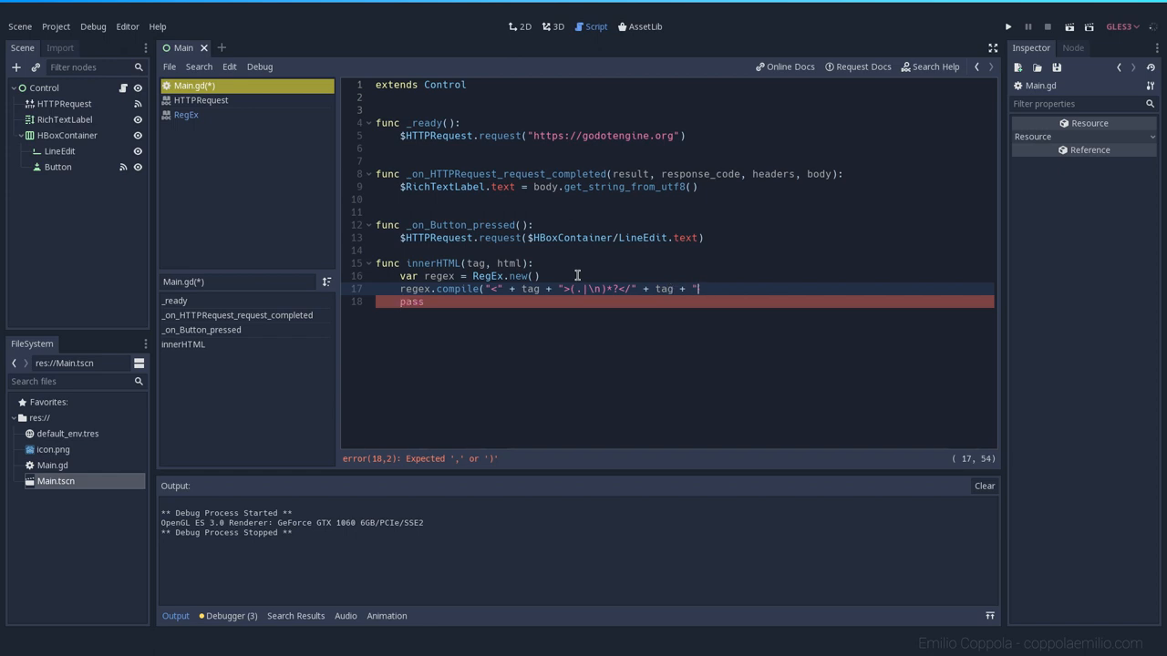
type(">")
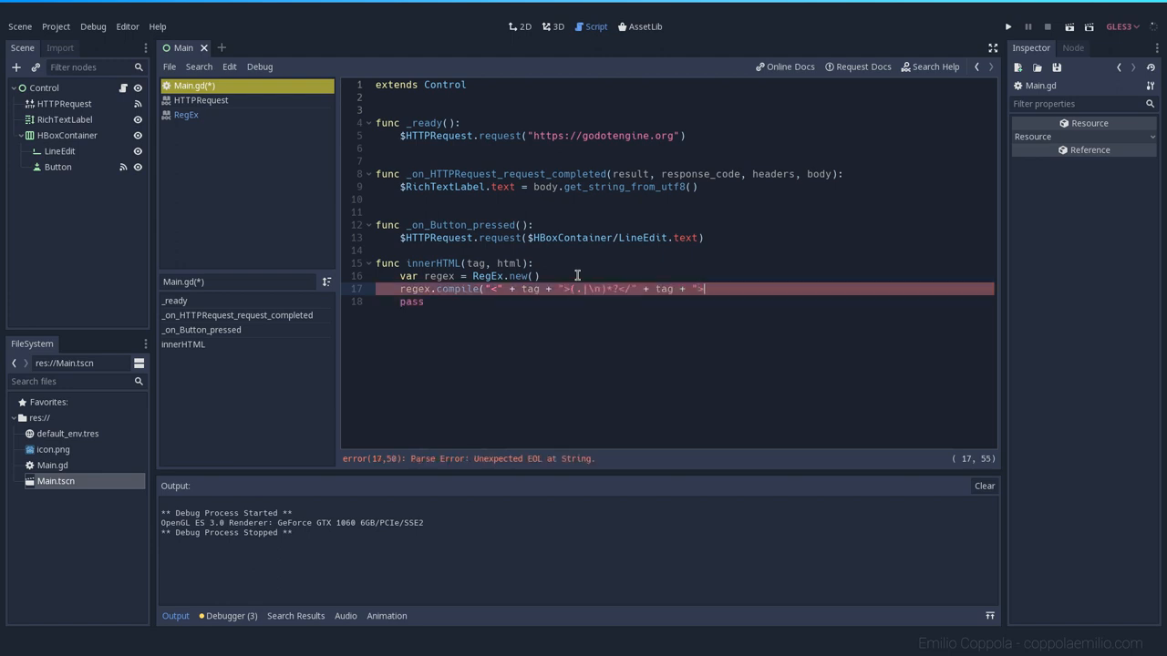
type("\"")
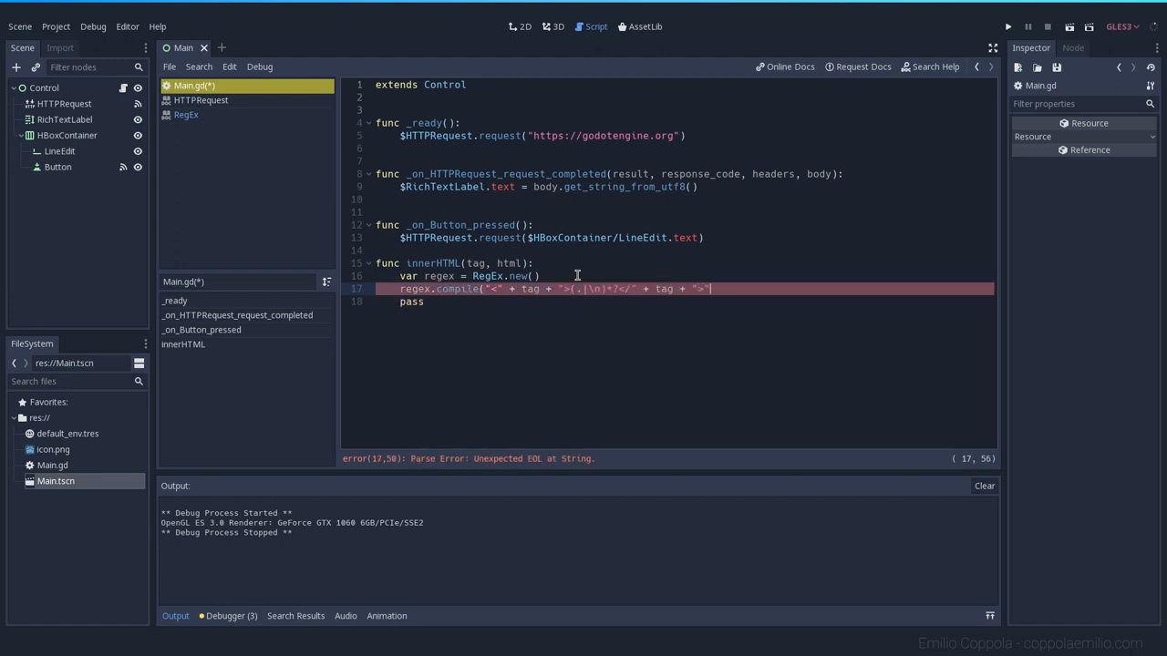
key("Return")
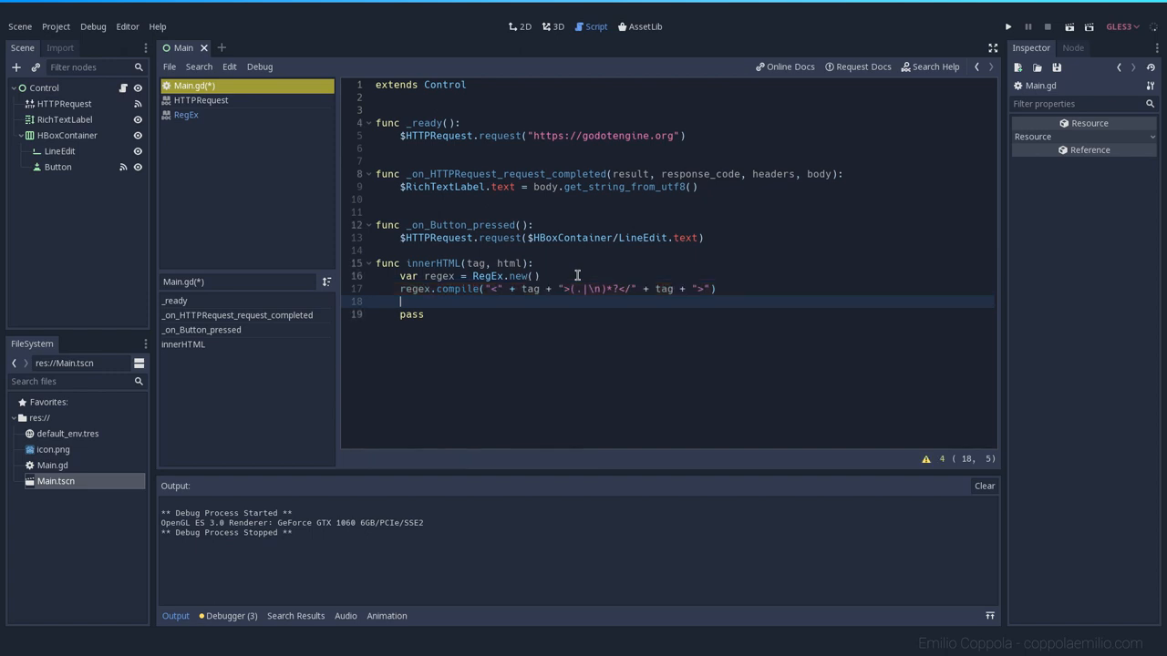
- Add var result = regex.search(html) after checking the html parameter
type("var")
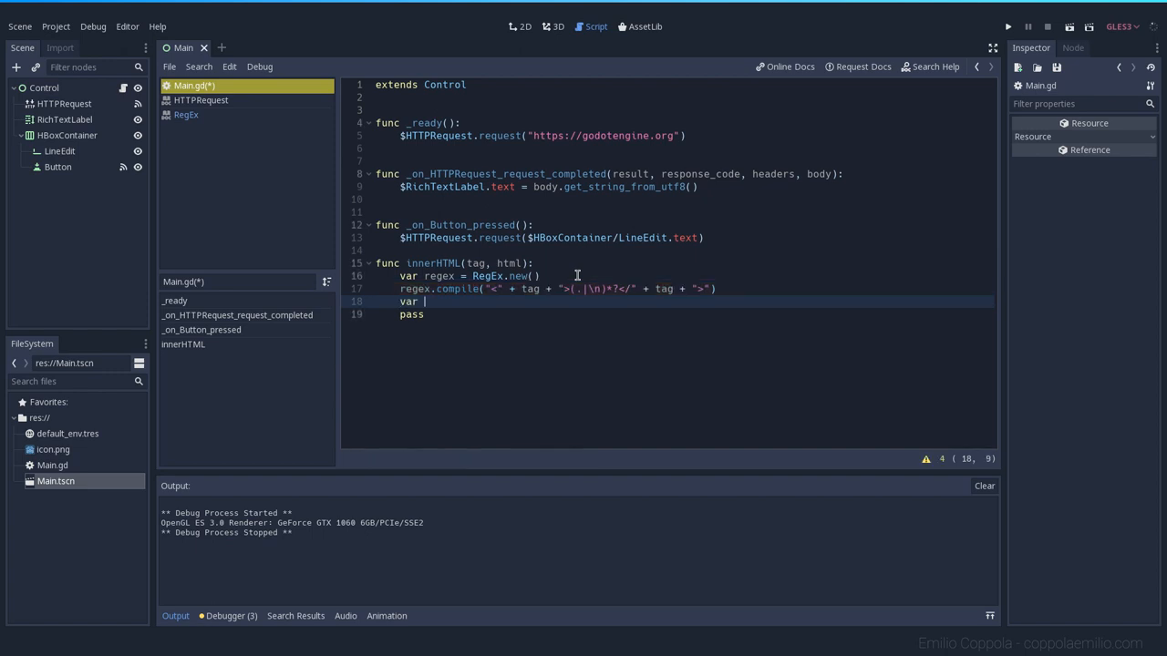
type("resi;")
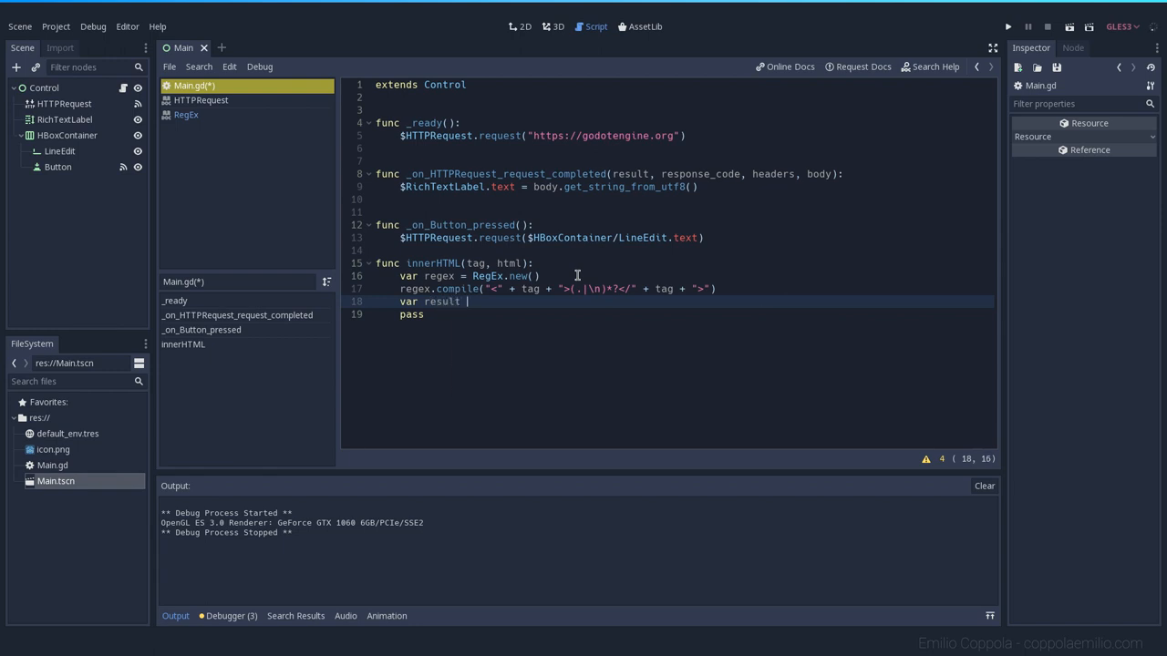
type("= regex.")
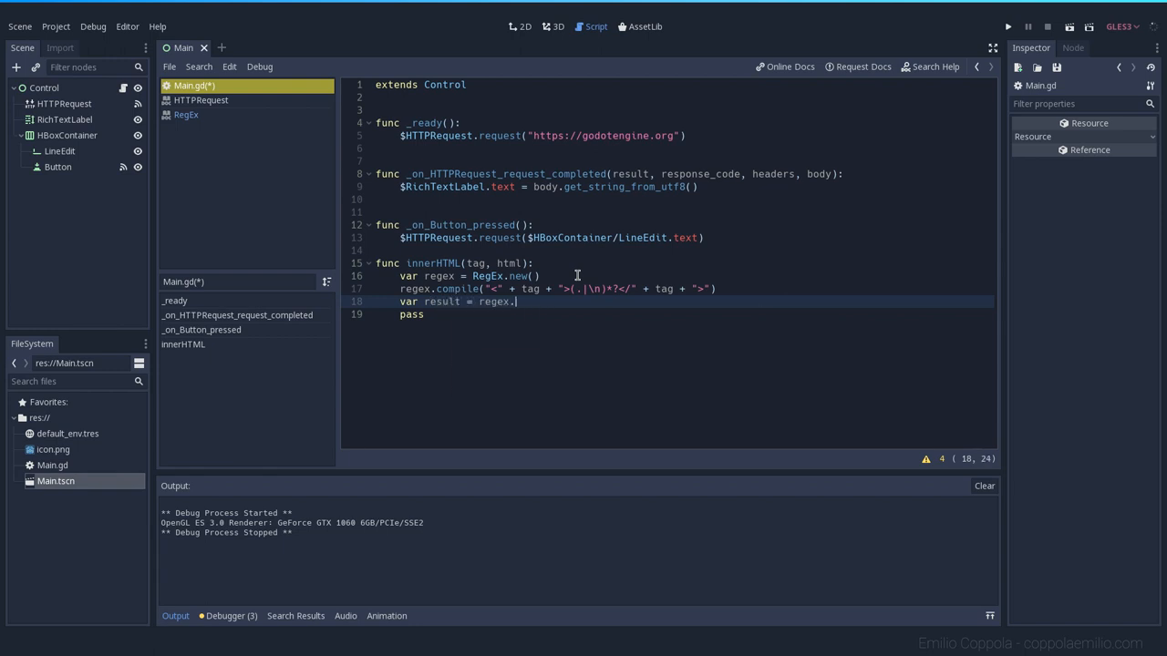
type("search(html")
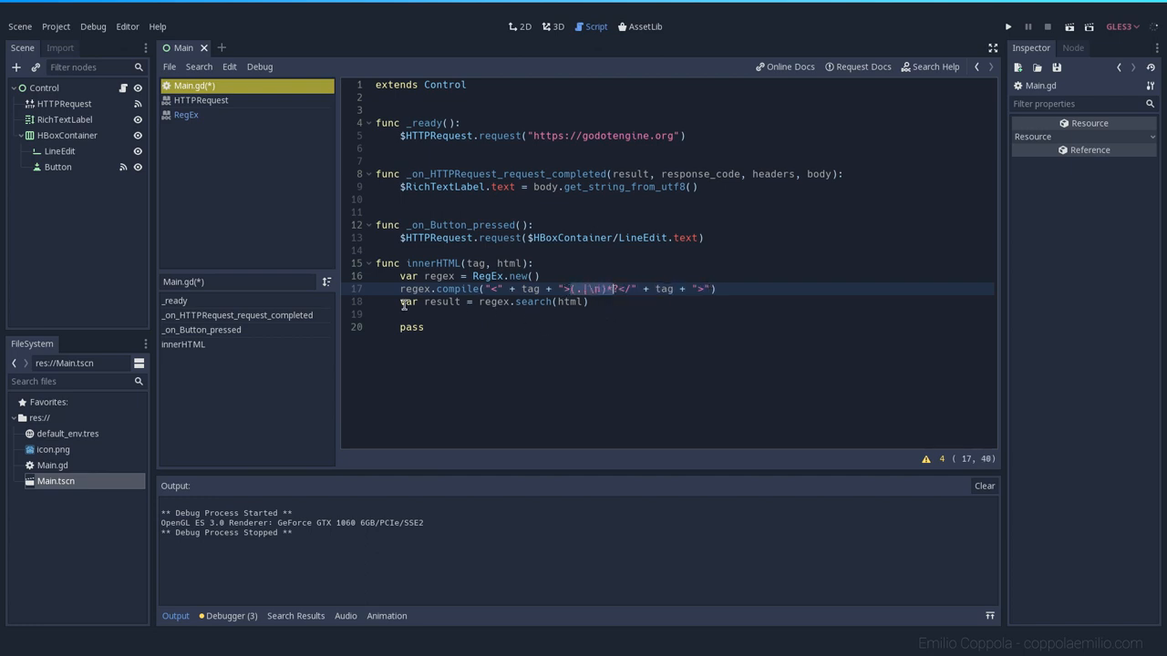
left_click(567, 301)
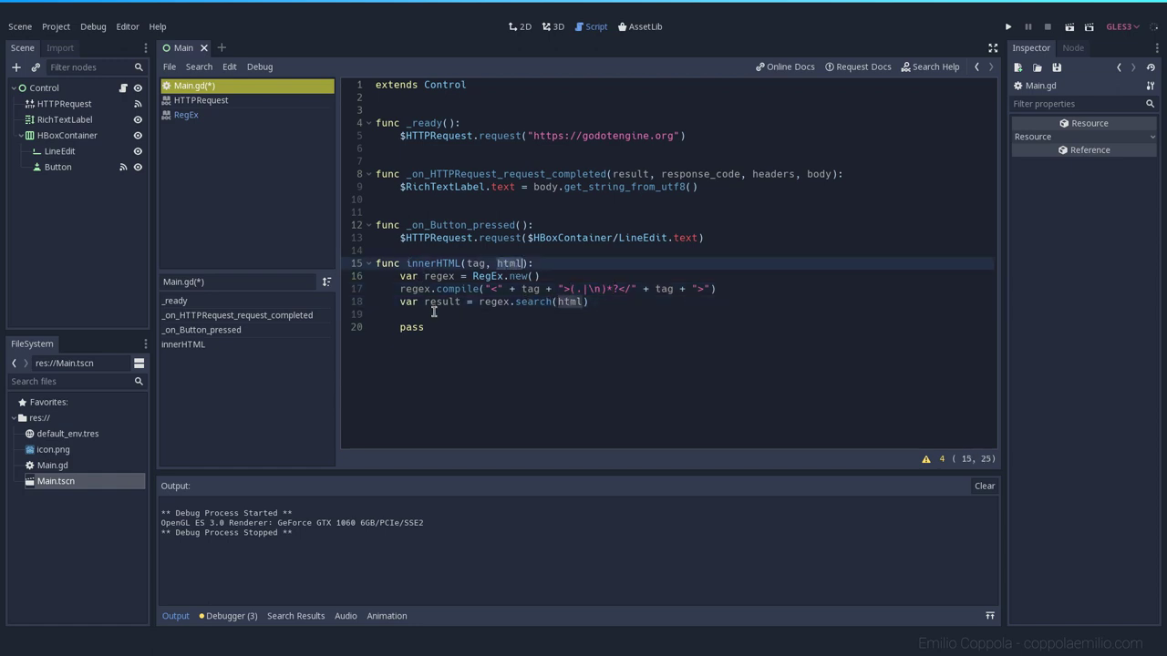
left_click(401, 315)
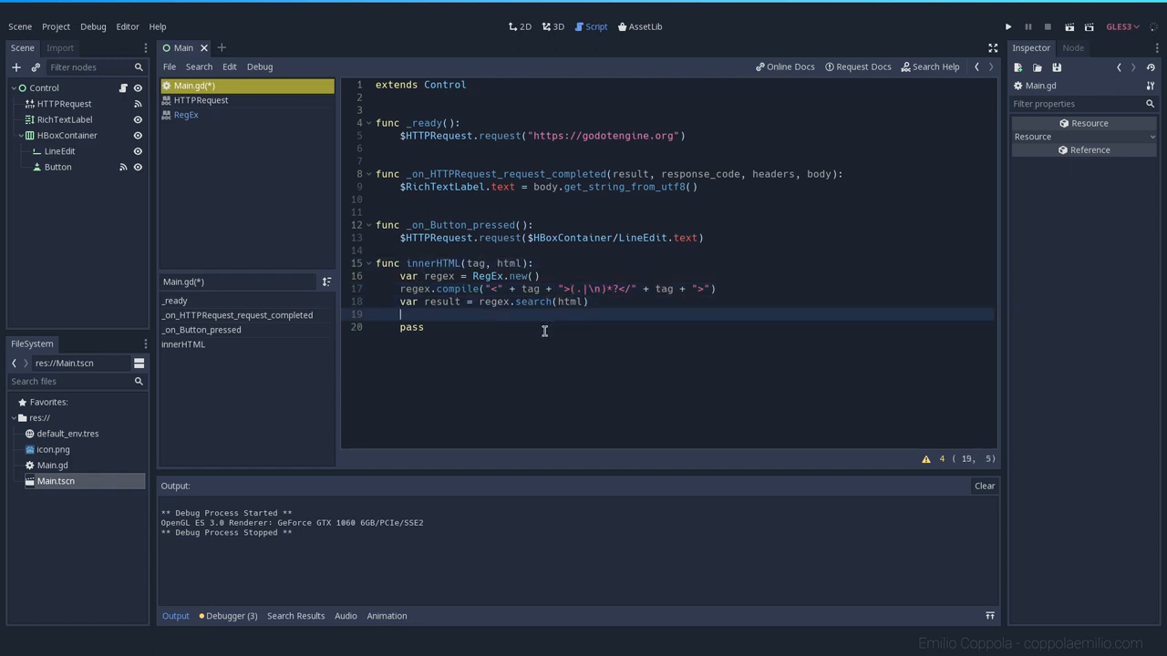
- Add an if result check that returns the result's string
type("if result:")
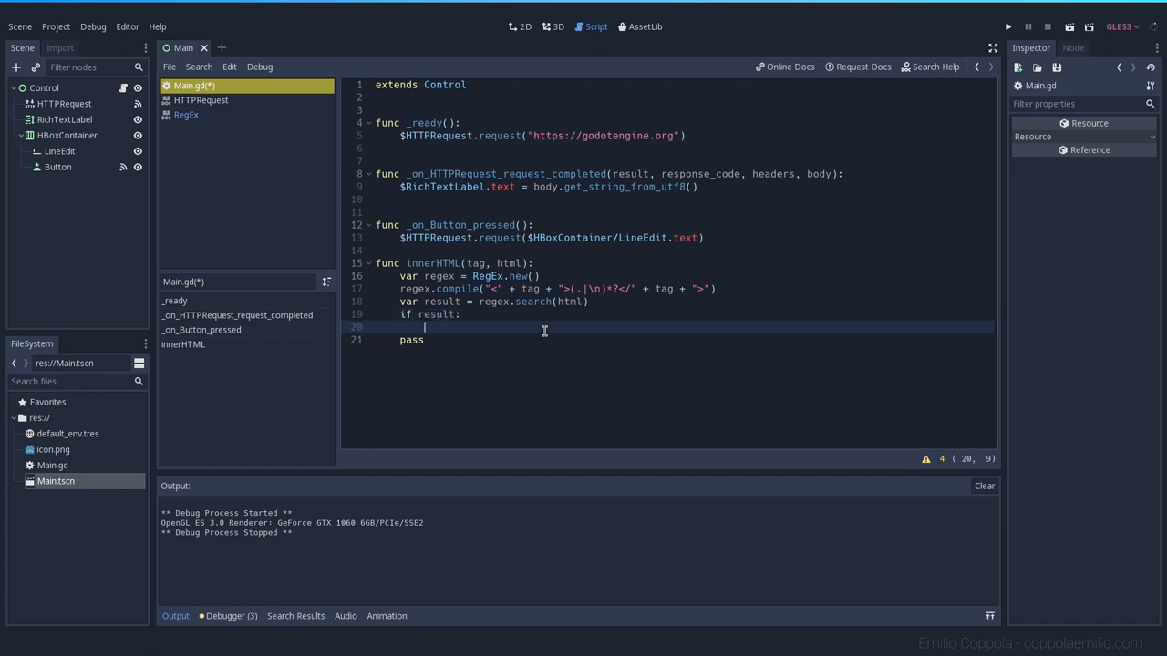
type("retu")
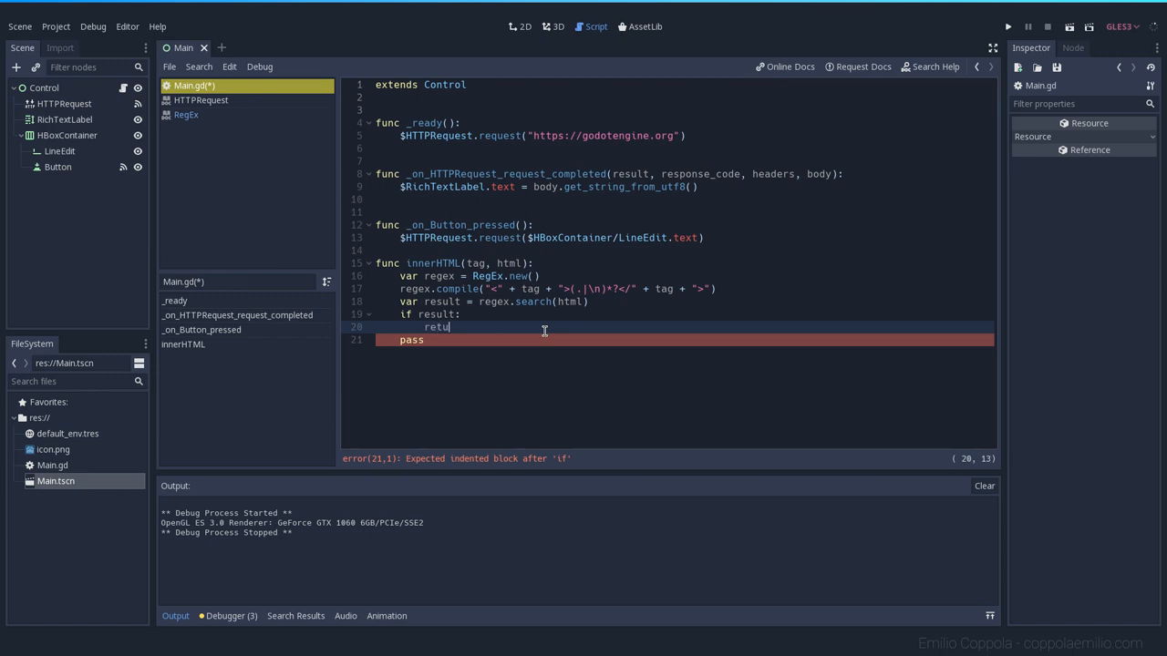
type("rn resy")
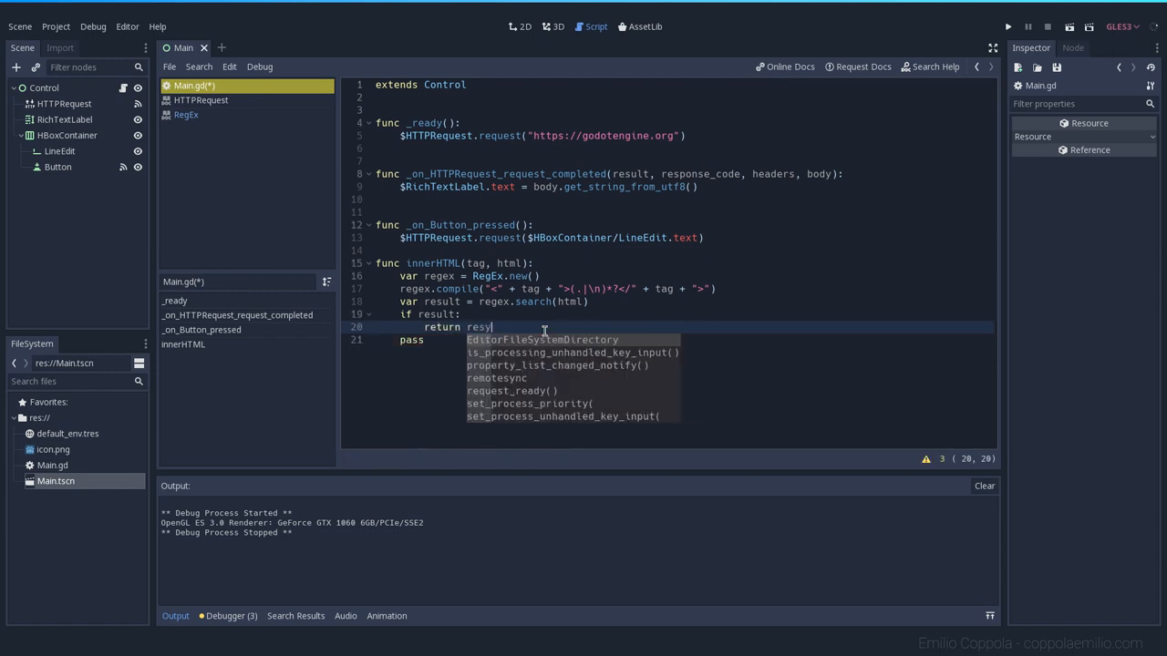
type("result.get_string(")
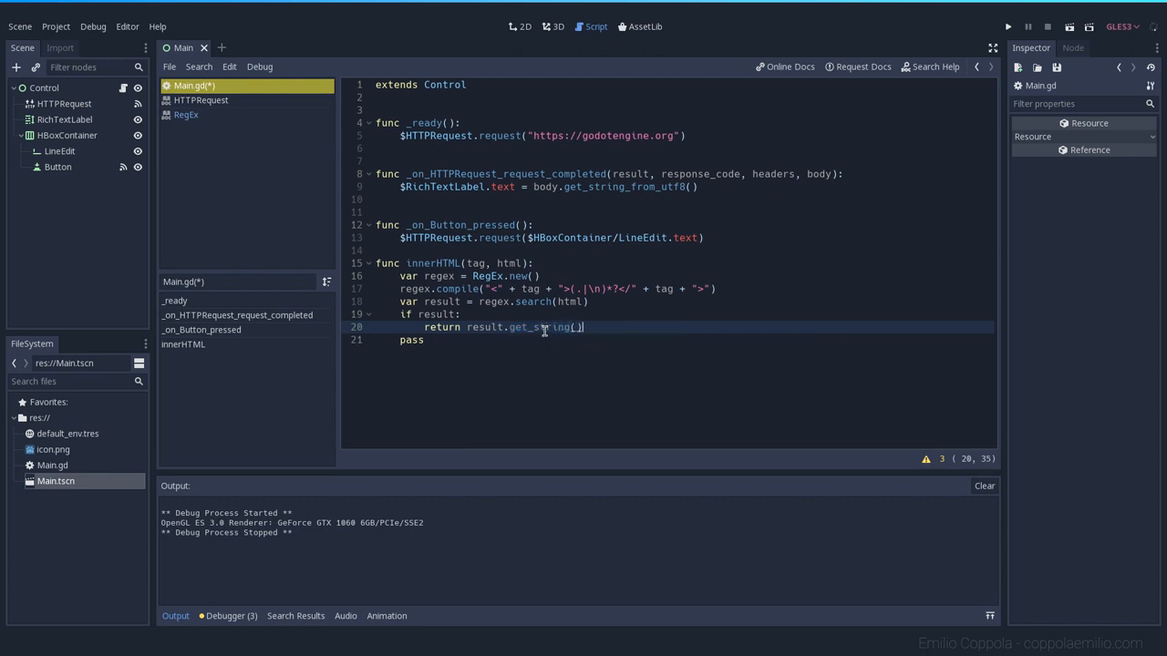
- Append .replace("<" + tag + ">", '') and begin a second replace for the closing tag
type(".replace(")
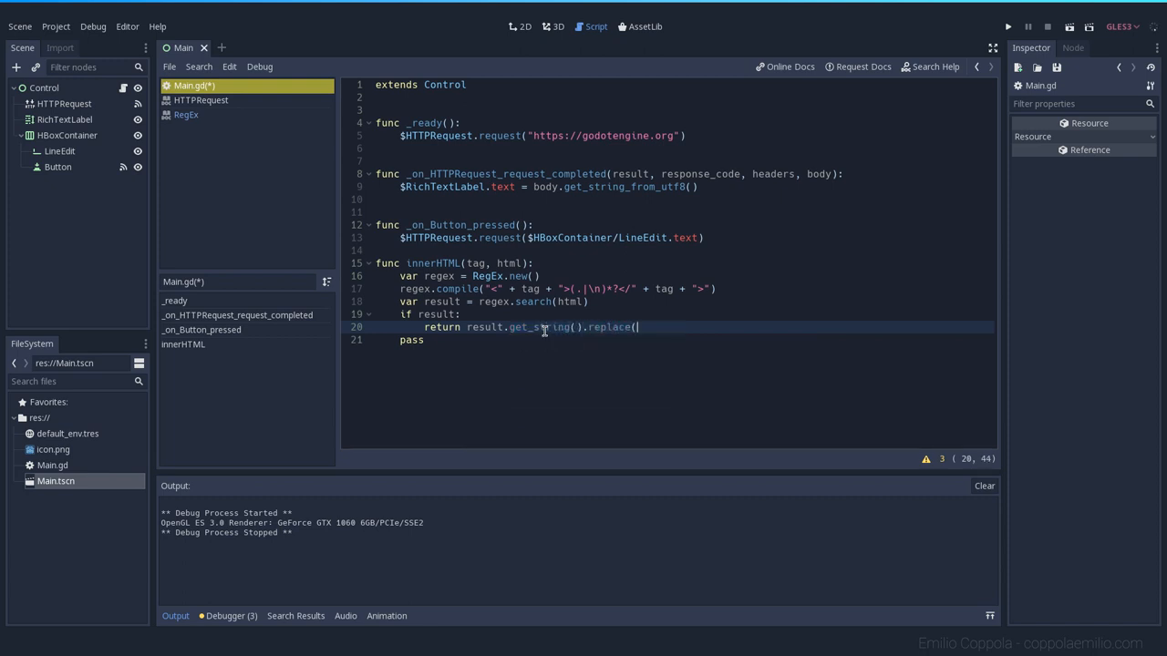
type("\"<")
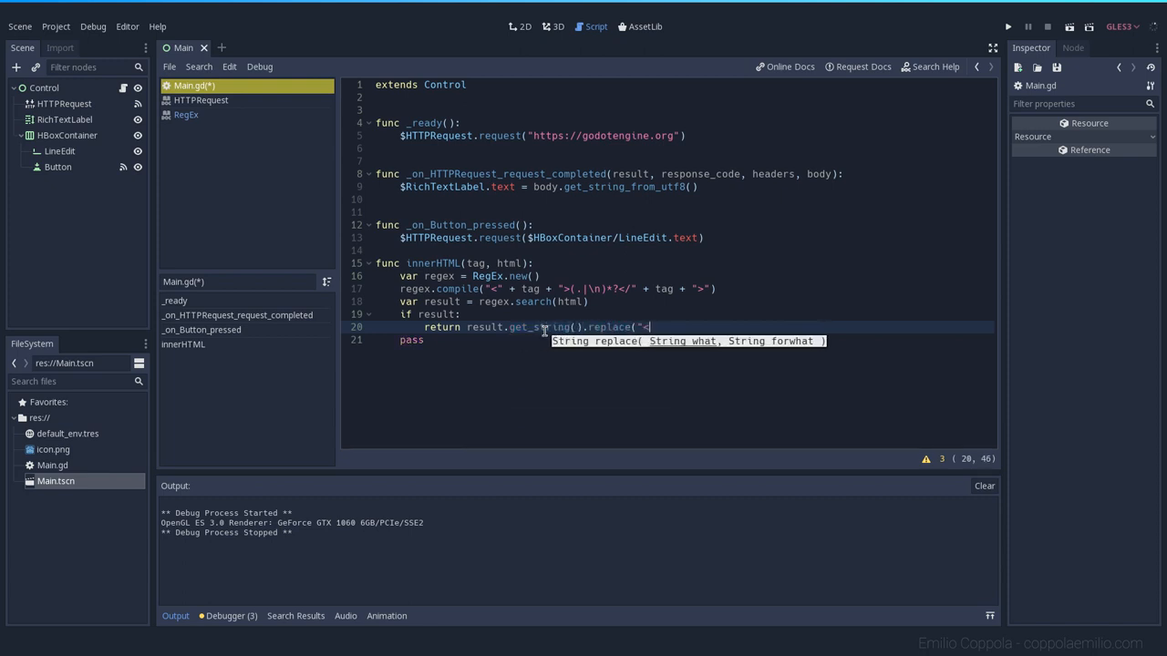
type("\" +")
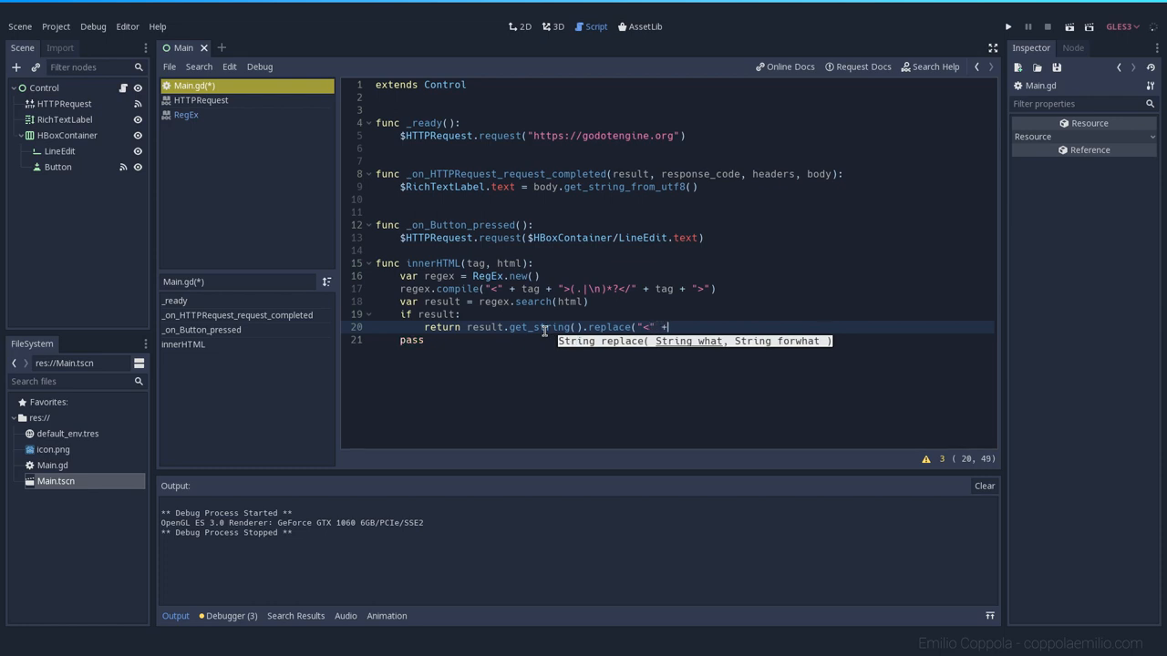
type("+ tag + \">")
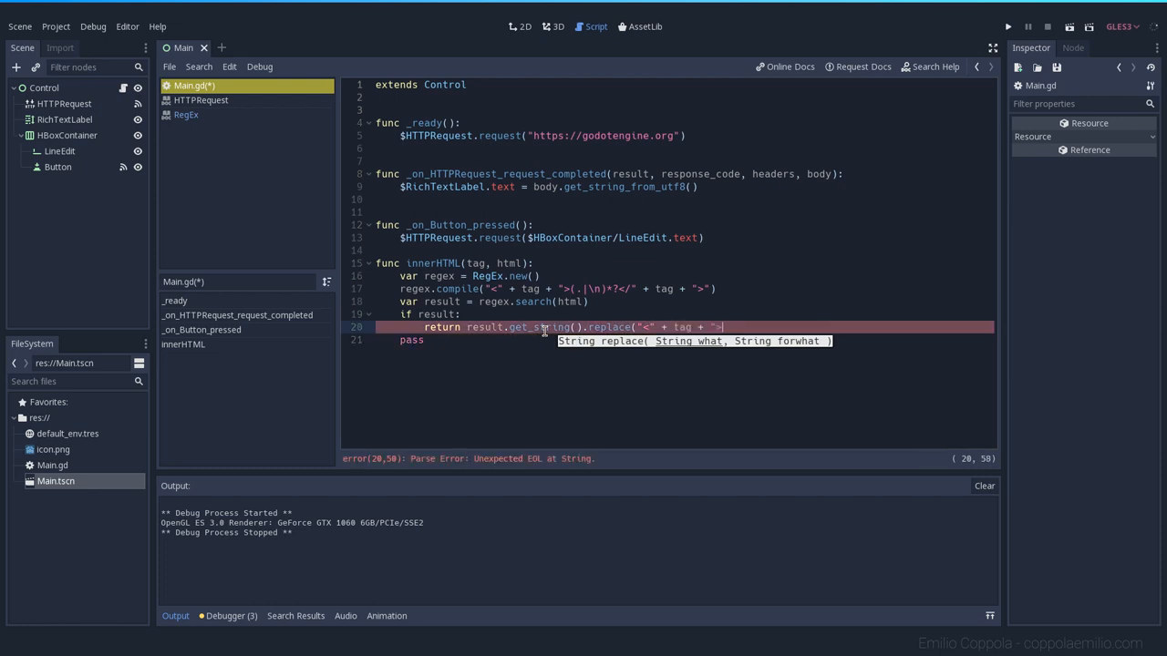
type("\"")
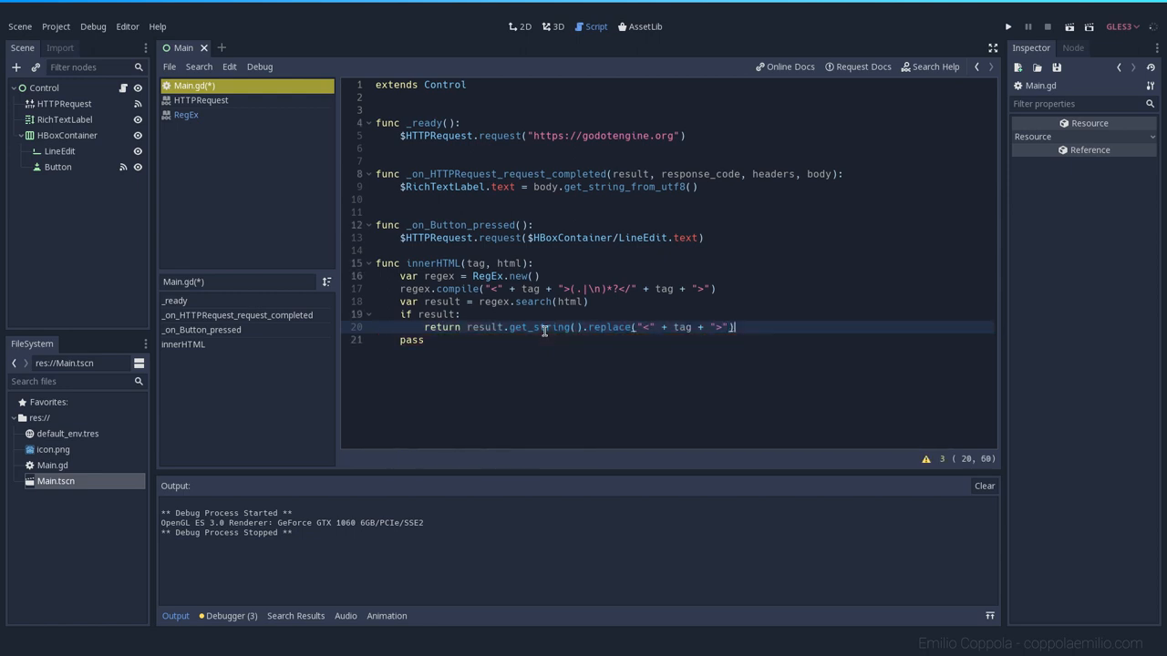
type(", ''")
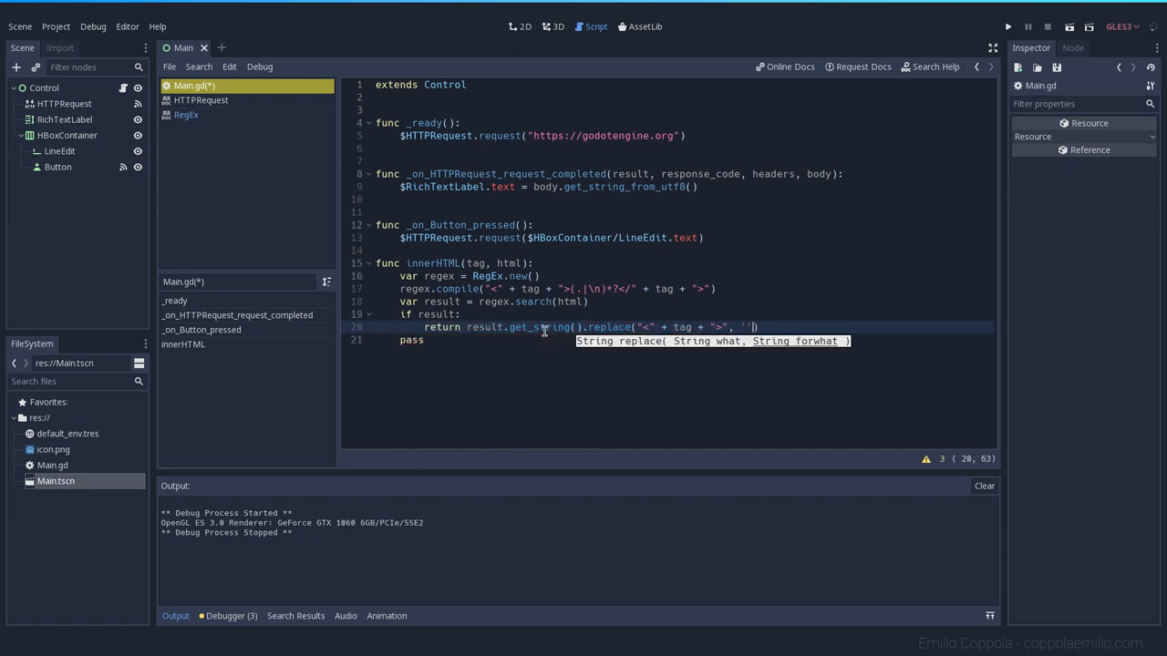
type(".replace(")
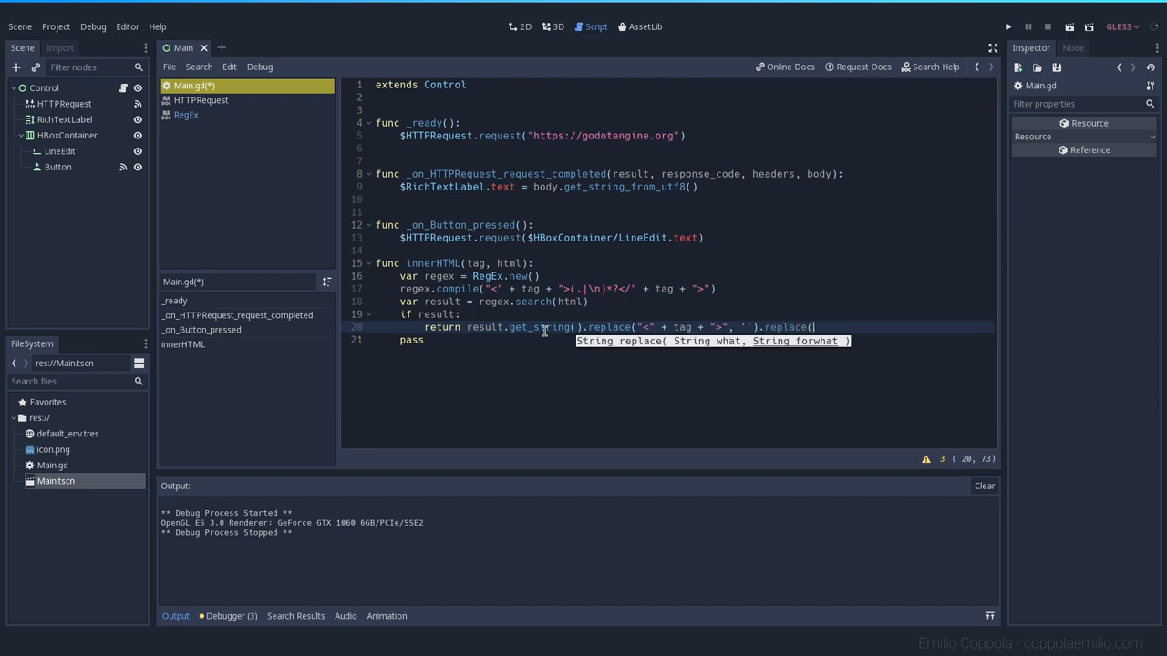
type("\"")
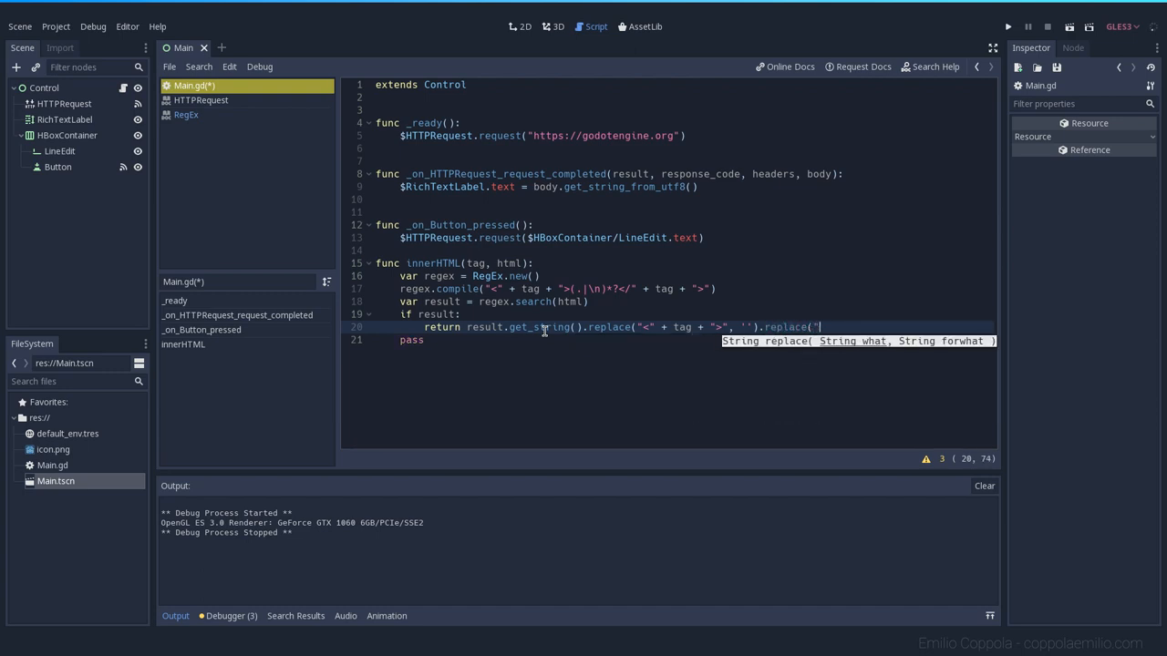
type("<\" + tag + \"/>\", '")
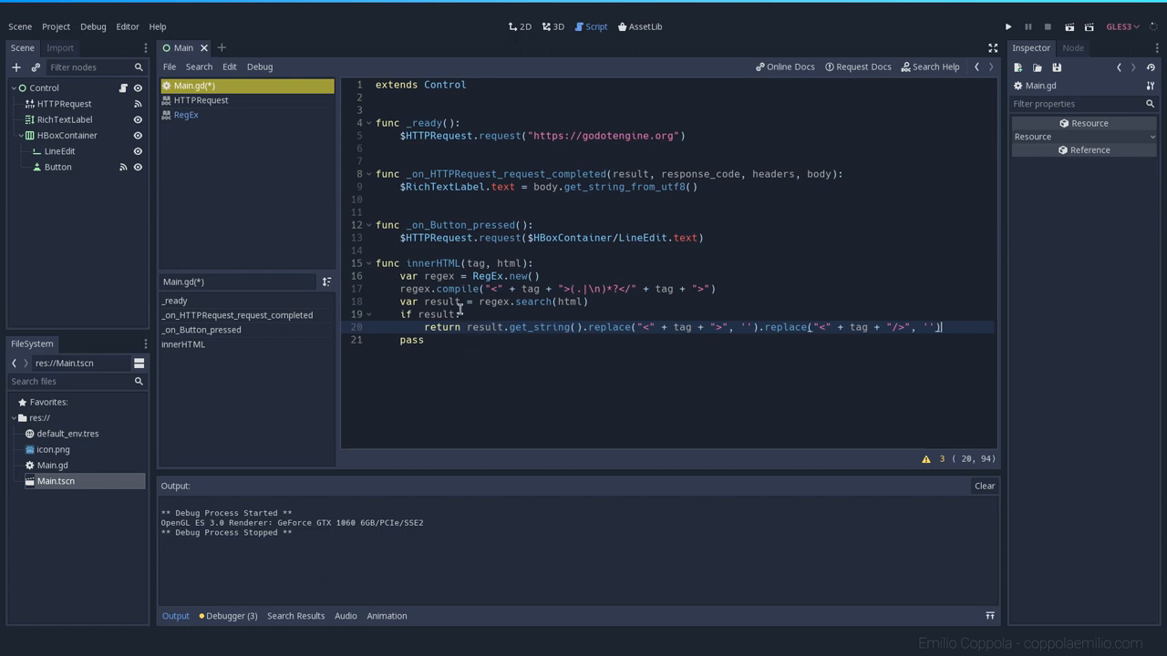
mouse_move(590, 379)
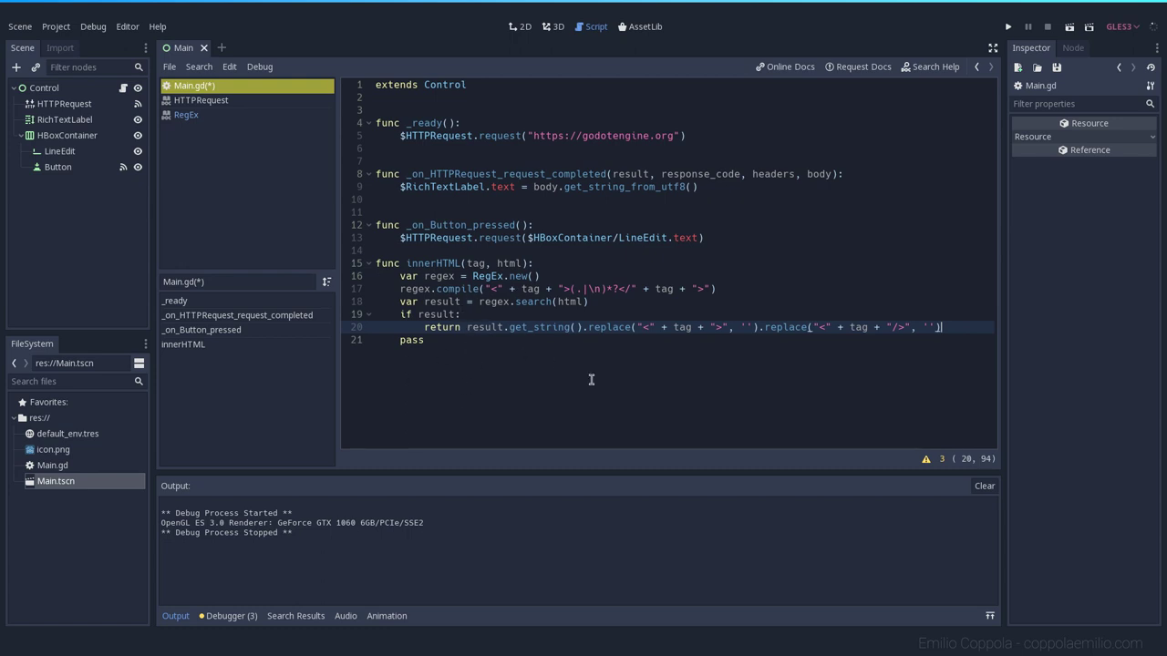
mouse_move(485, 350)
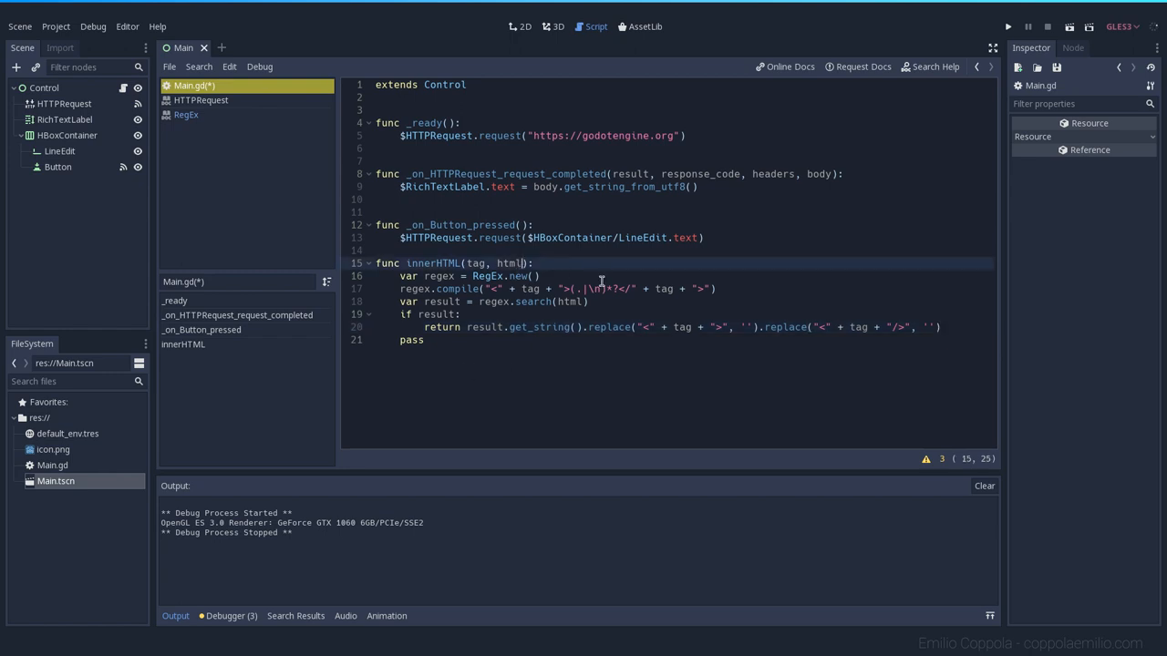
- Add a default="" parameter to innerHTML and replace the final pass with return default
type(", default")
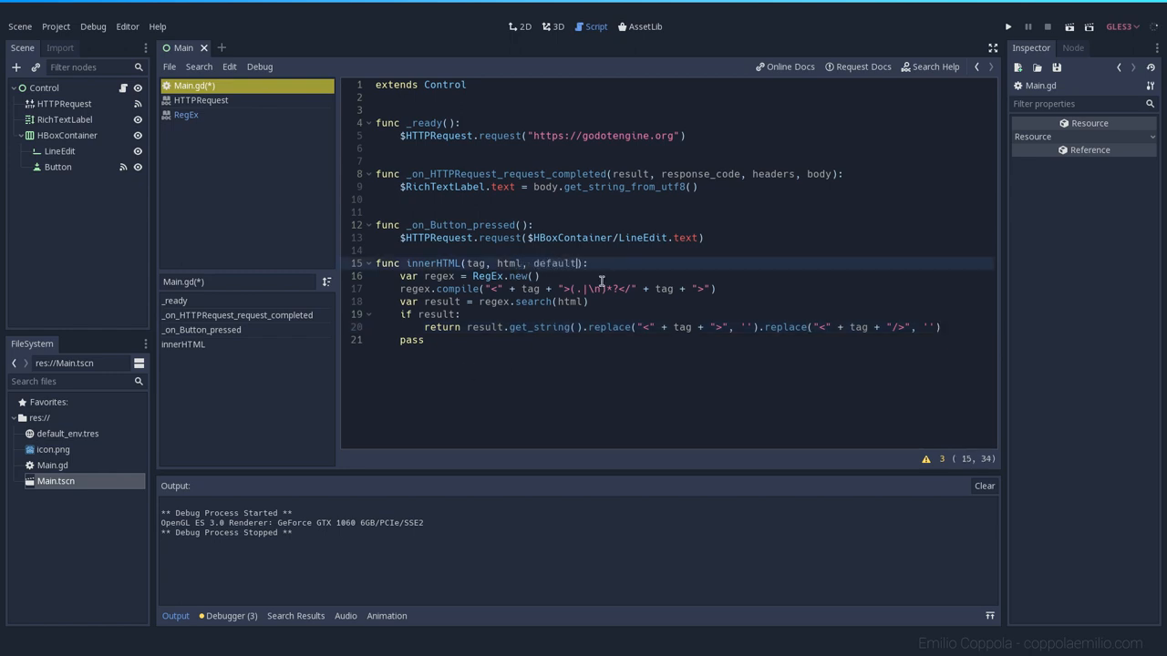
type("=\"\"")
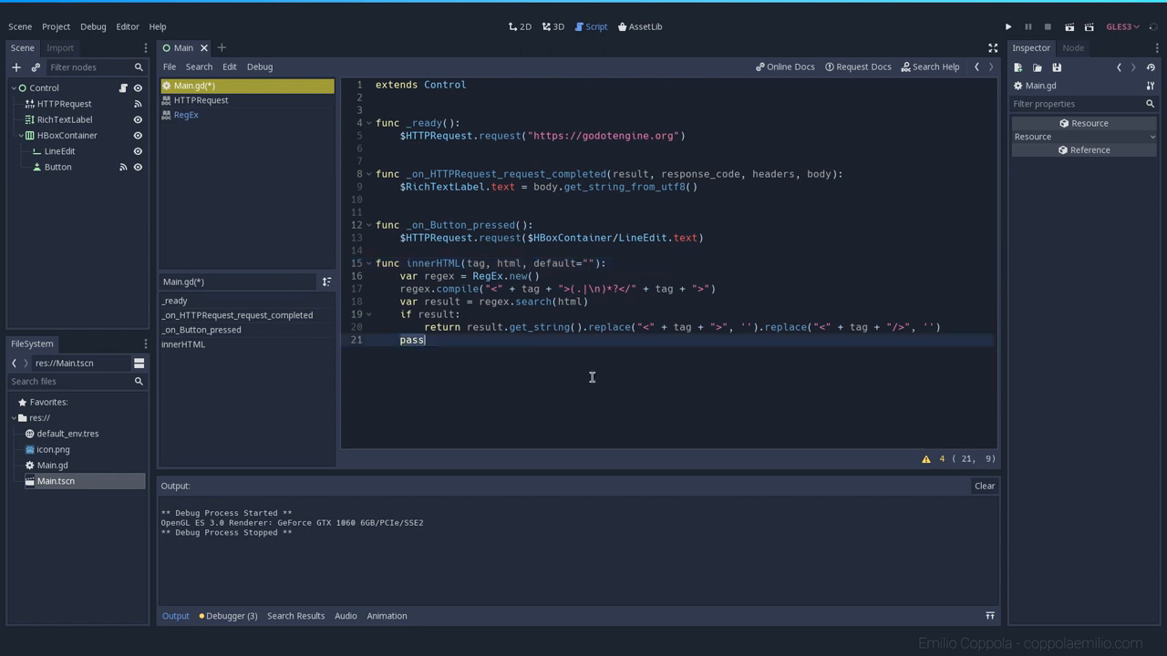
mouse_move(473, 354)
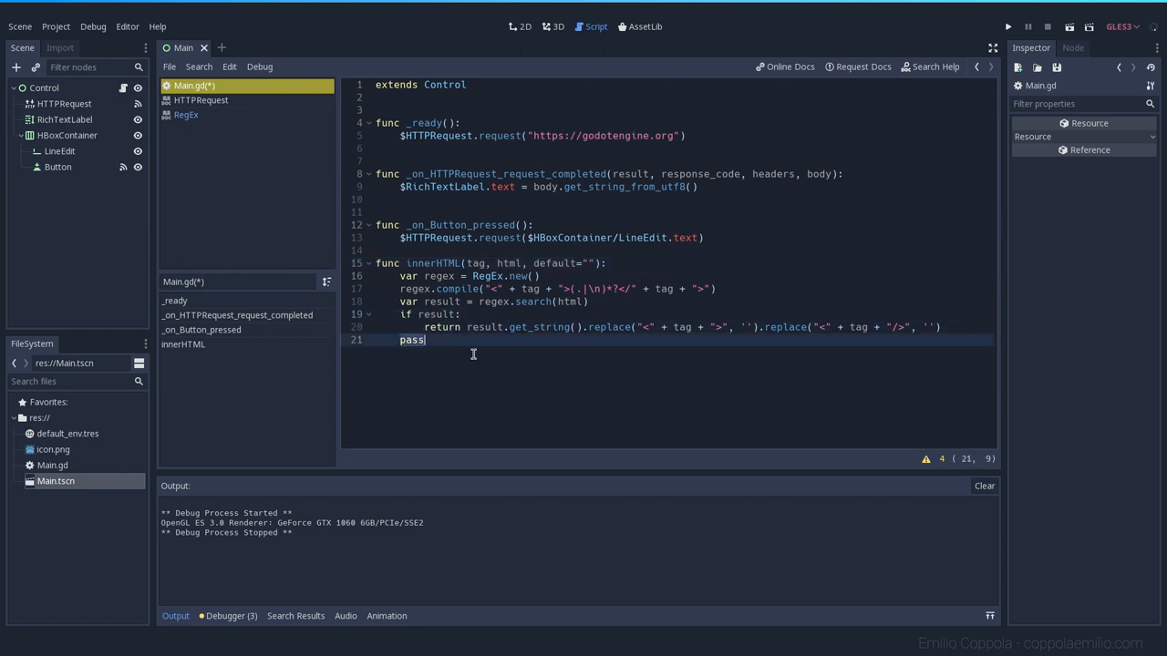
type("return")
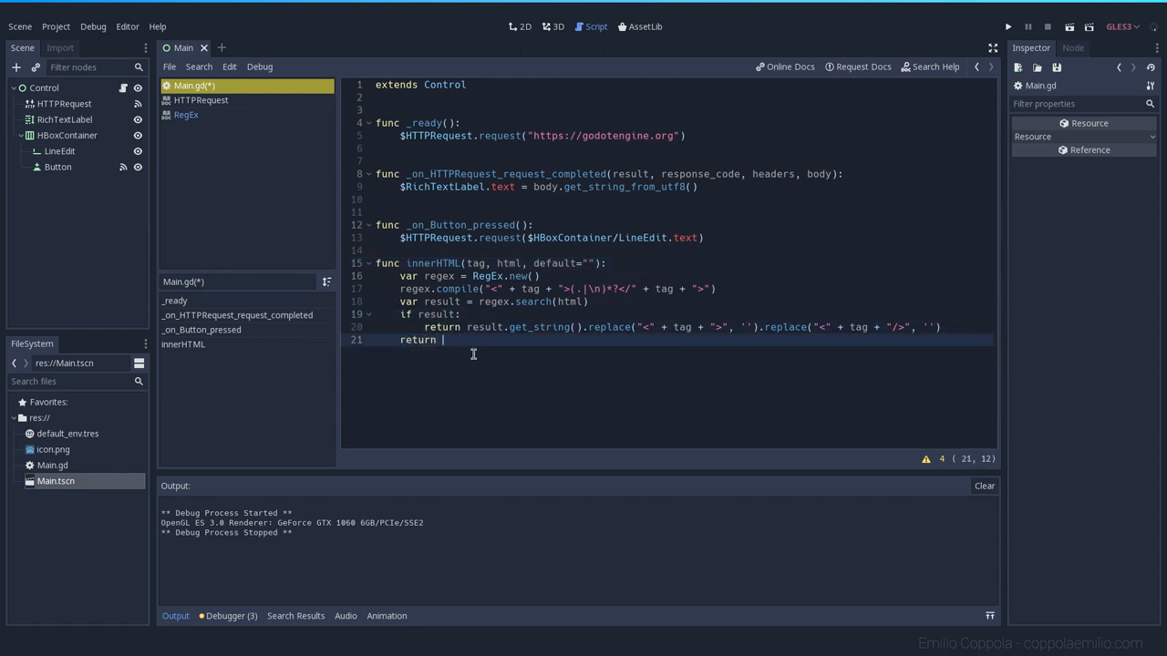
type("default")
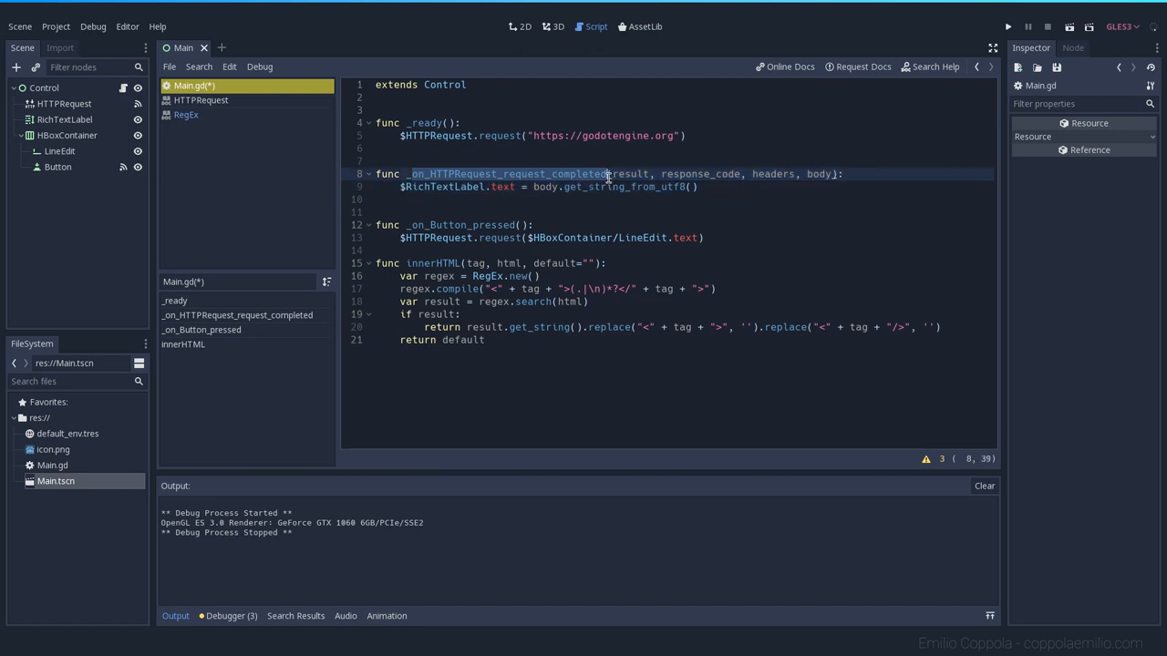
- Store the decoded body in var html and set the label text to html
left_click(547, 186)
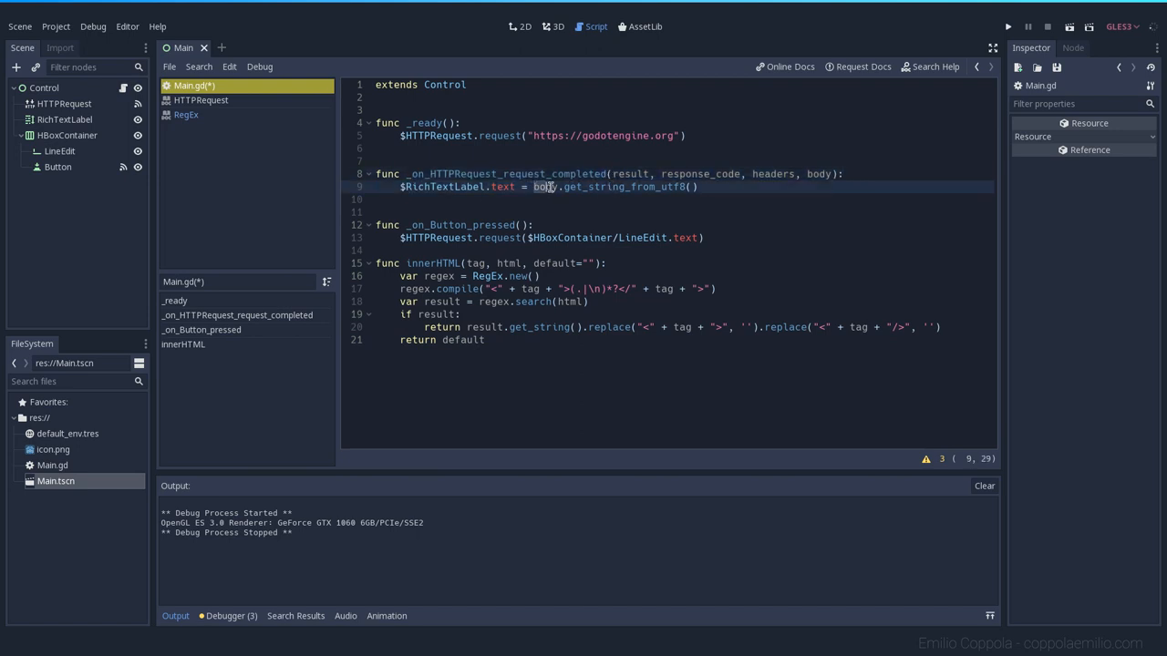
key("Return")
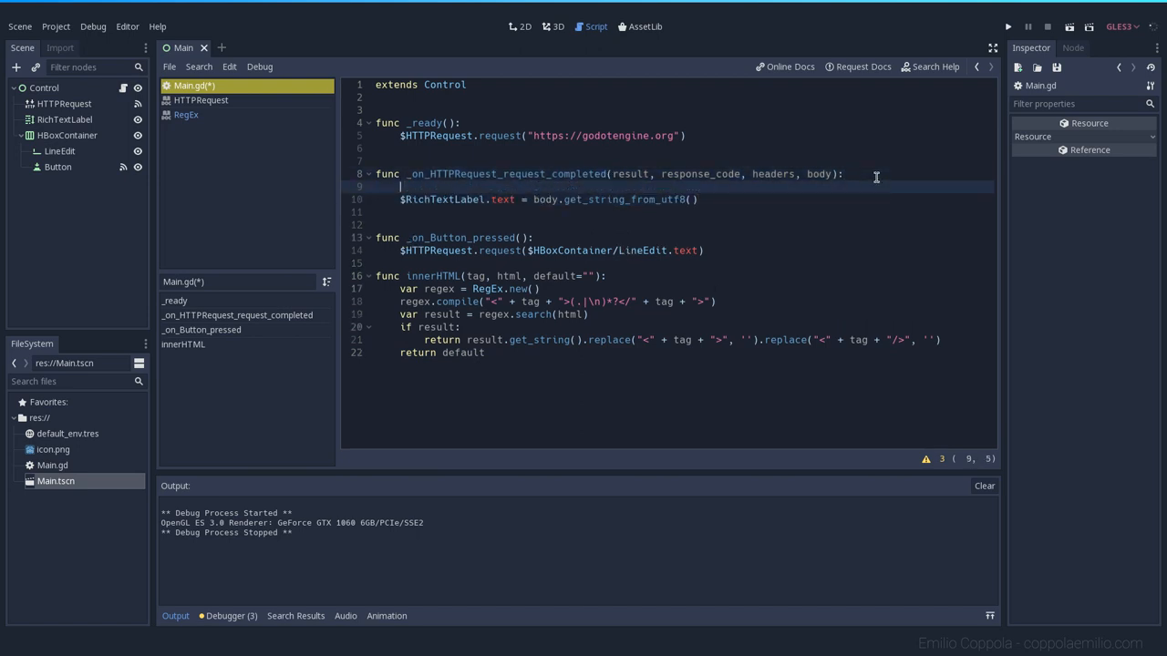
type("var ht")
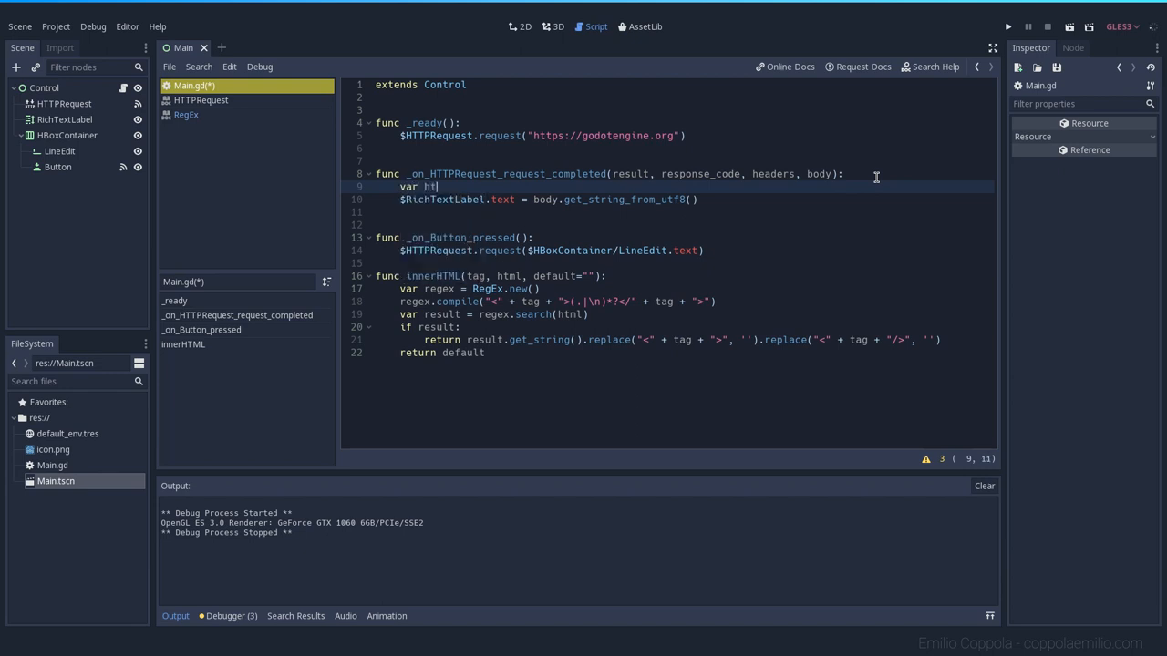
type("ml = body.get_string_from_utf8(")
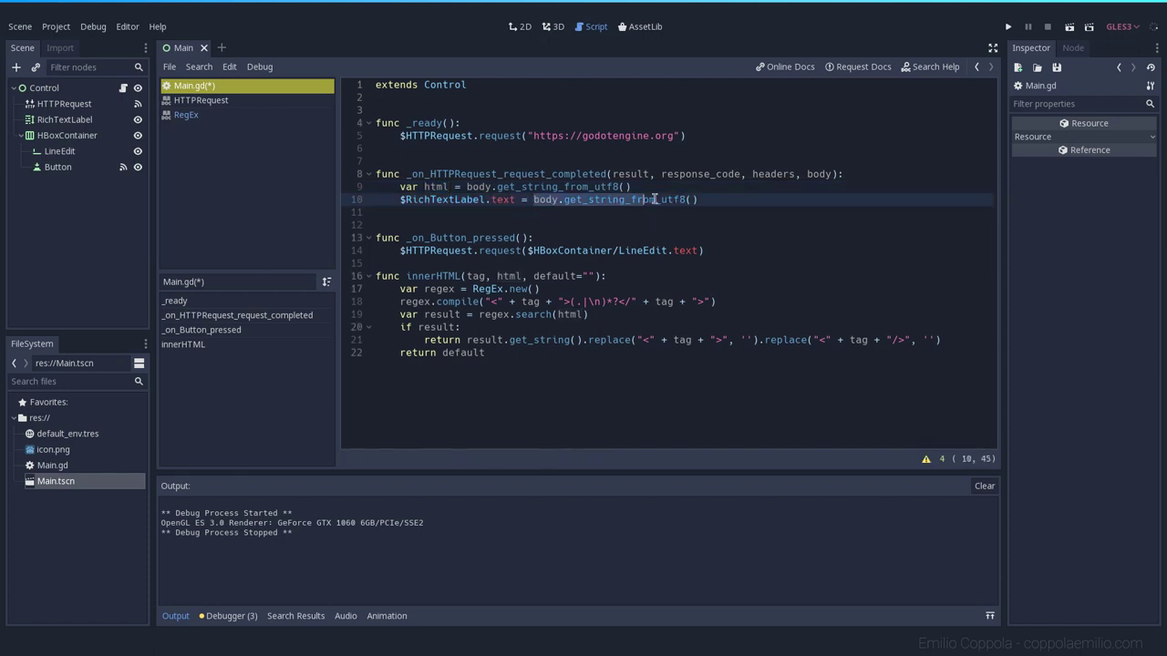
type("html")
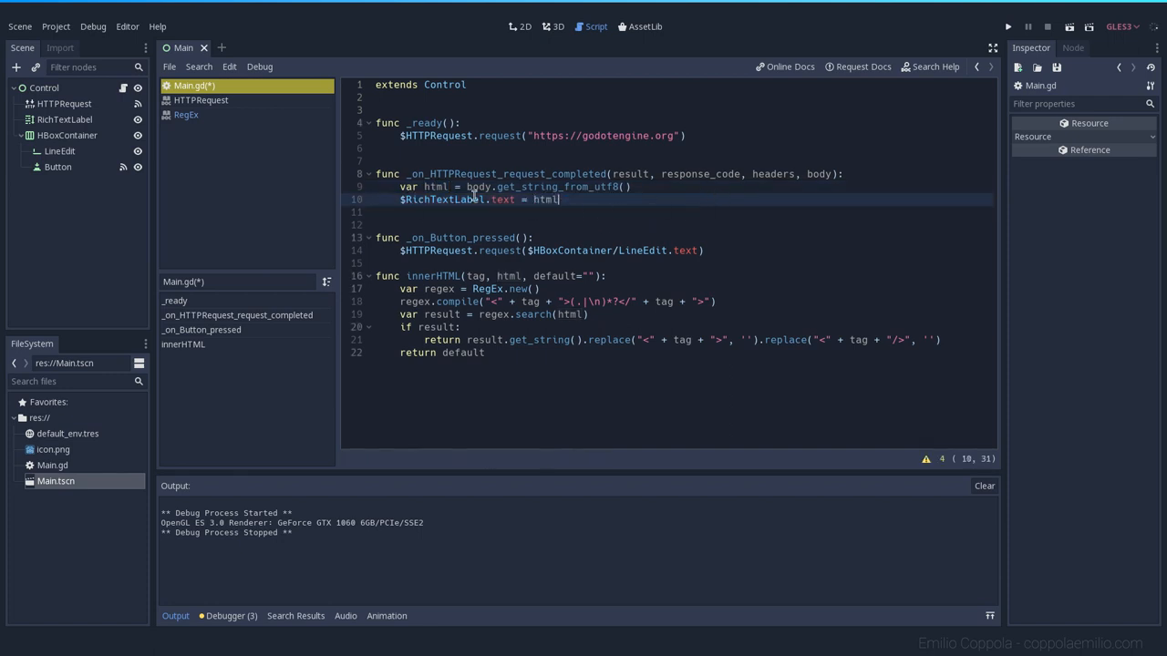
key("Return")
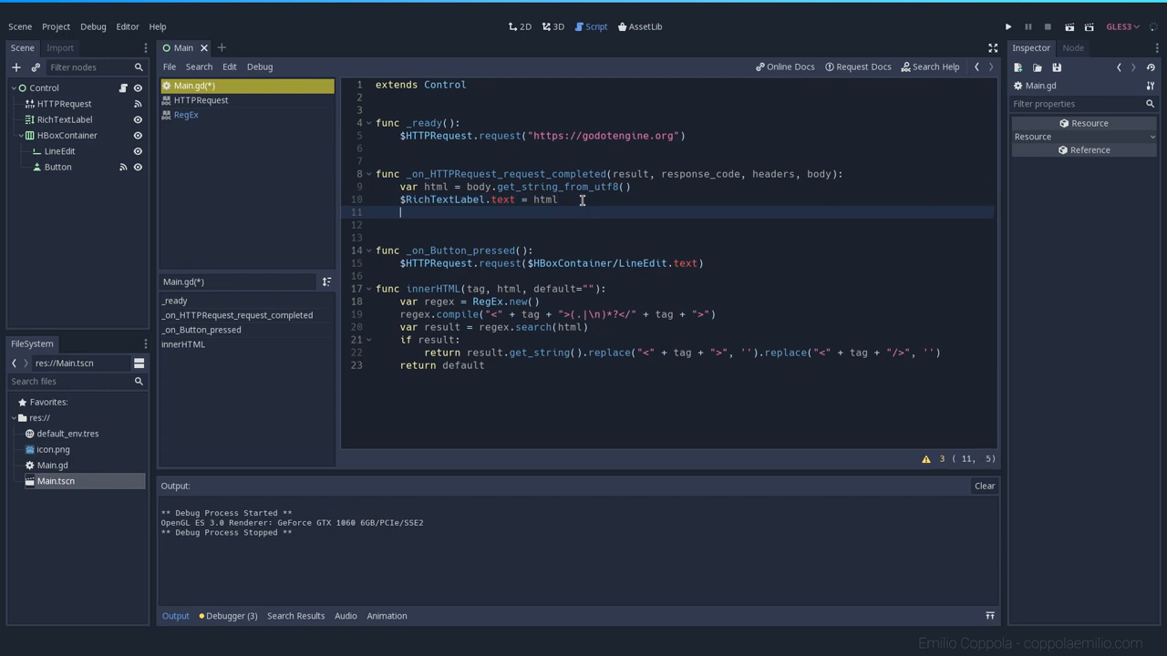
- Add print(innerHTML("title", html)) below the label assignment
type("print(")
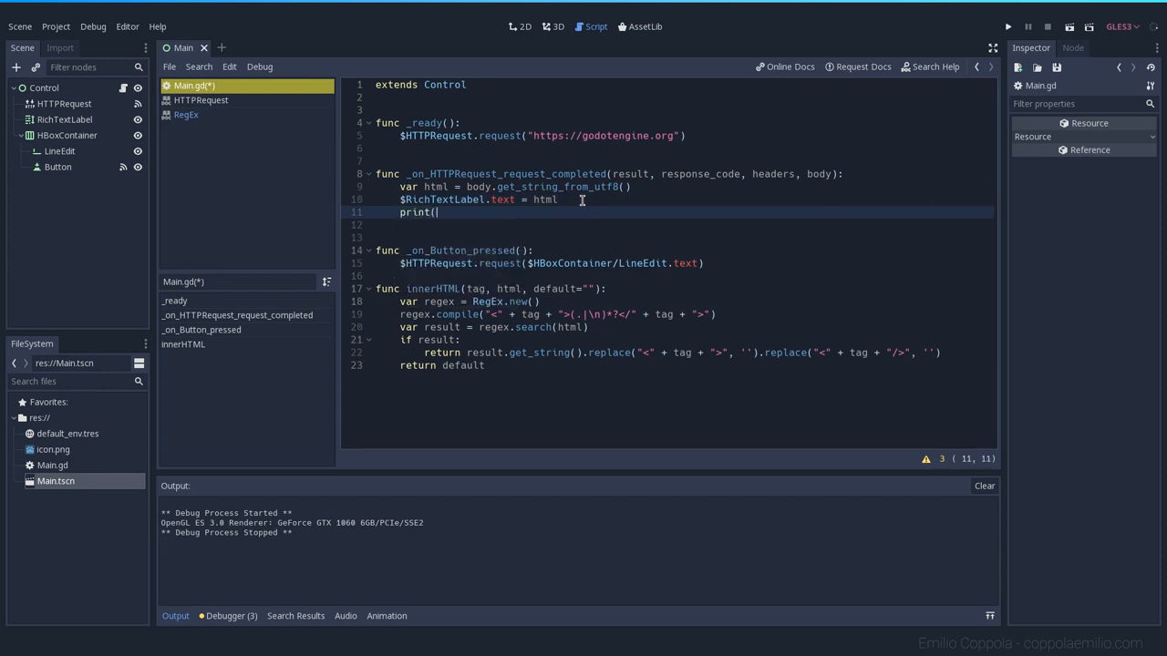
type("innerHTML")
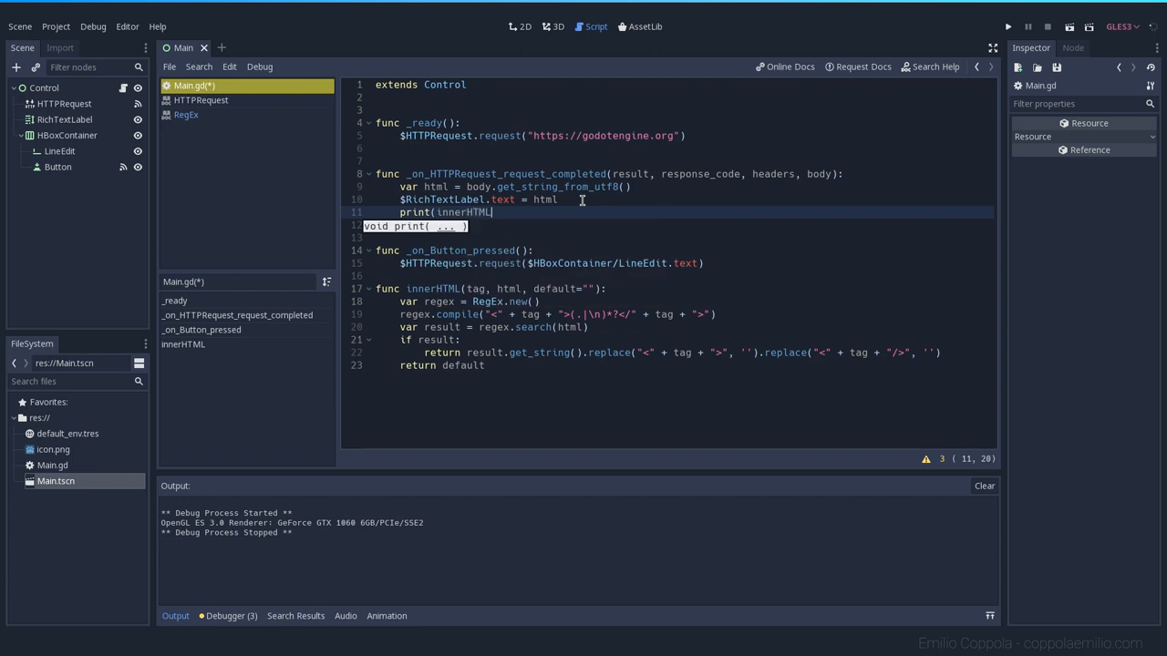
type("(")
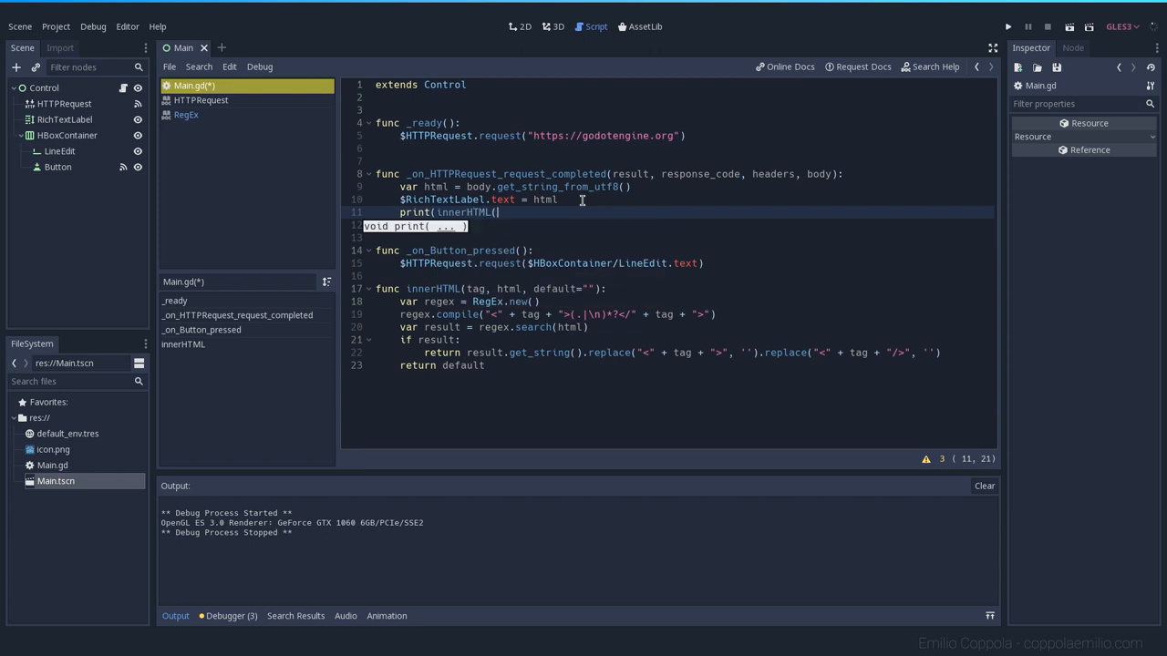
type("title\",")
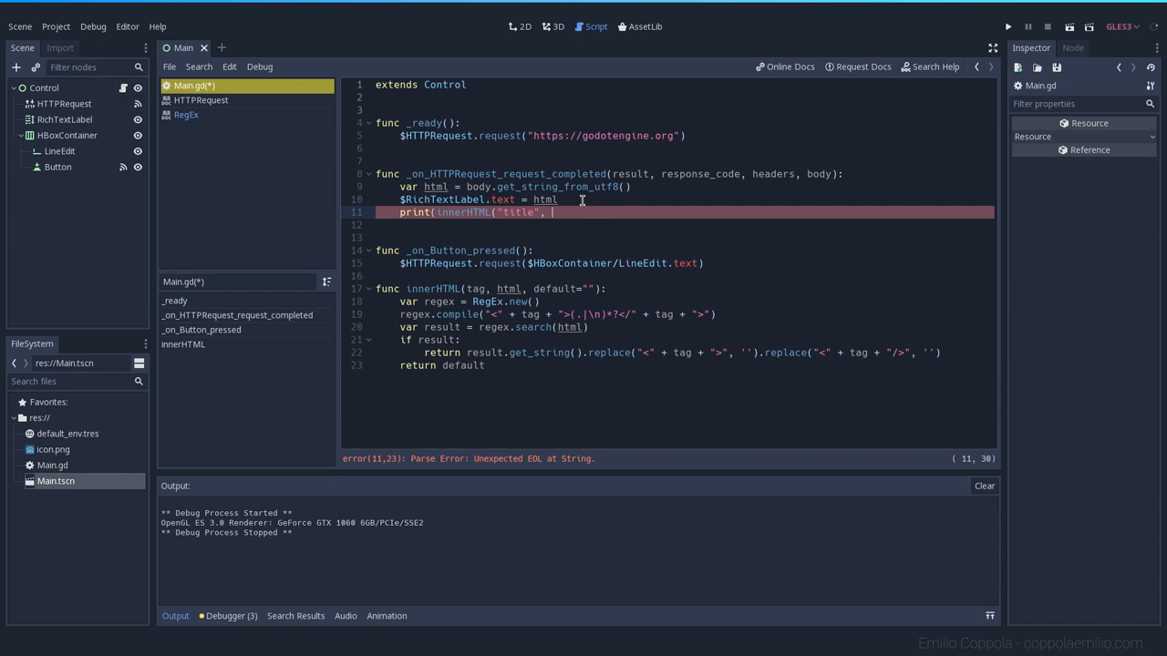
type("html, default")
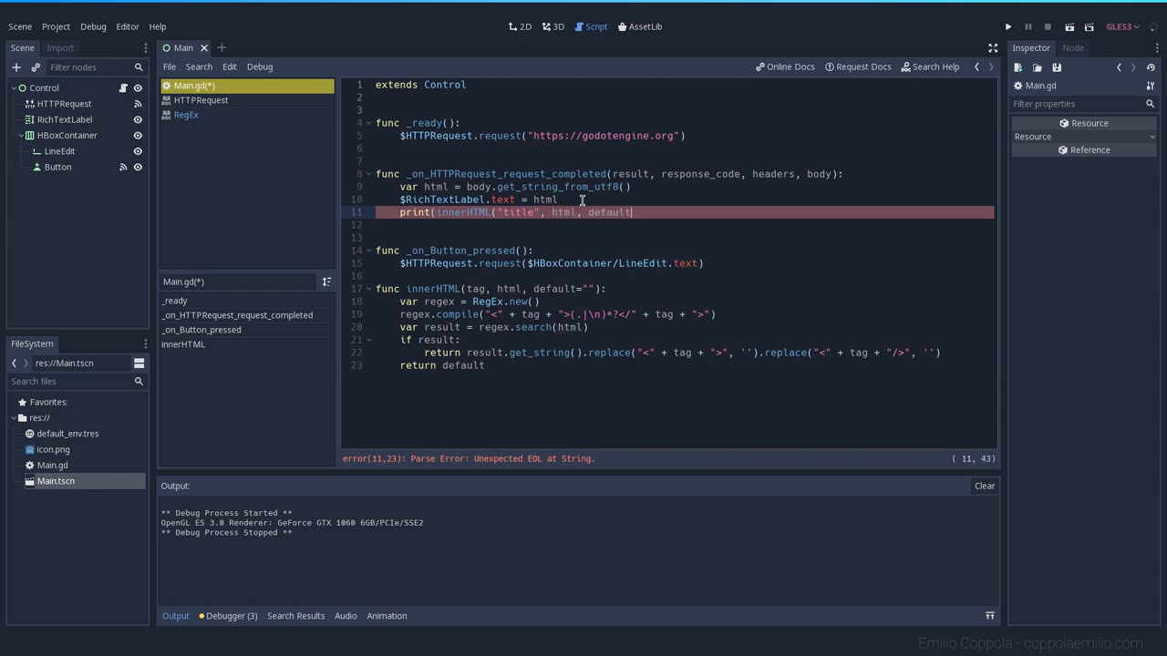
key("BackSpace")
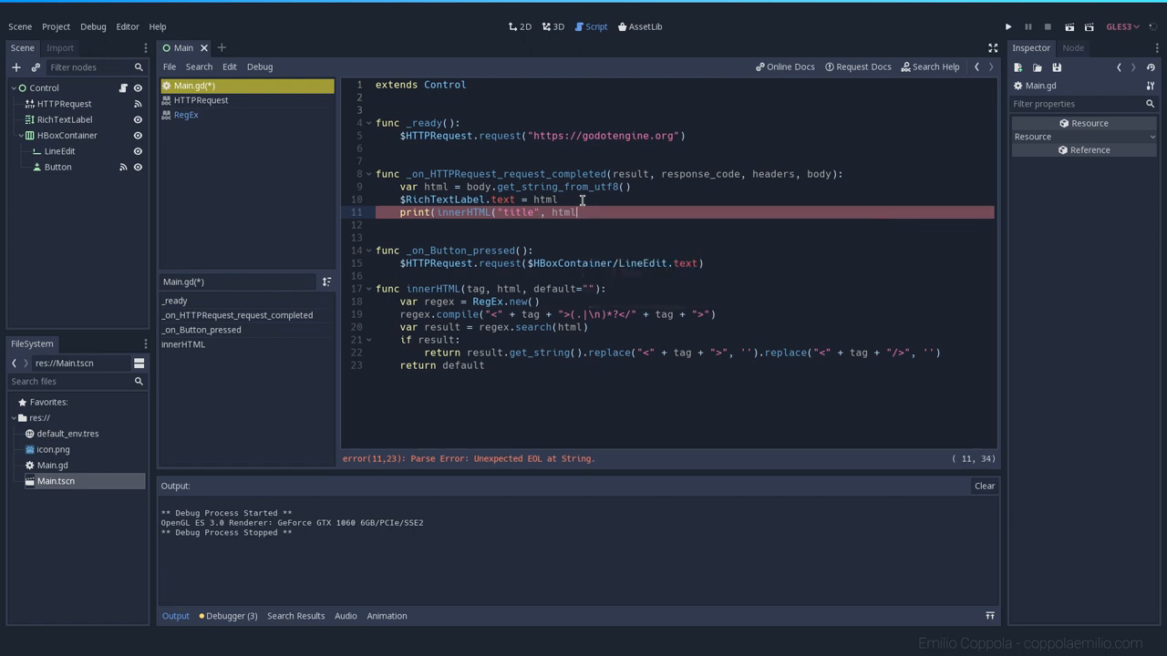
type(")")
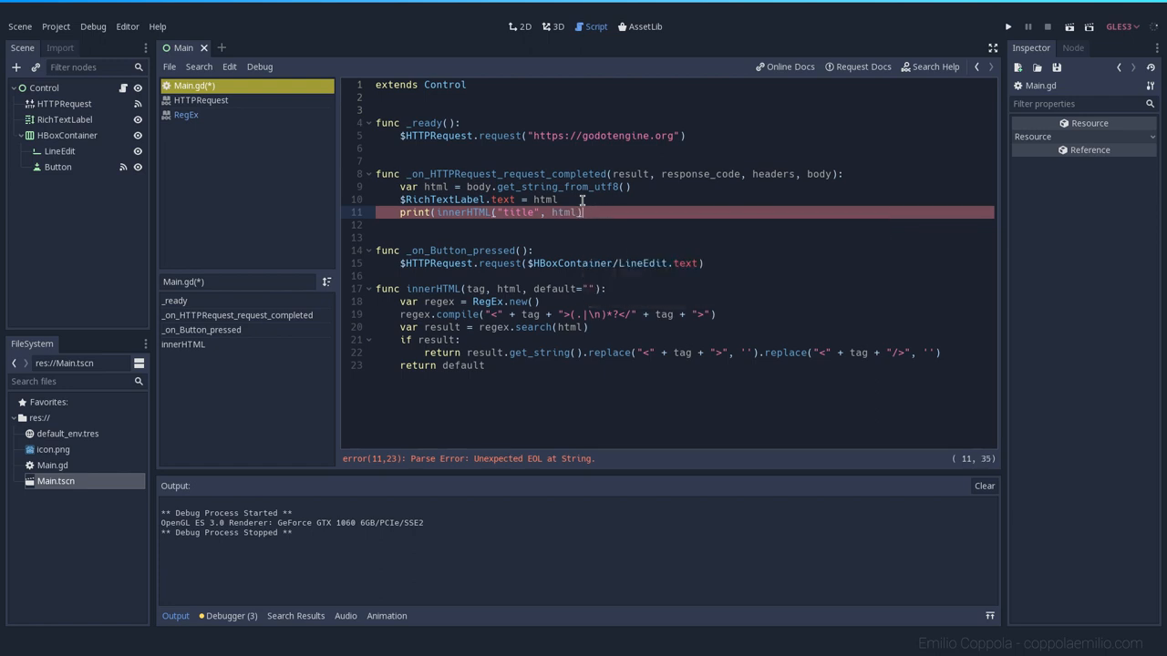
type(")")
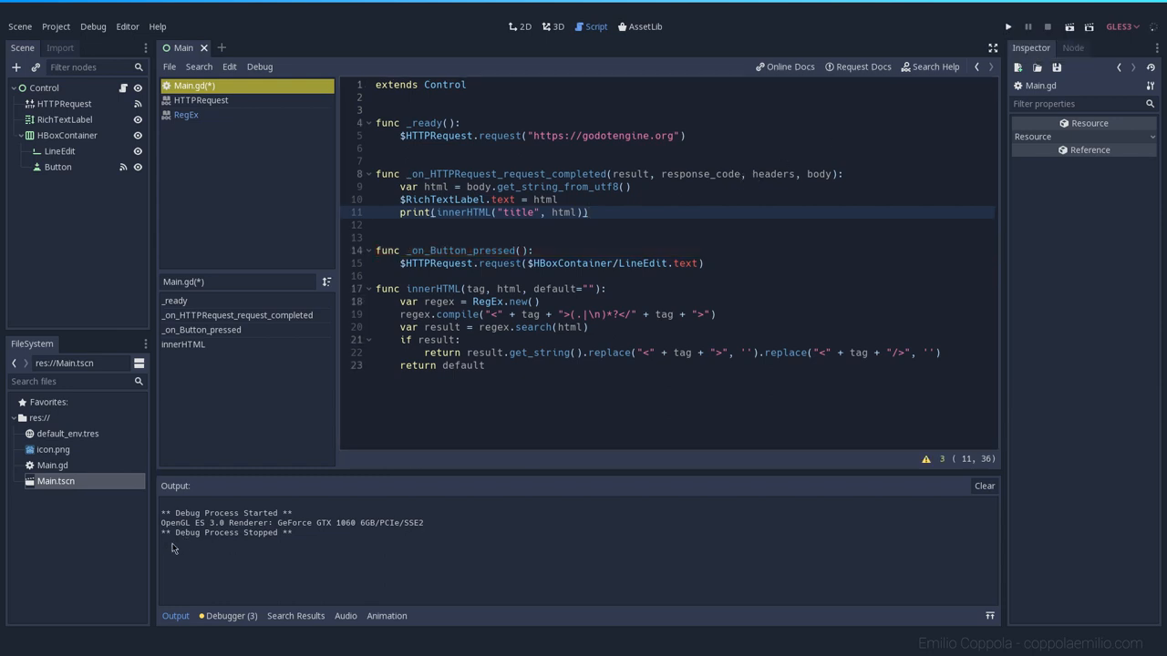
- Run the project, set Main.tscn as the main scene, and move the browser window up
left_click(1007, 27)
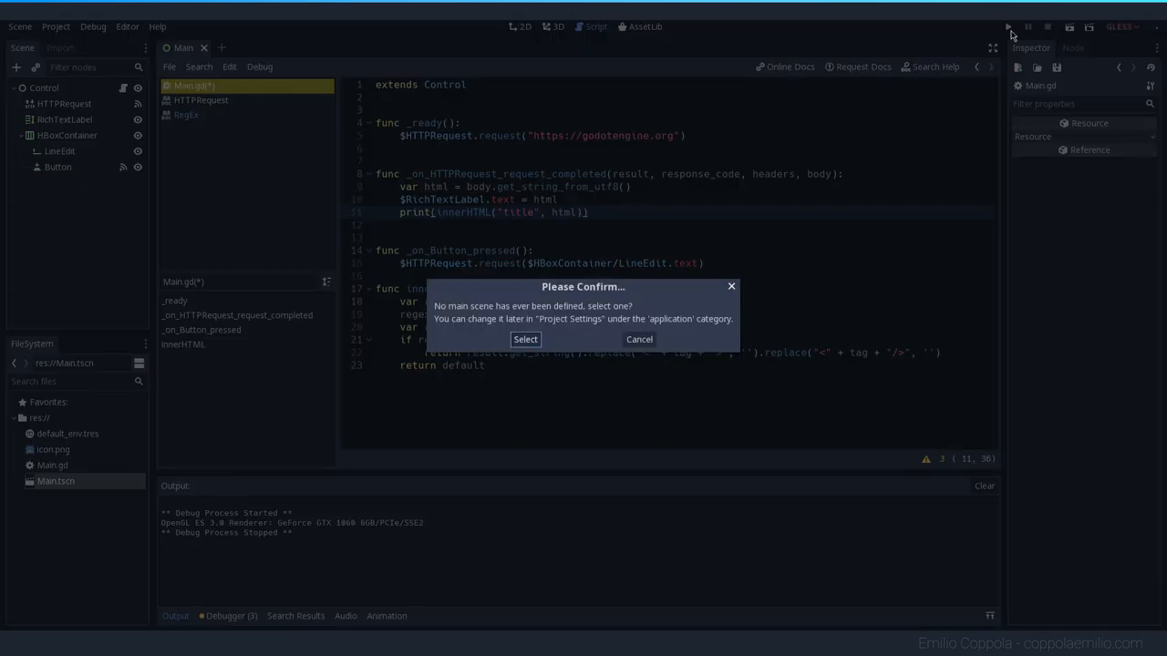
mouse_move(540, 320)
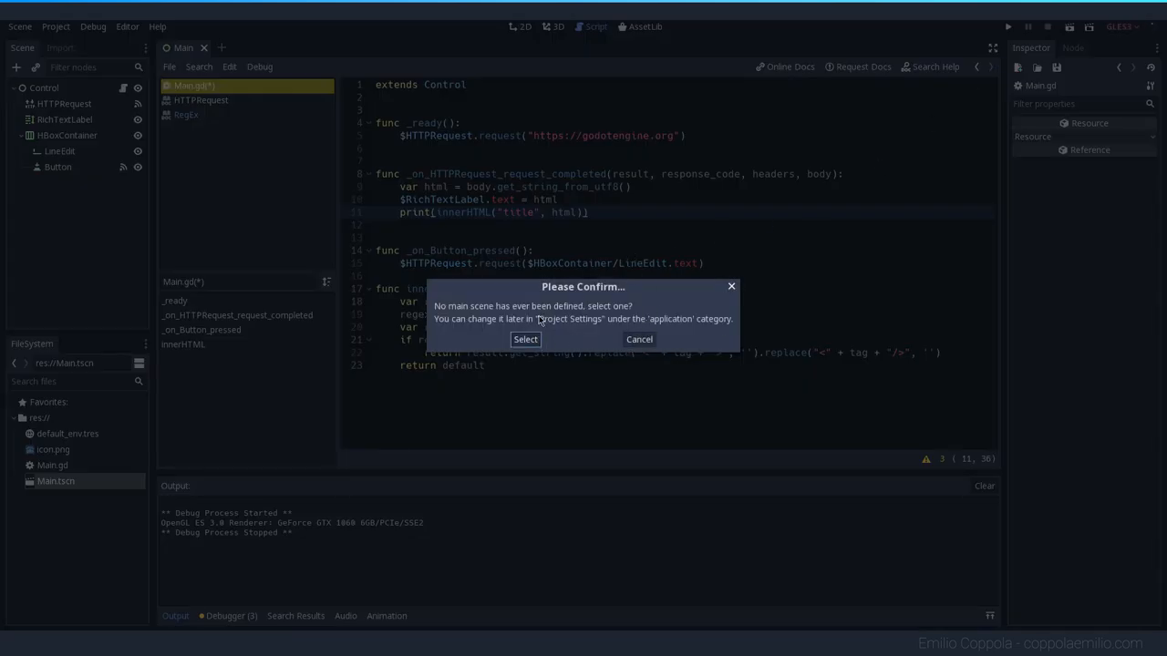
left_click(525, 340)
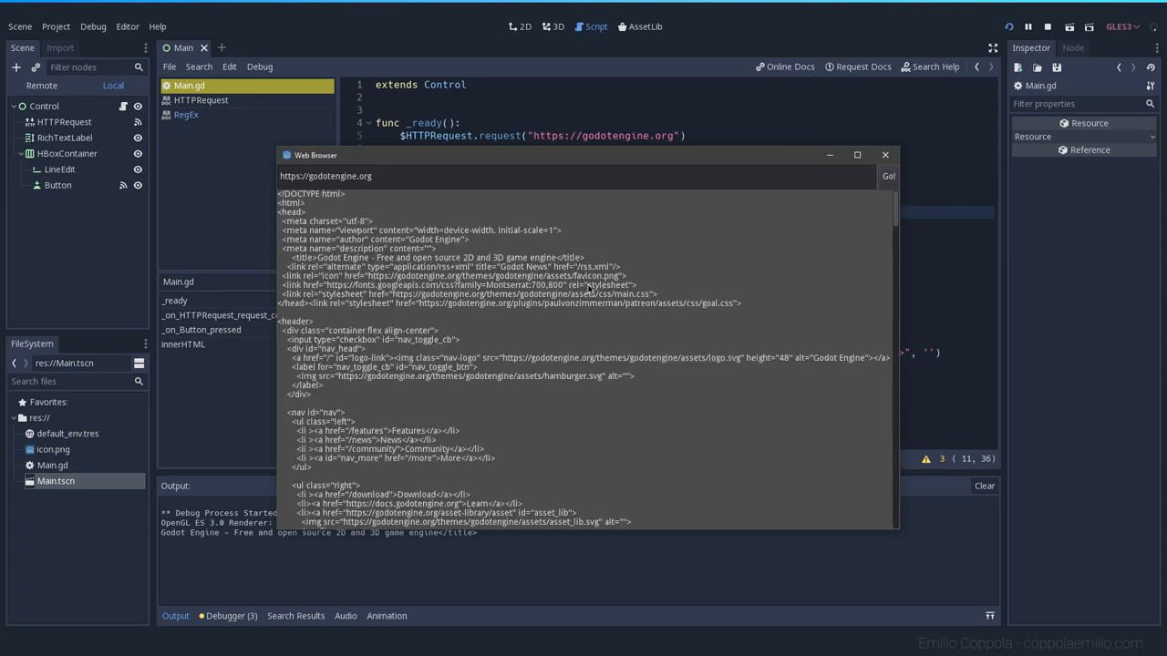
left_click_drag(577, 154, 577, 107)
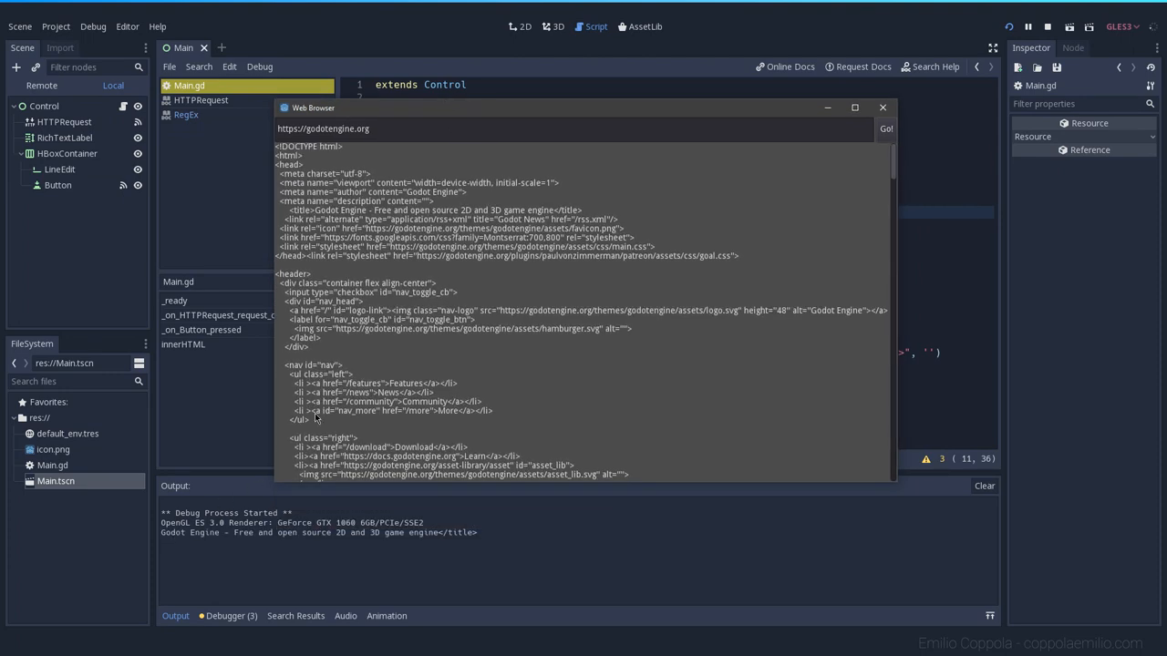
mouse_move(276, 563)
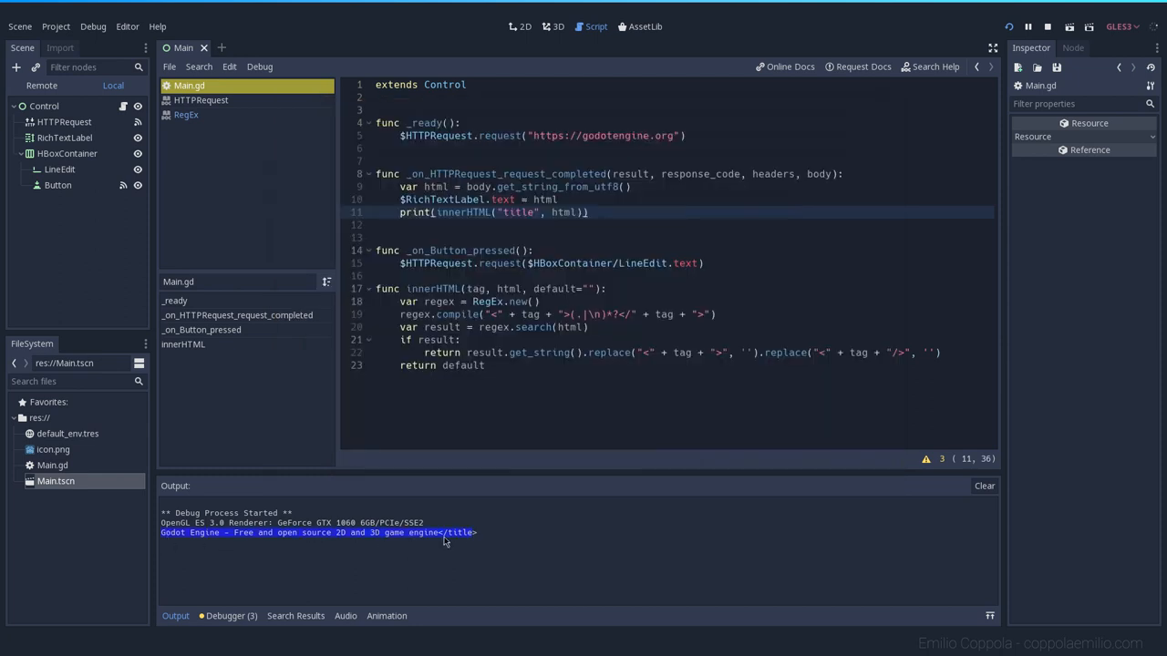
mouse_move(460, 548)
type("/")
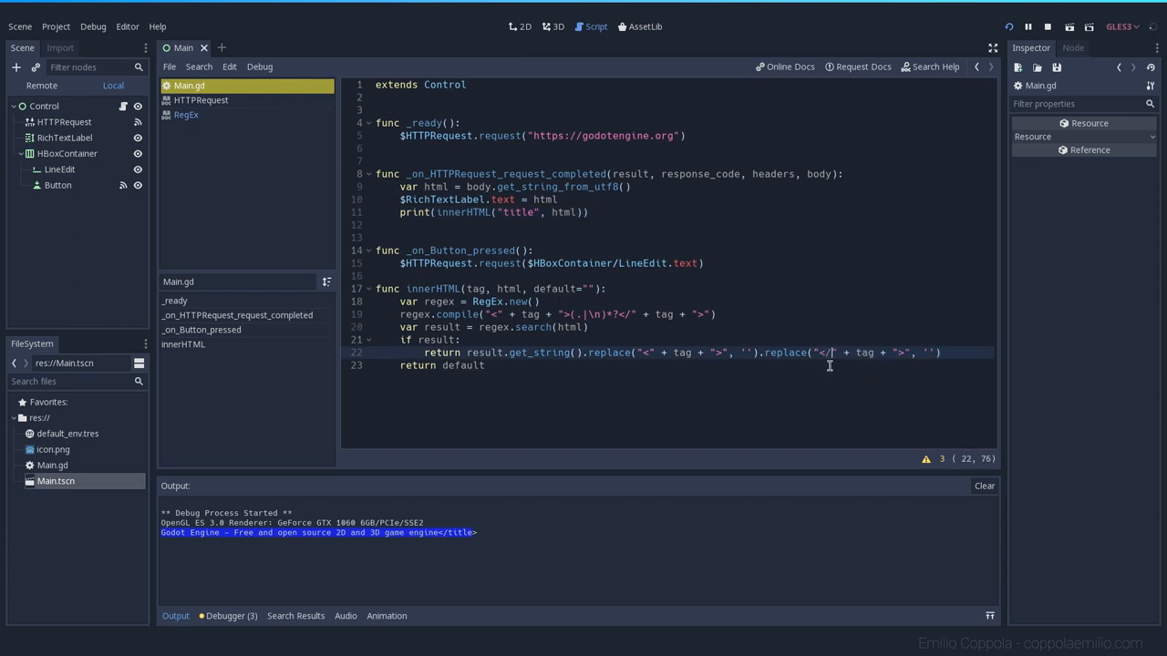
- Rerun the browser to confirm godotengine.org's title prints without a closing title tag
left_click(488, 365)
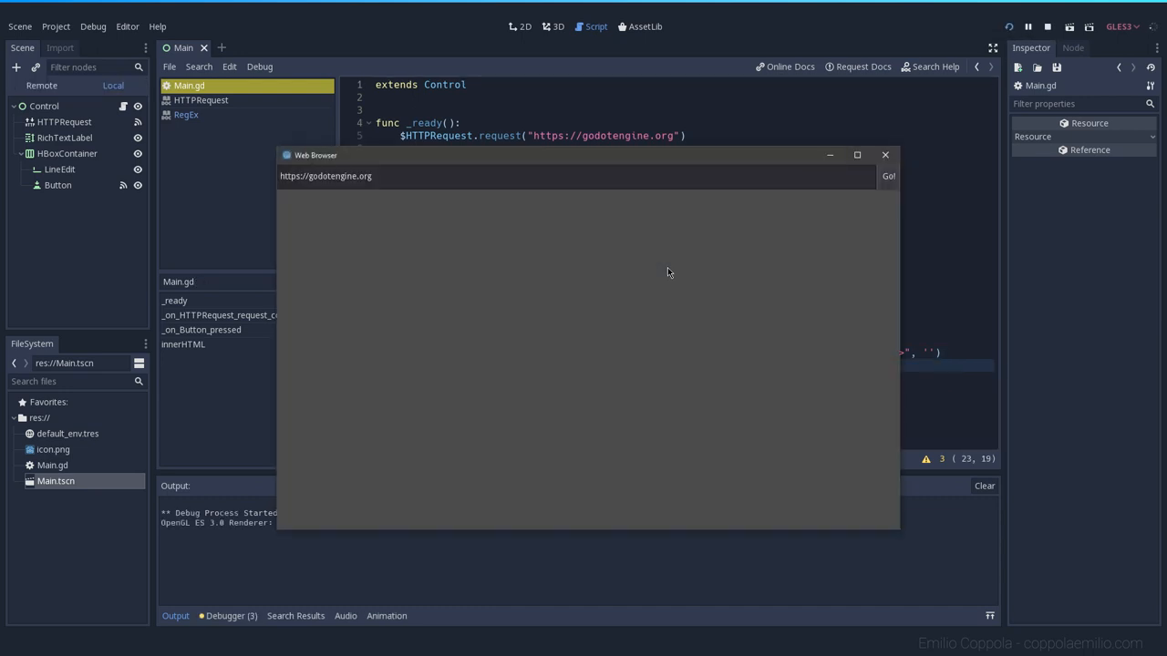
left_click(887, 176)
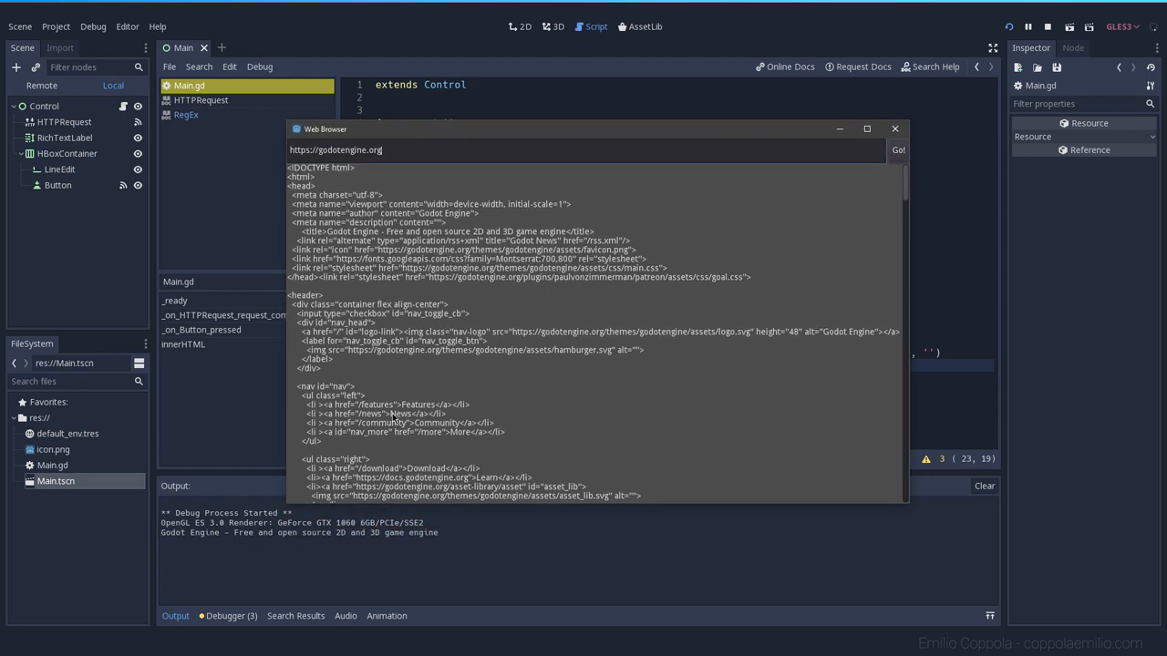
mouse_move(379, 177)
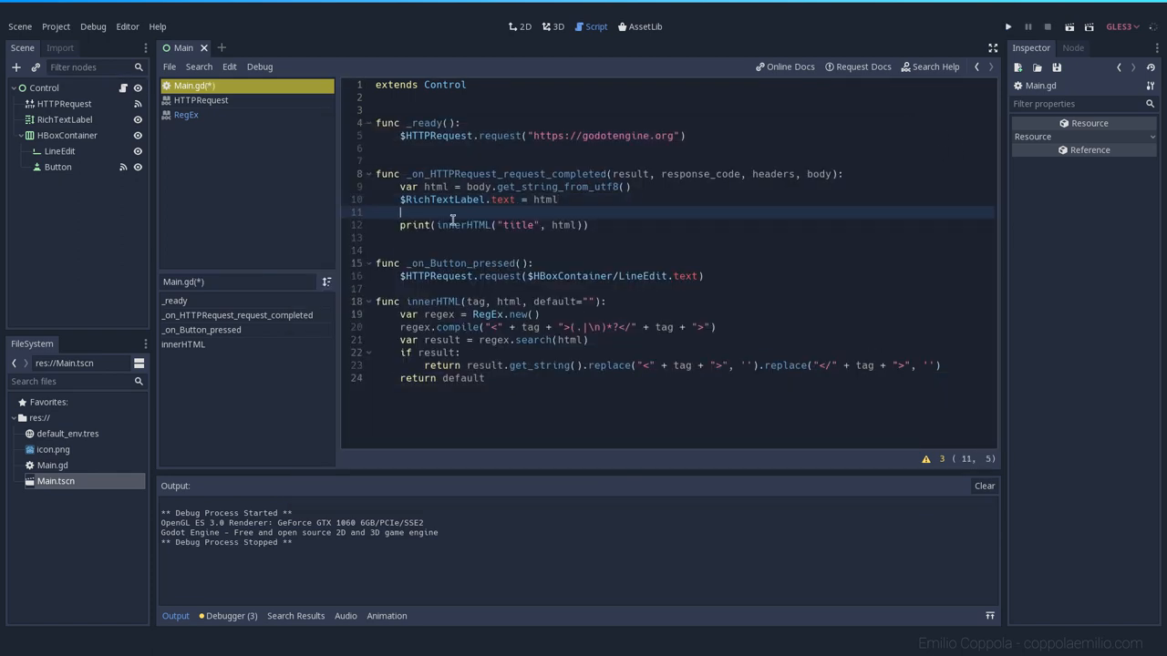
- Replace print with OS.set_window_title(innerHTML("title", html)) and run the project
type("OS.set_window_ti")
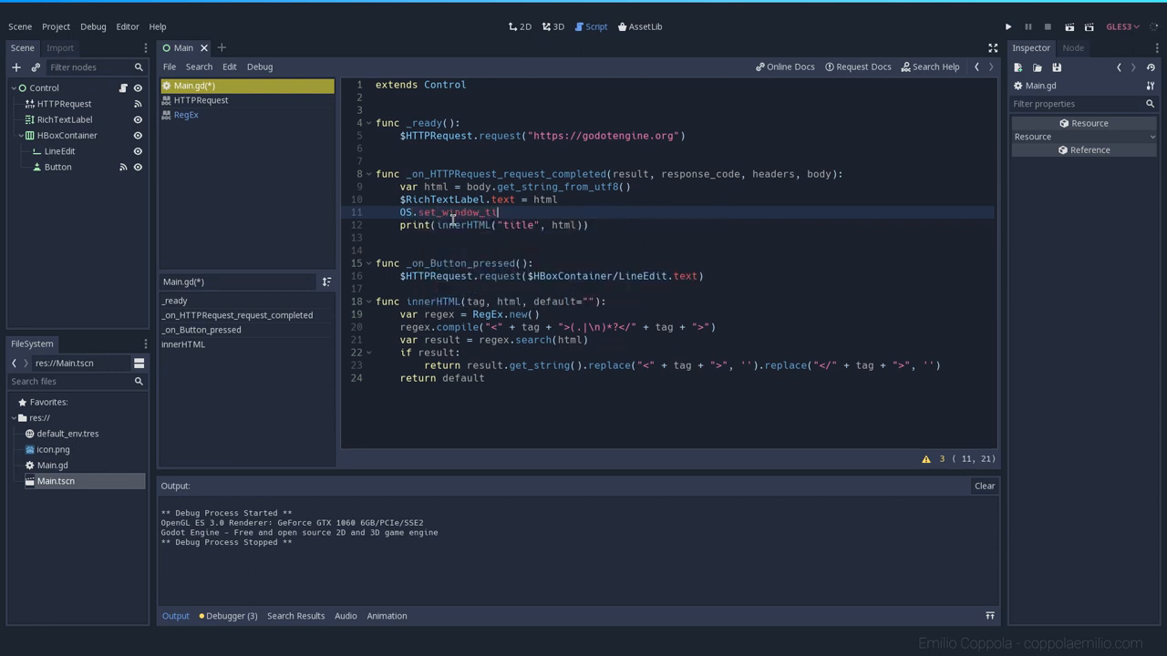
type("tle(innerHTML(\"title\", html")
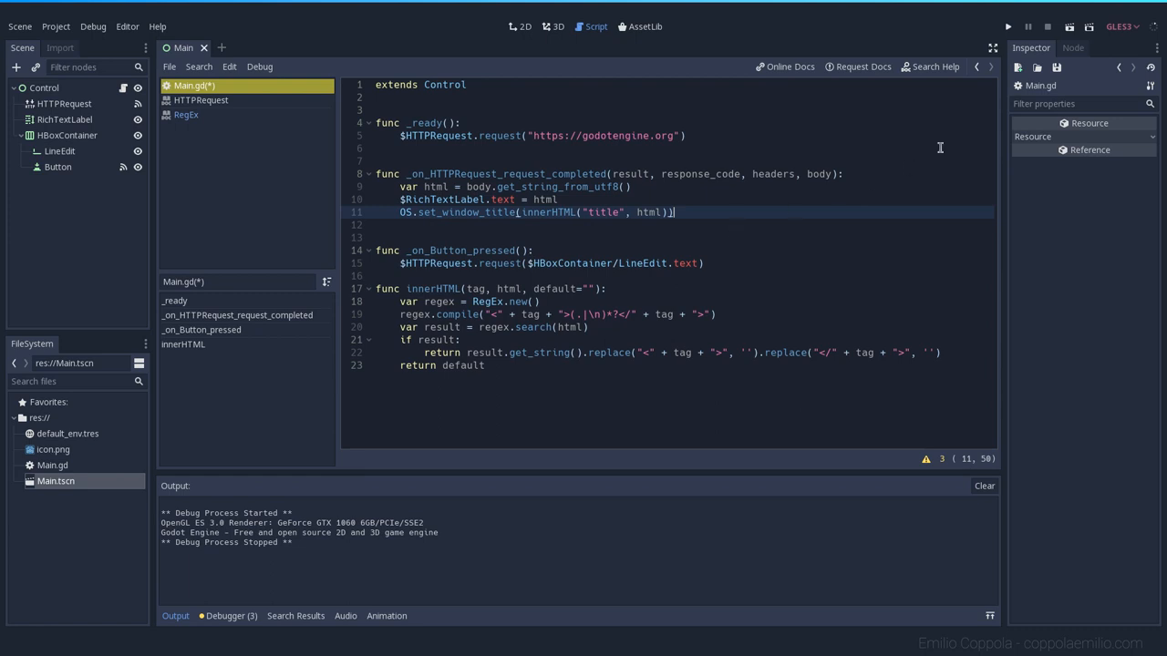
left_click(1007, 26)
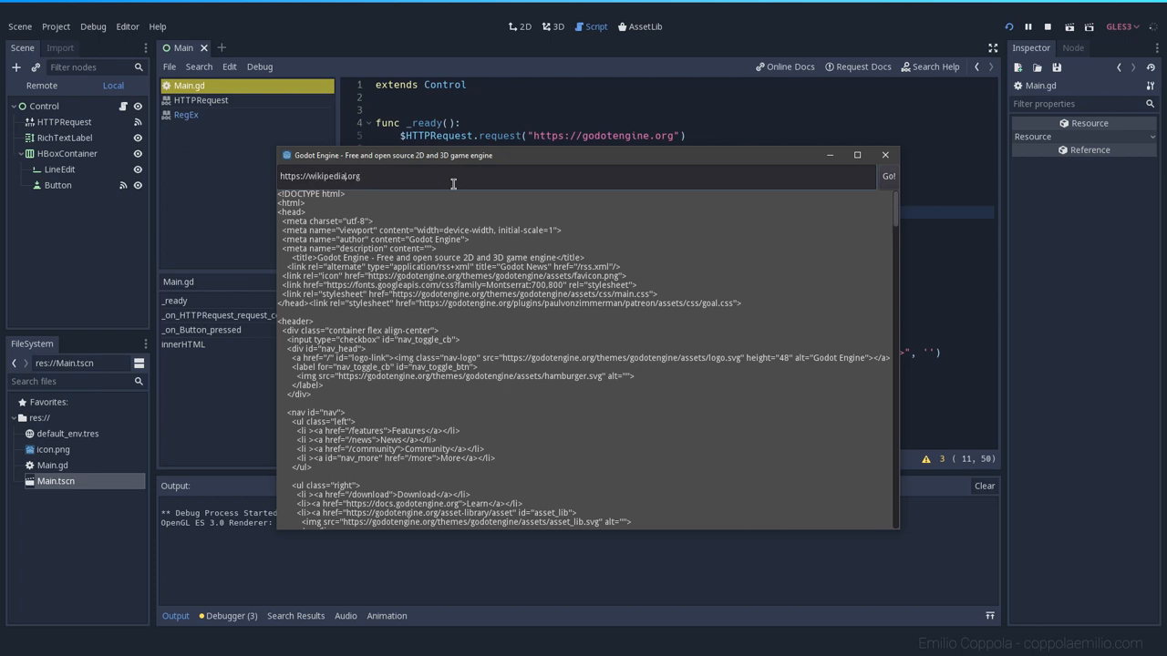
left_click(887, 176)
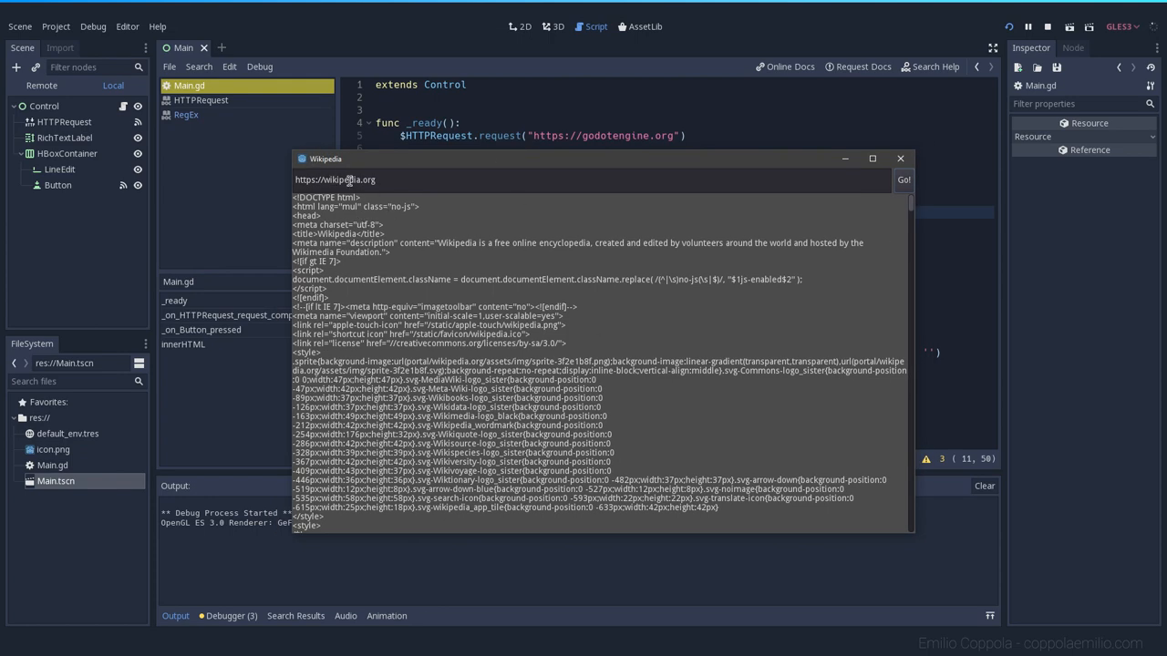
mouse_move(395, 166)
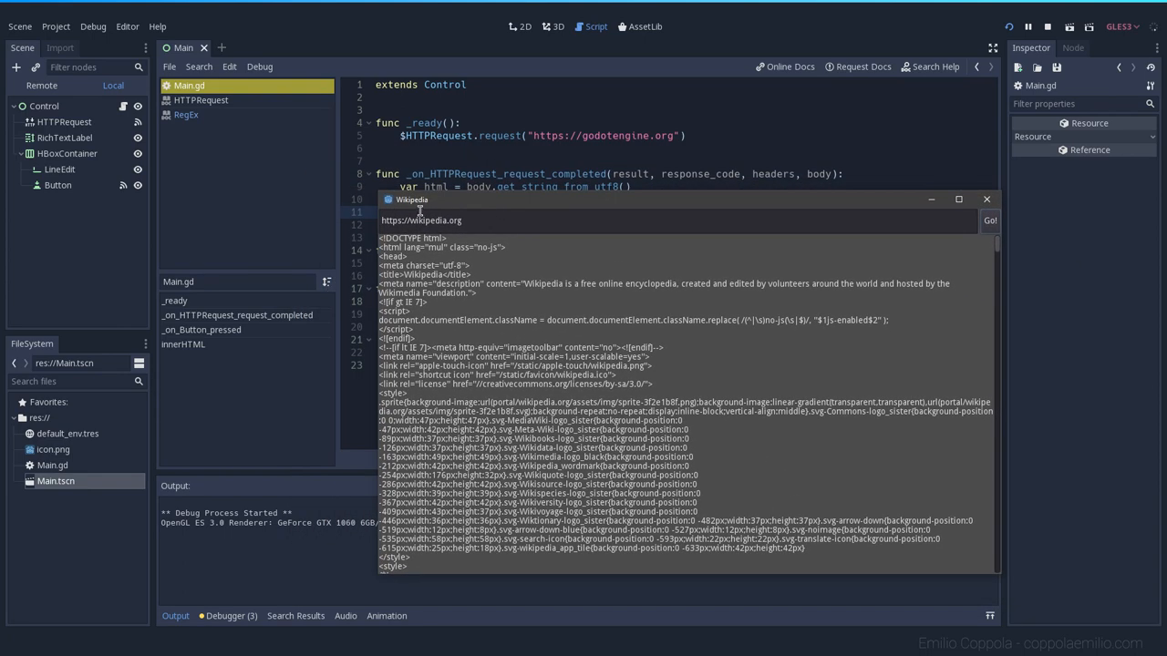
mouse_move(449, 276)
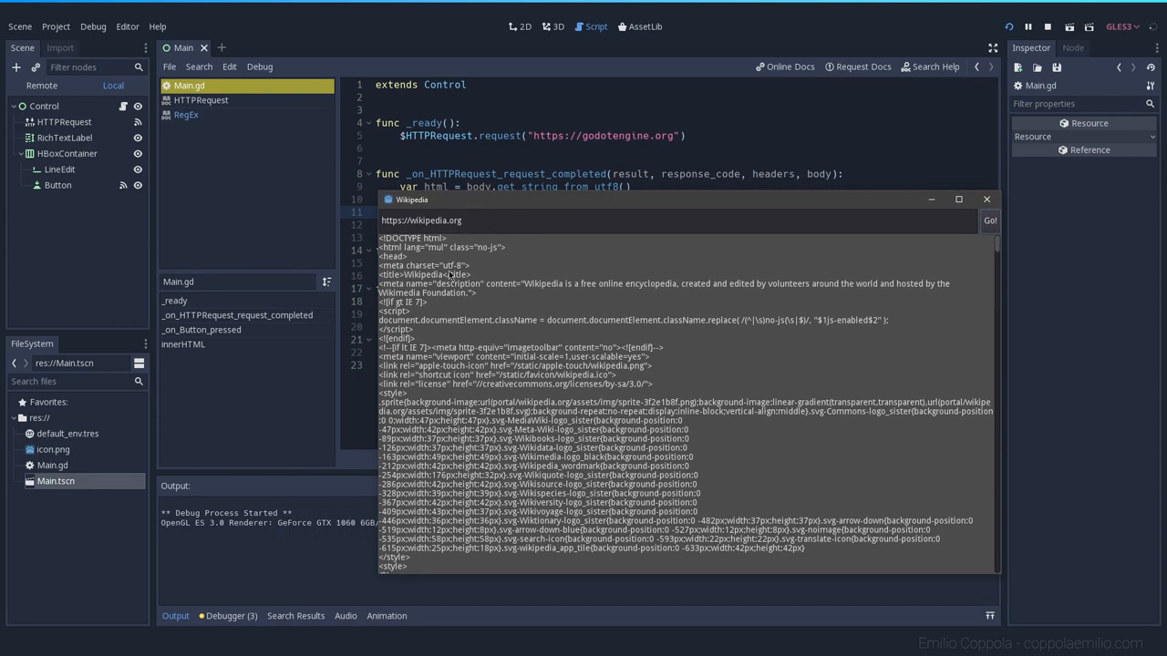
mouse_move(580, 293)
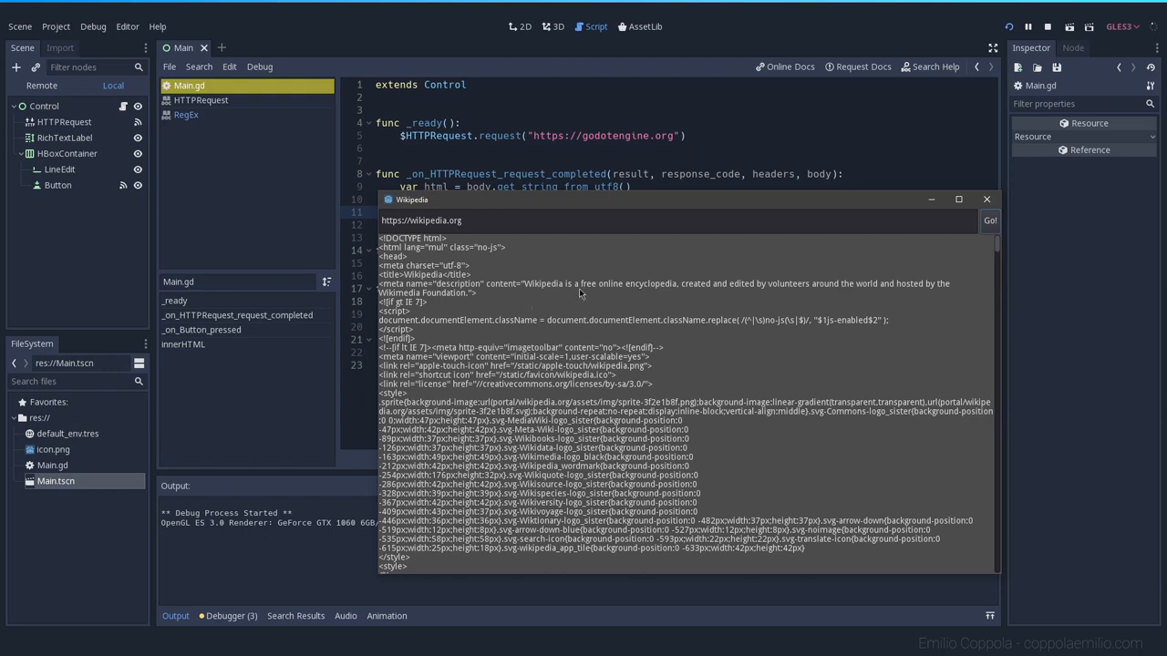
mouse_move(495, 326)
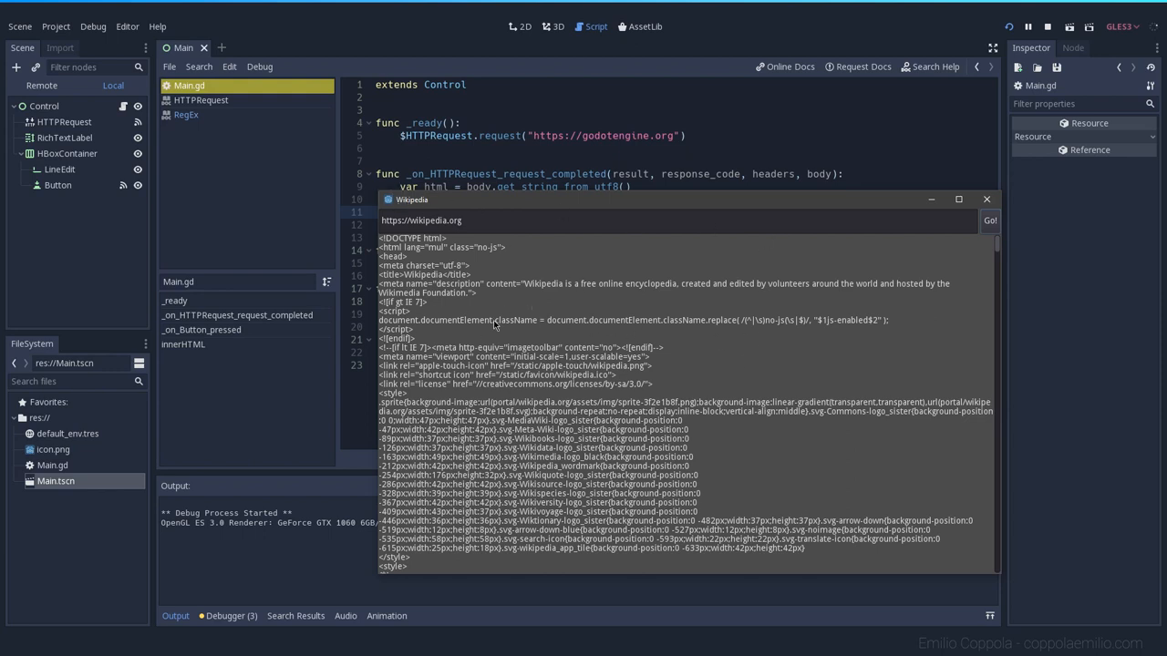
left_click_drag(670, 199, 620, 165)
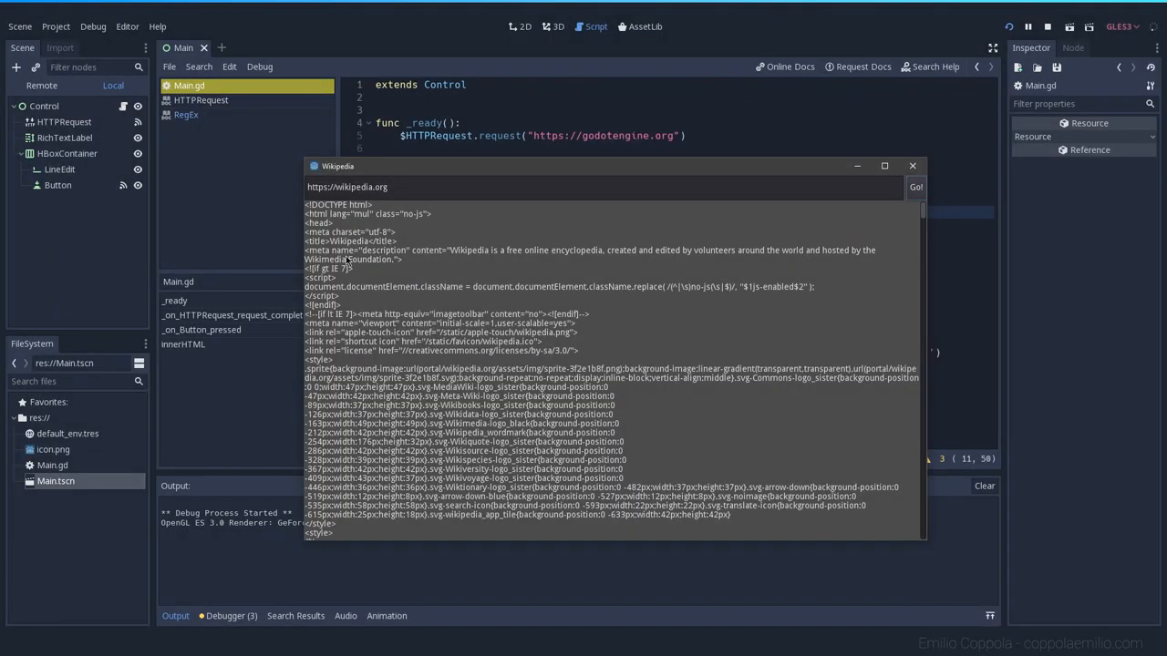
mouse_move(319, 243)
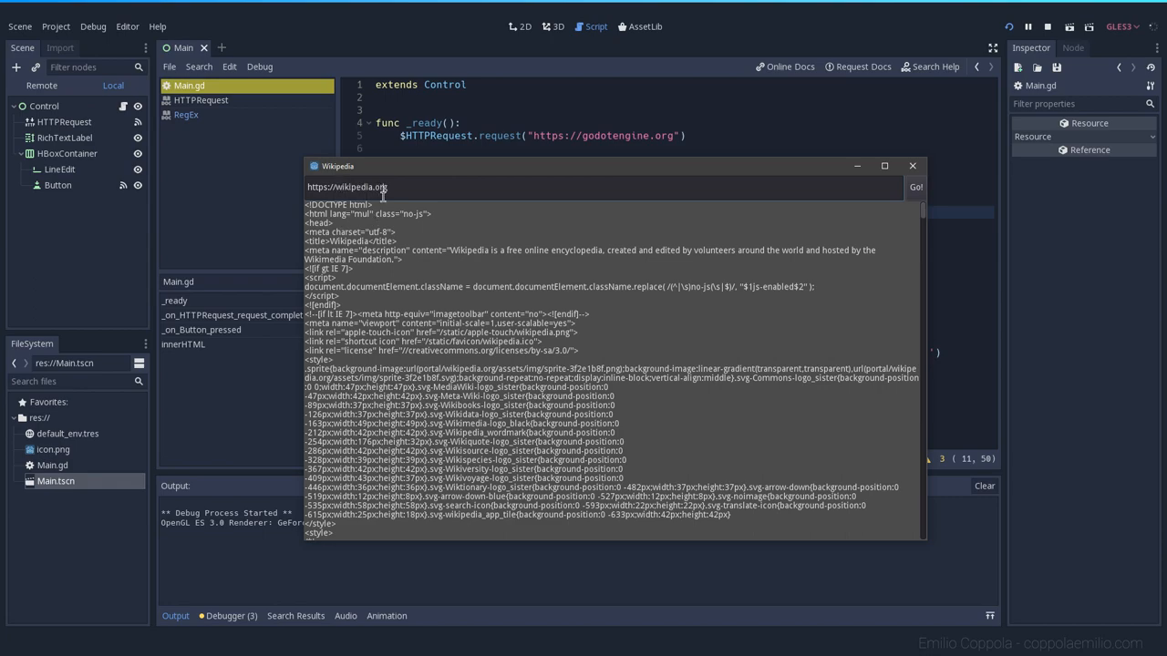
scroll("down", 3)
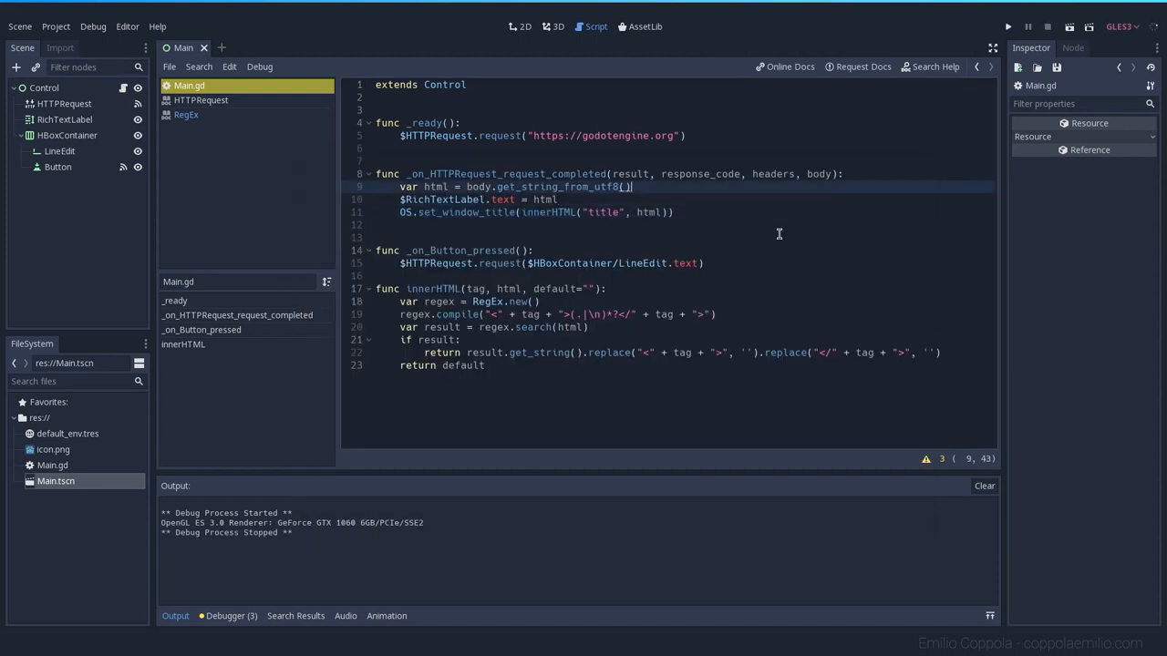
- Set $RichTextLabel.text to innerHTML("body", html), test-run, and close the browser window
key("Return")
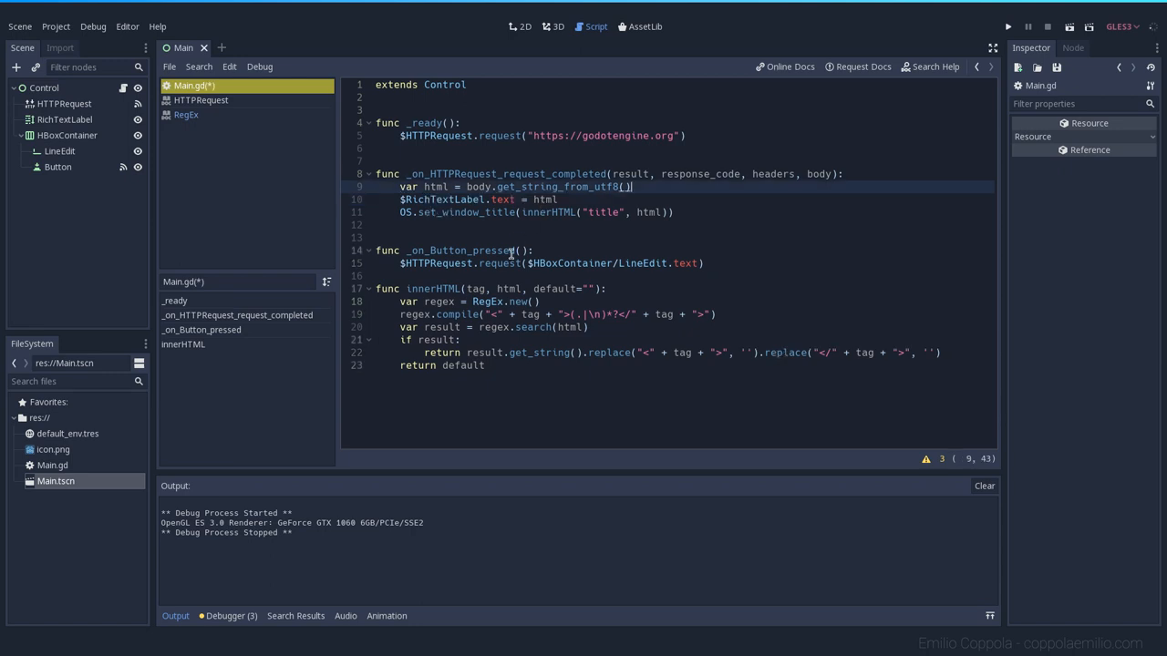
mouse_move(608, 210)
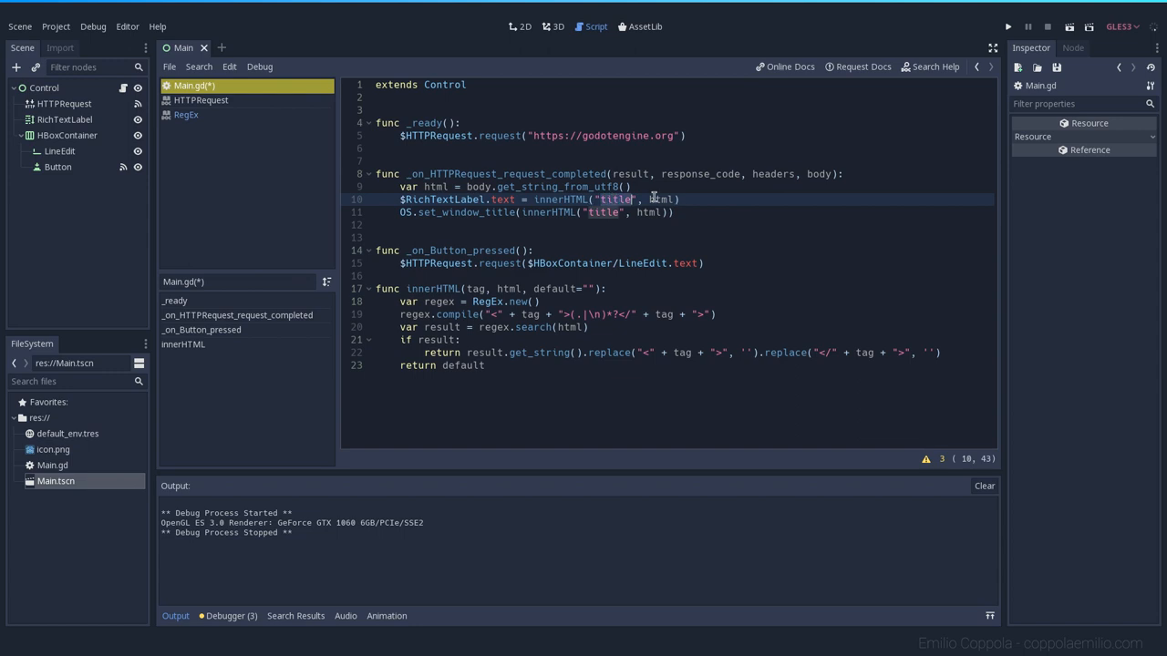
type("body")
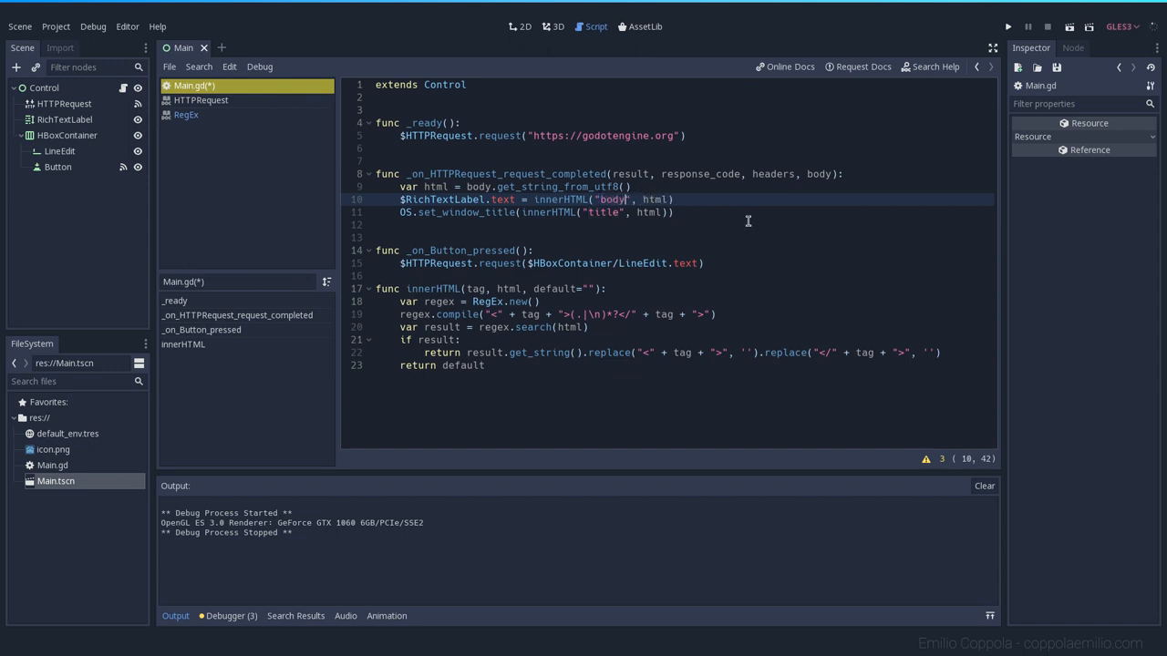
left_click(1007, 25)
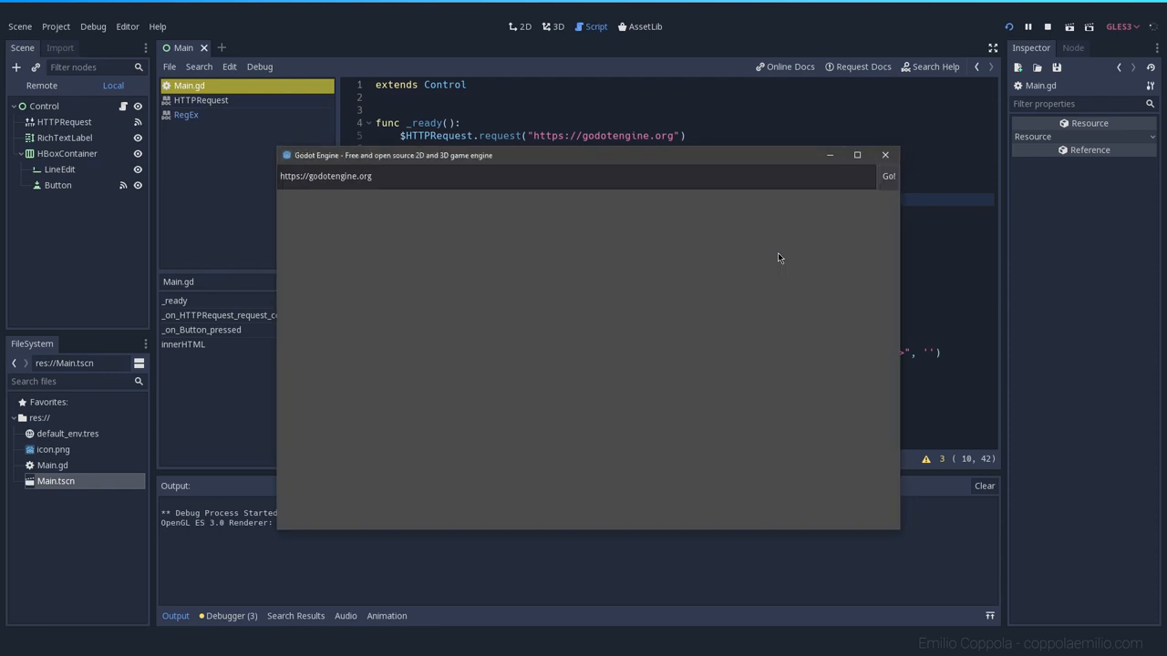
mouse_move(885, 155)
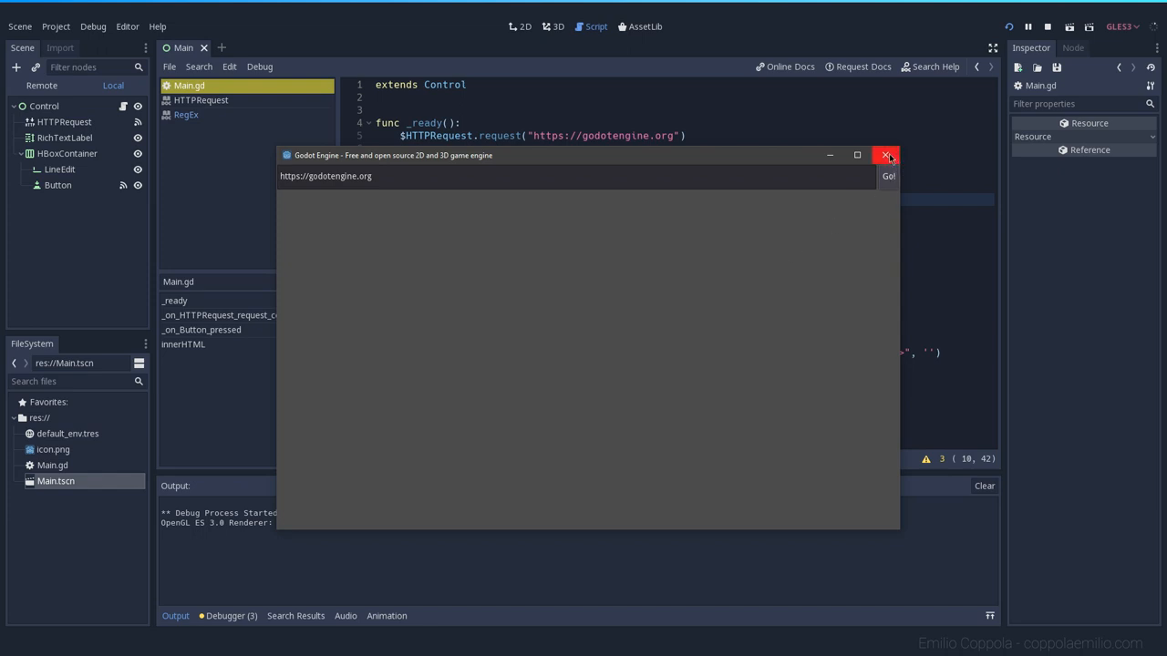
left_click(886, 155)
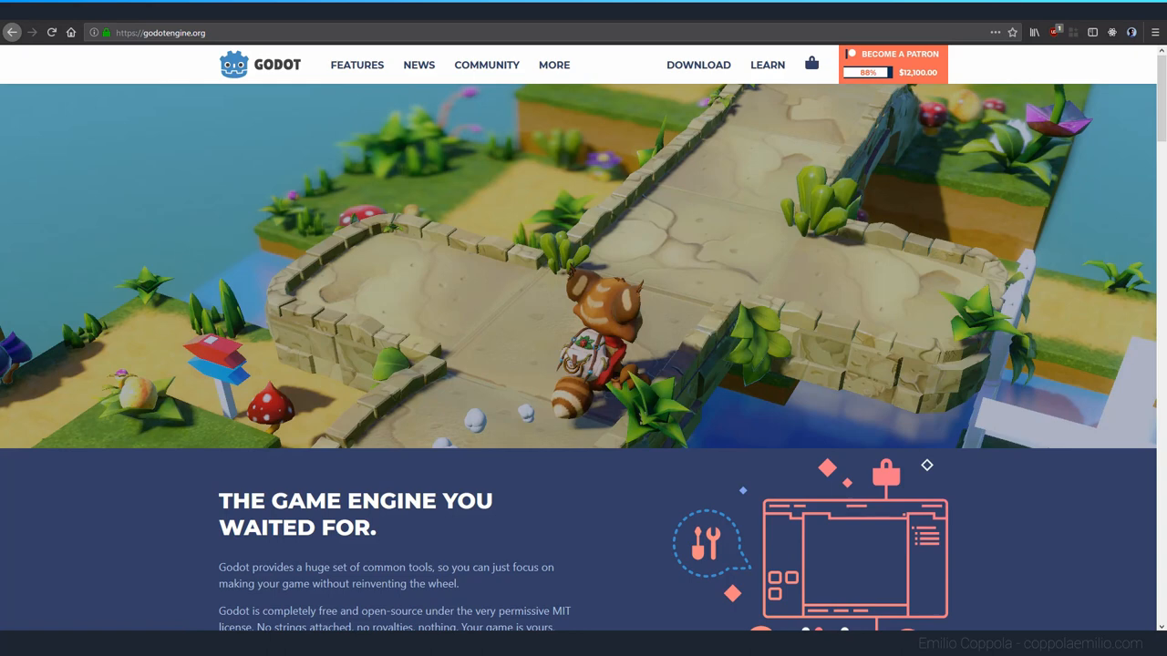
- View the godotengine.org homepage source in Firefox
right_click(394, 392)
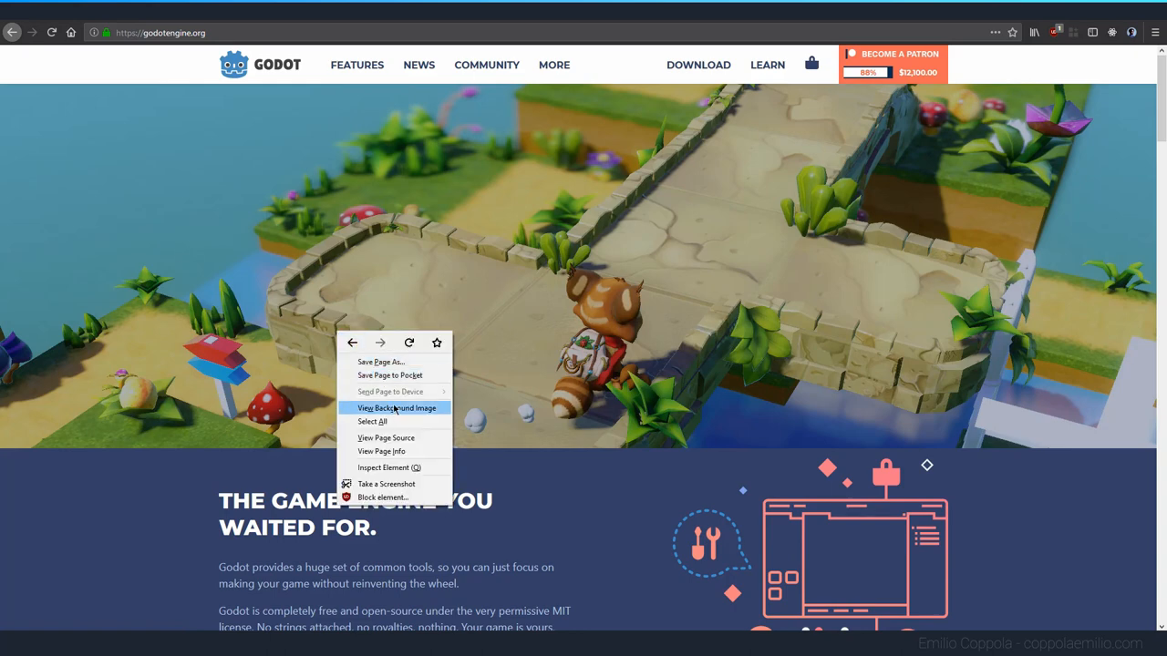
mouse_move(385, 438)
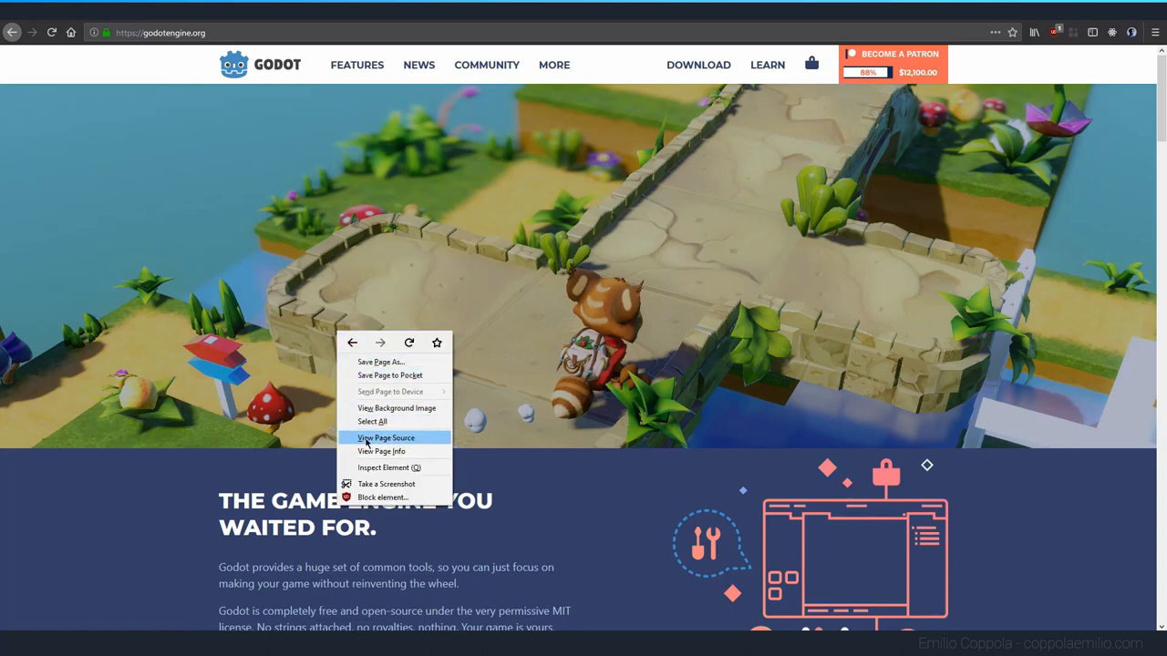
left_click(386, 437)
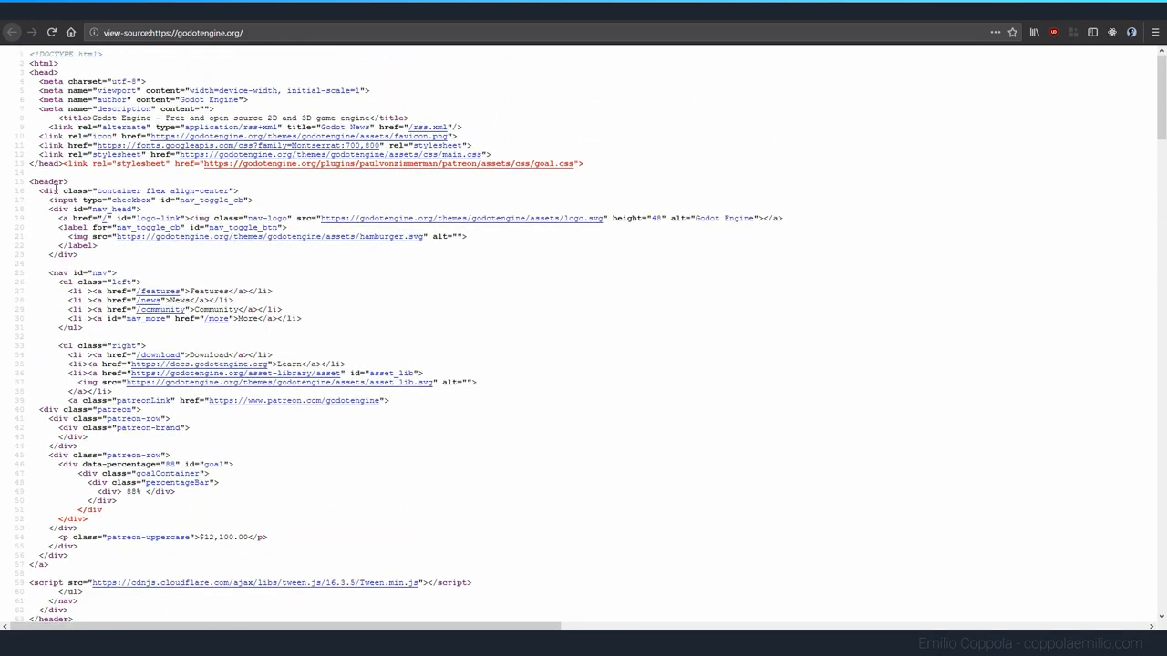
double_click(65, 54)
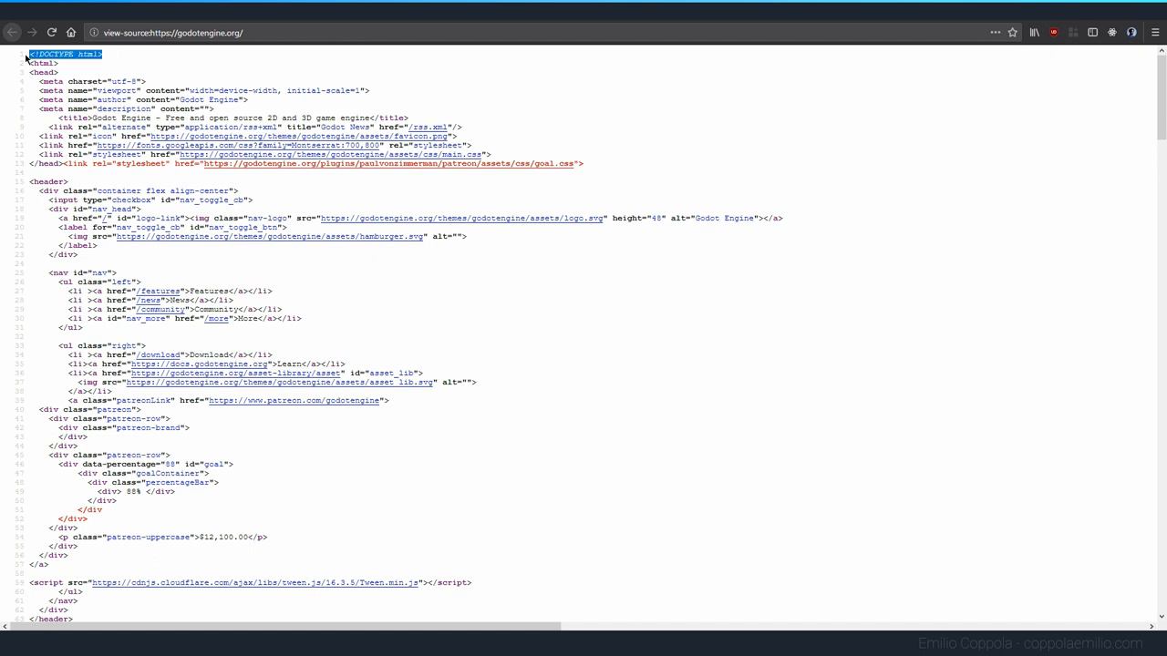
mouse_move(83, 67)
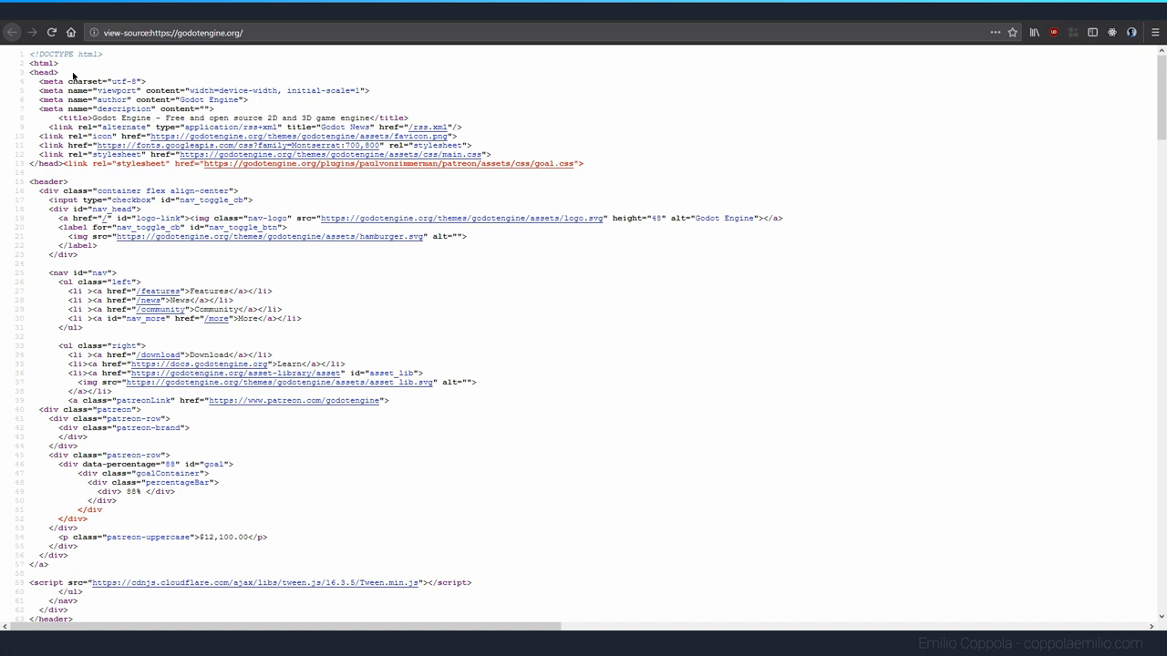
mouse_move(459, 260)
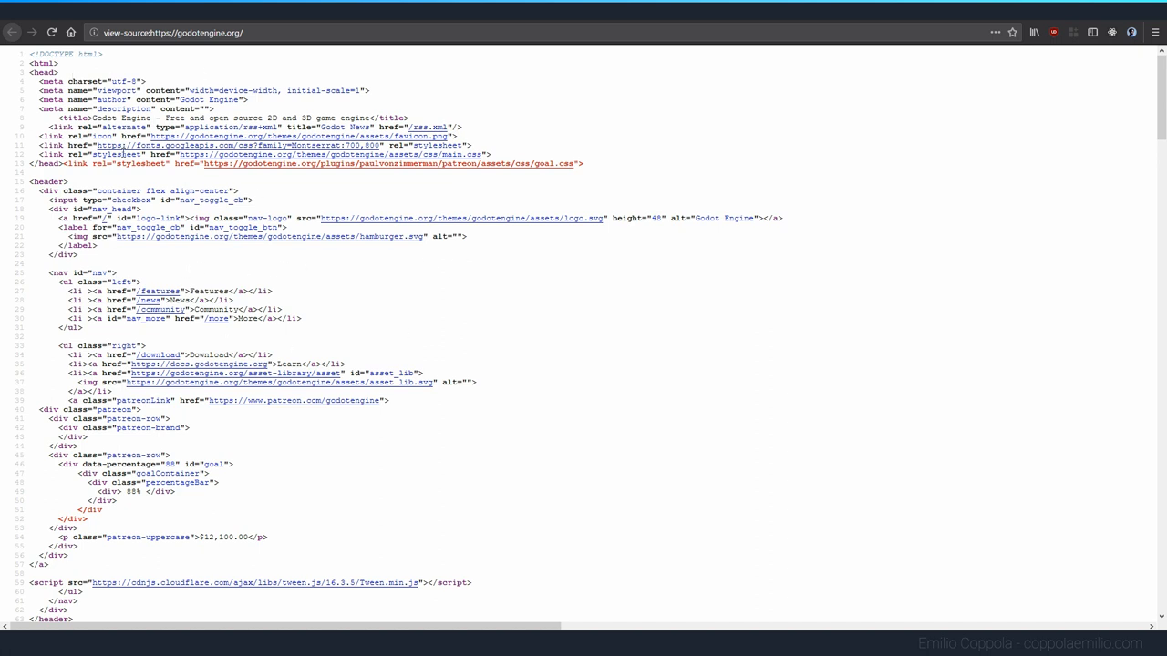
mouse_move(64, 180)
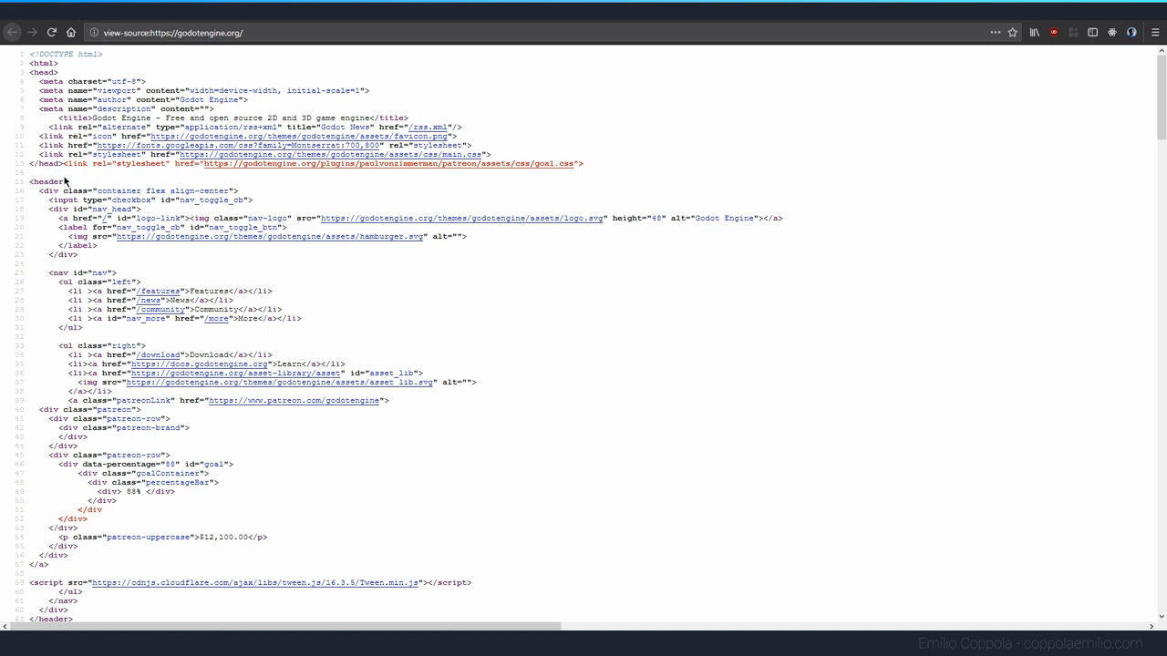
mouse_move(287, 183)
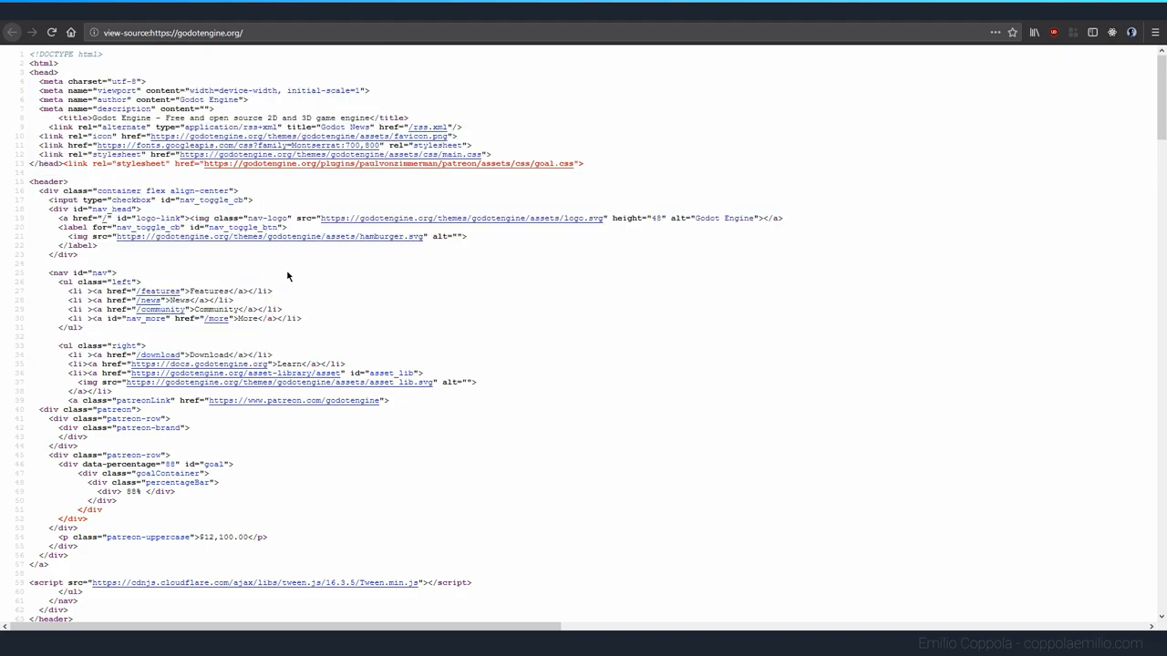
- Scroll the source and step between 'body' matches to reach the closing </body> tag
scroll("down", 3)
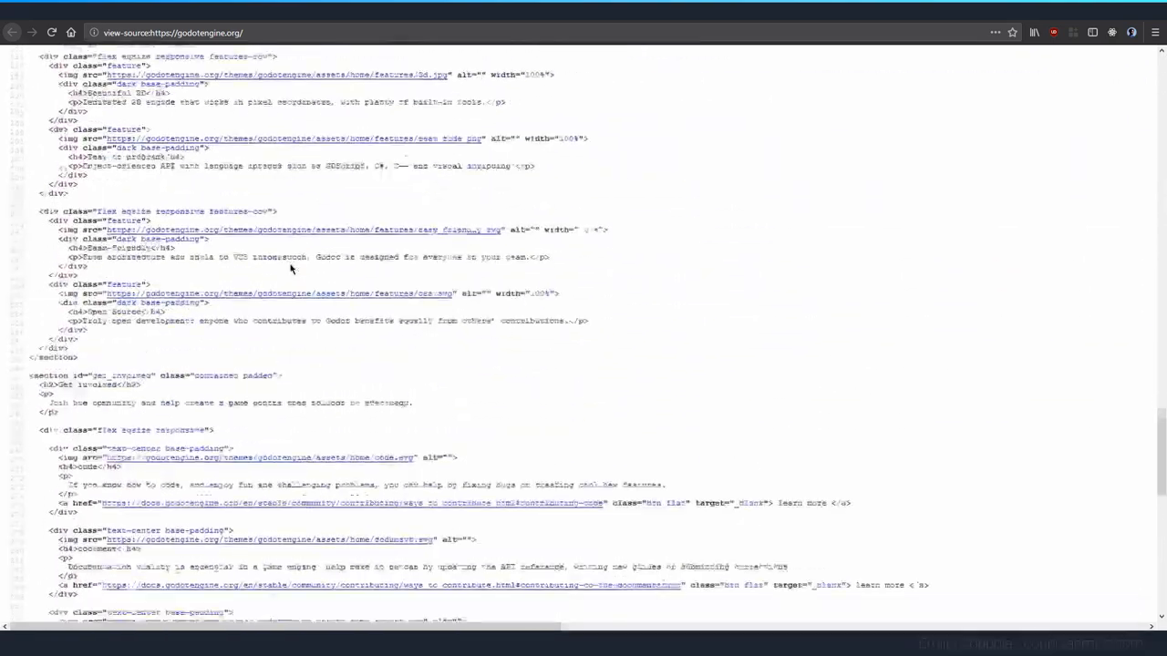
scroll("down", 3)
type("body")
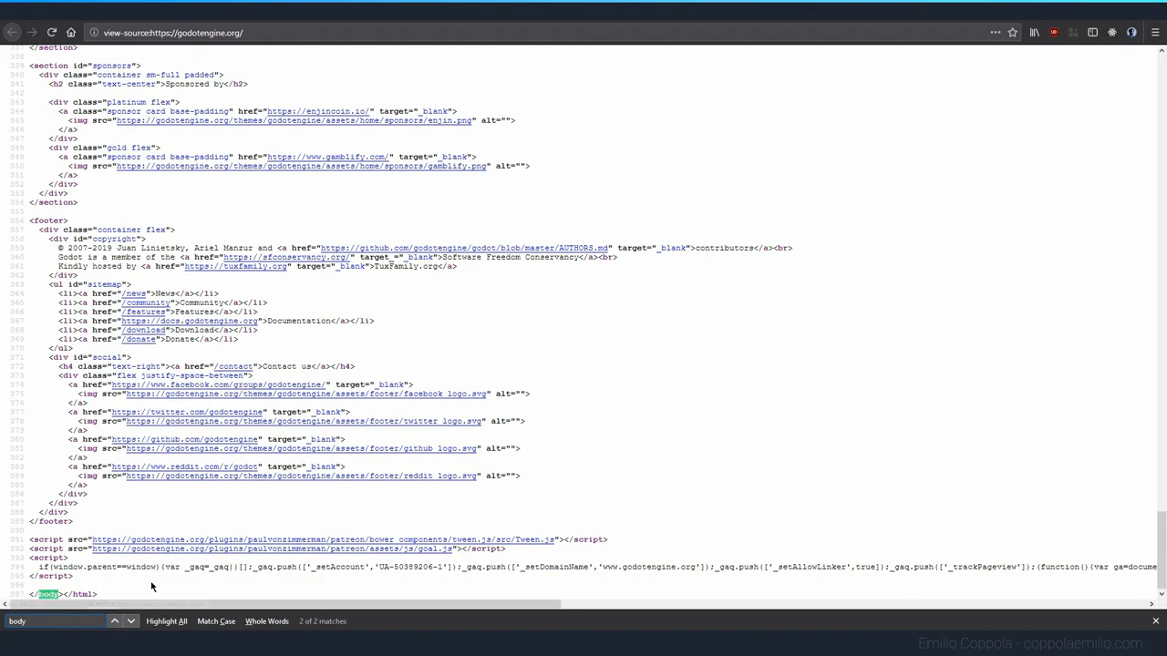
left_click(114, 620)
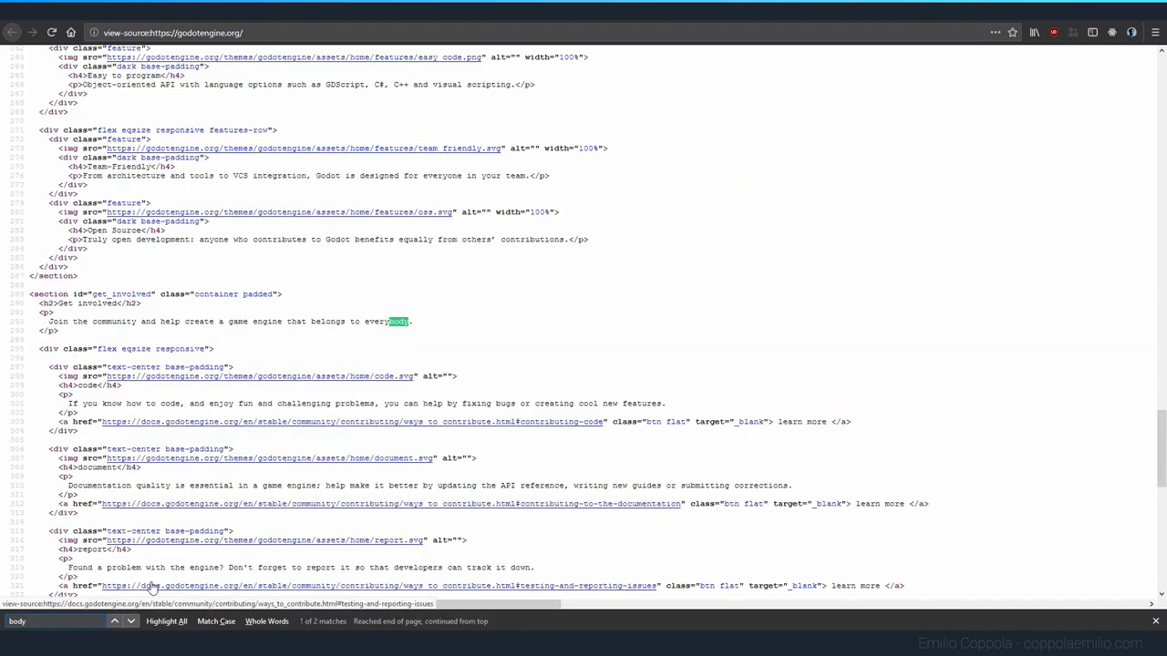
left_click(114, 621)
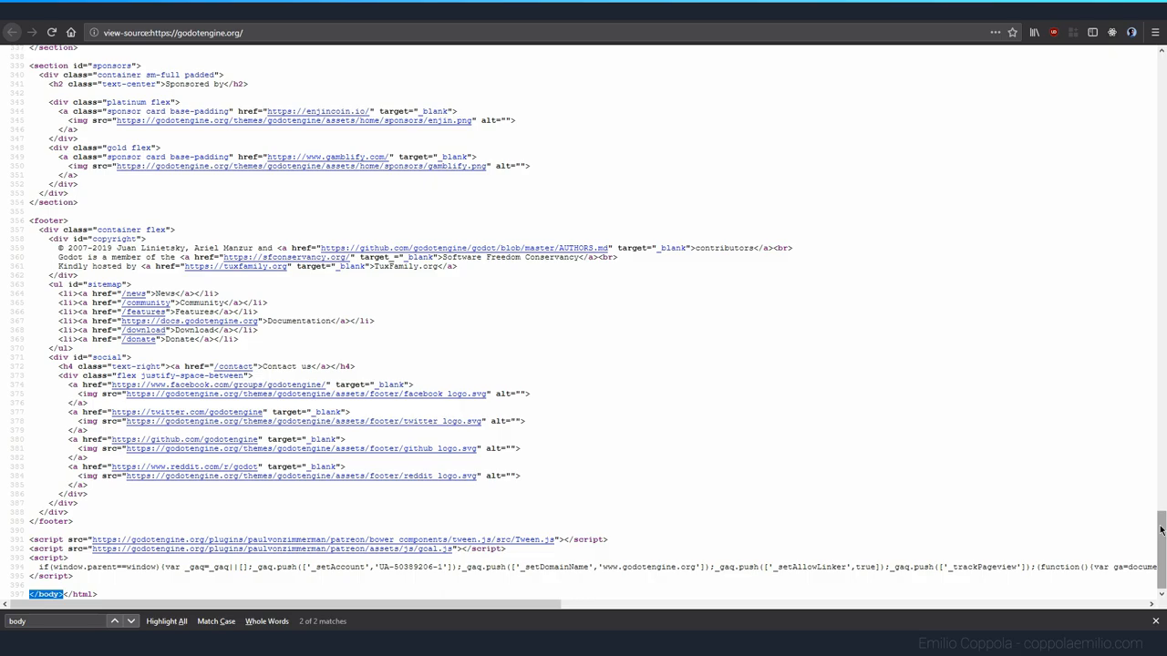
scroll("up", 3)
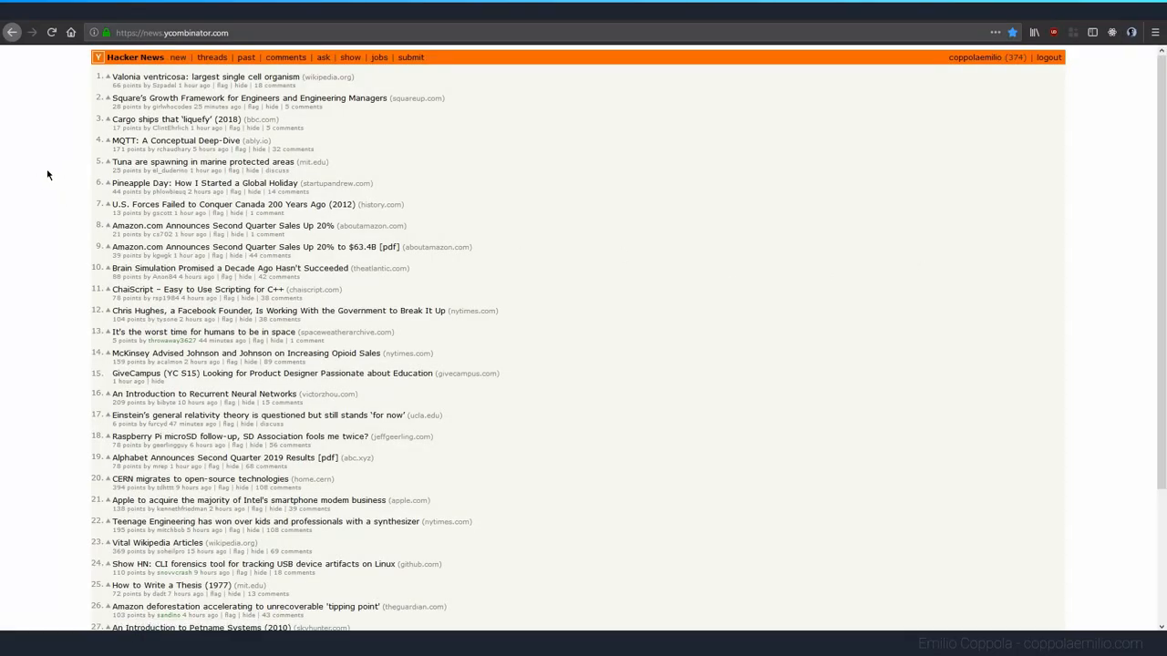
- Copy the news.ycombinator.com address from Firefox for the startup request
right_click(48, 174)
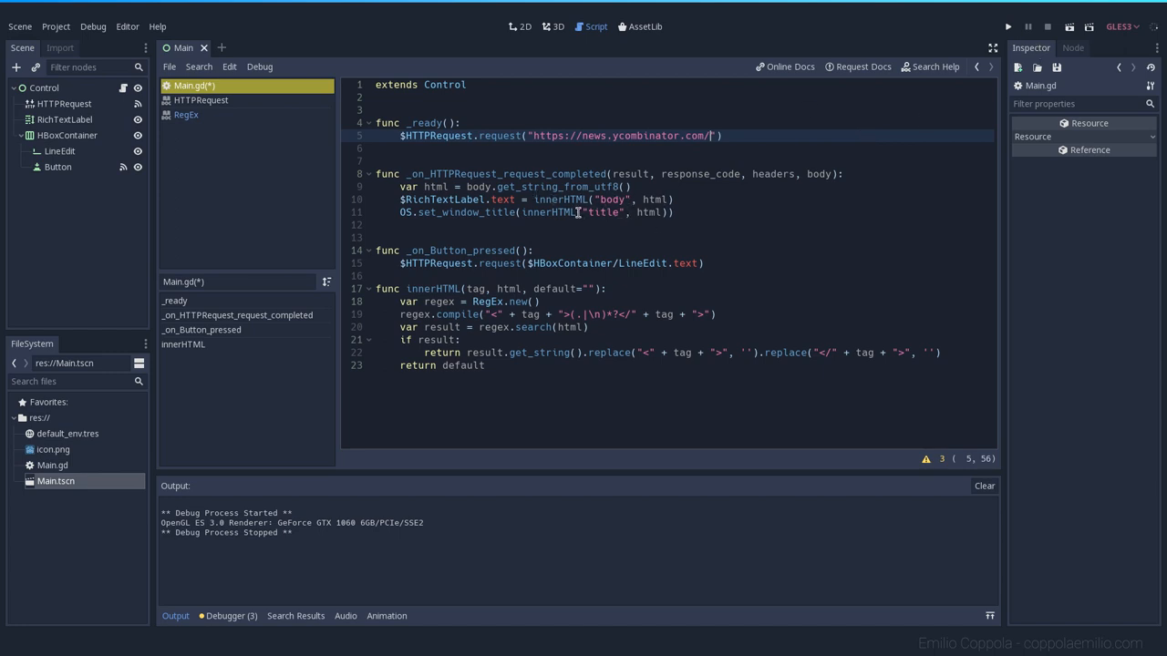
- Run the browser, scroll through the Hacker News body markup, then close the window
left_click(1007, 25)
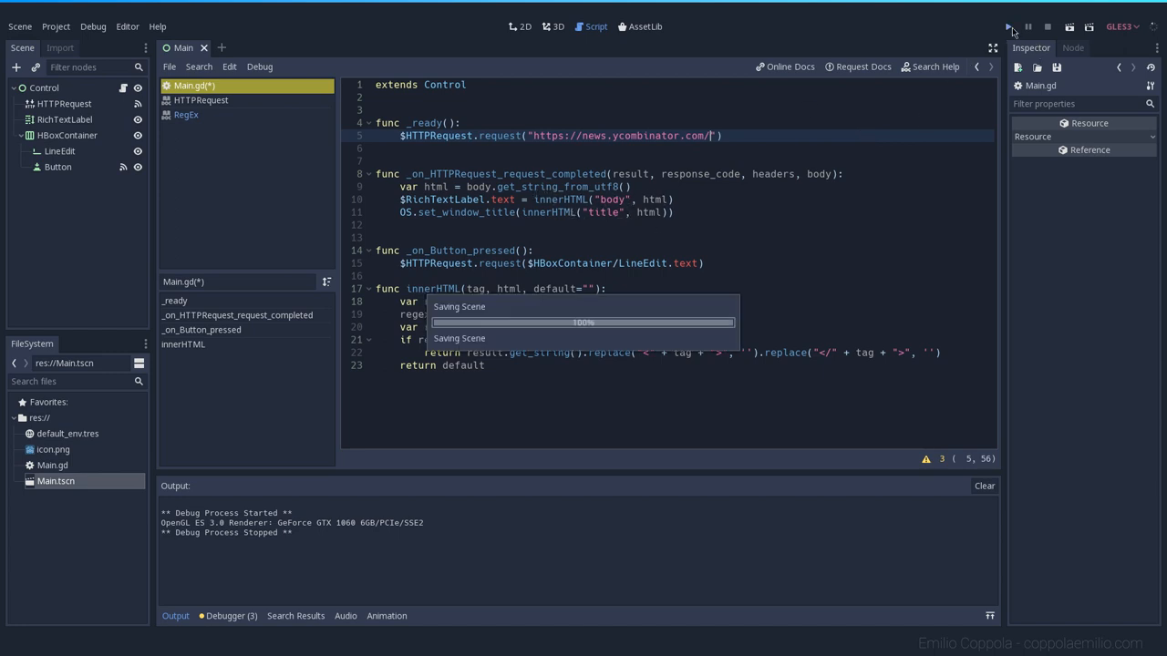
left_click(1008, 27)
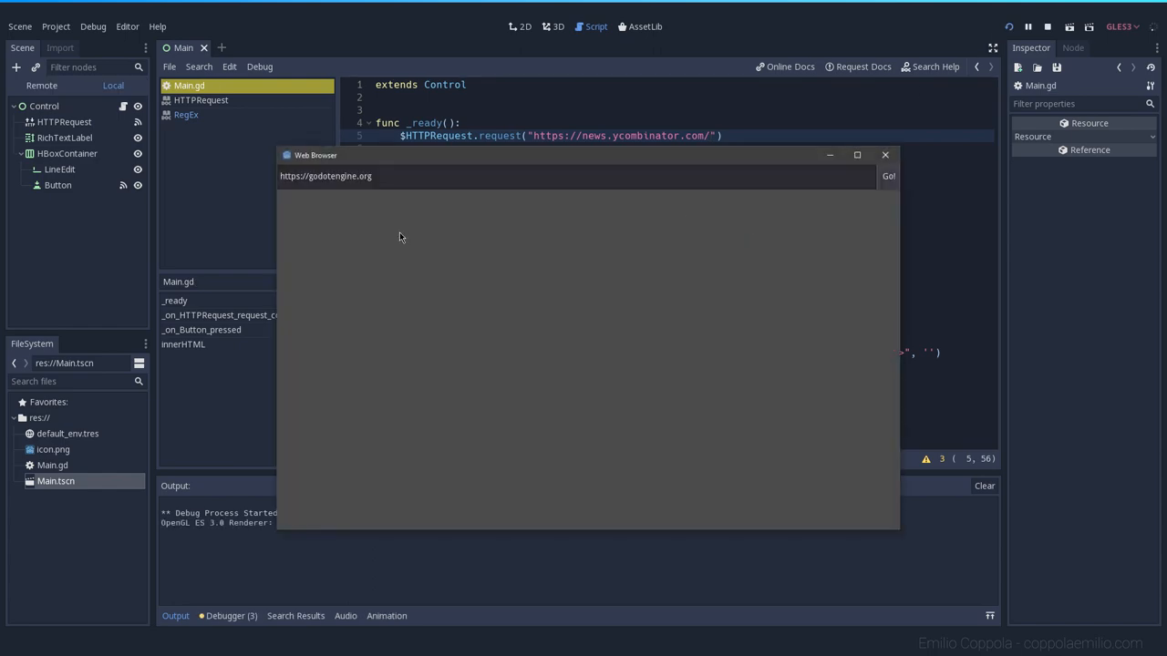
left_click(887, 176)
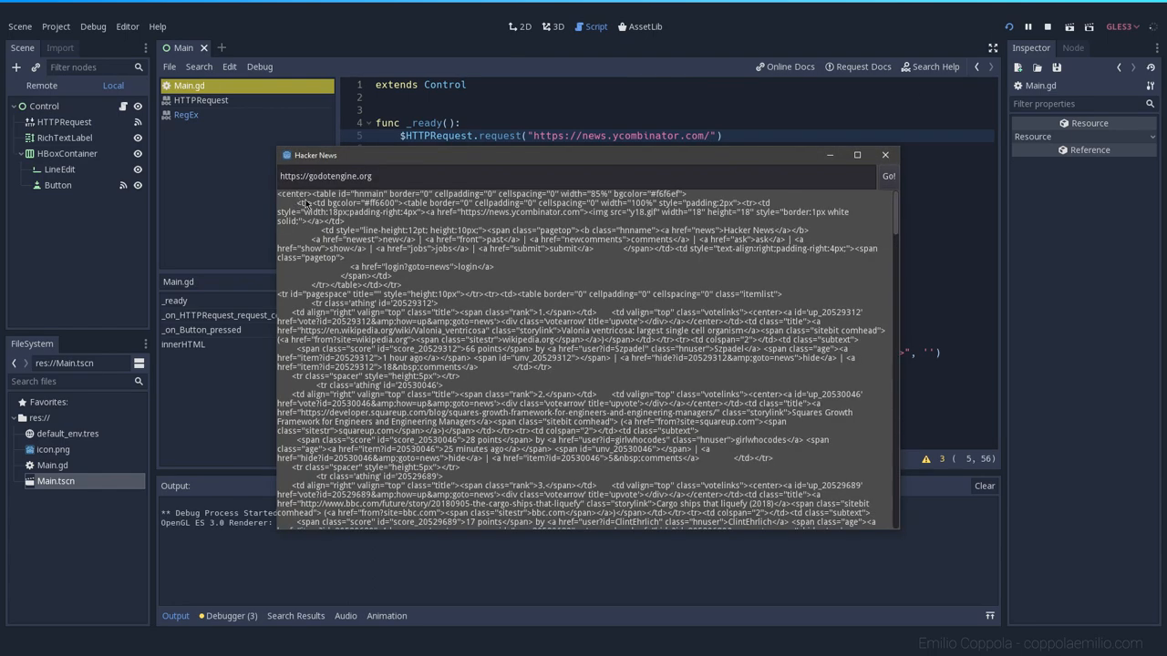
mouse_move(428, 219)
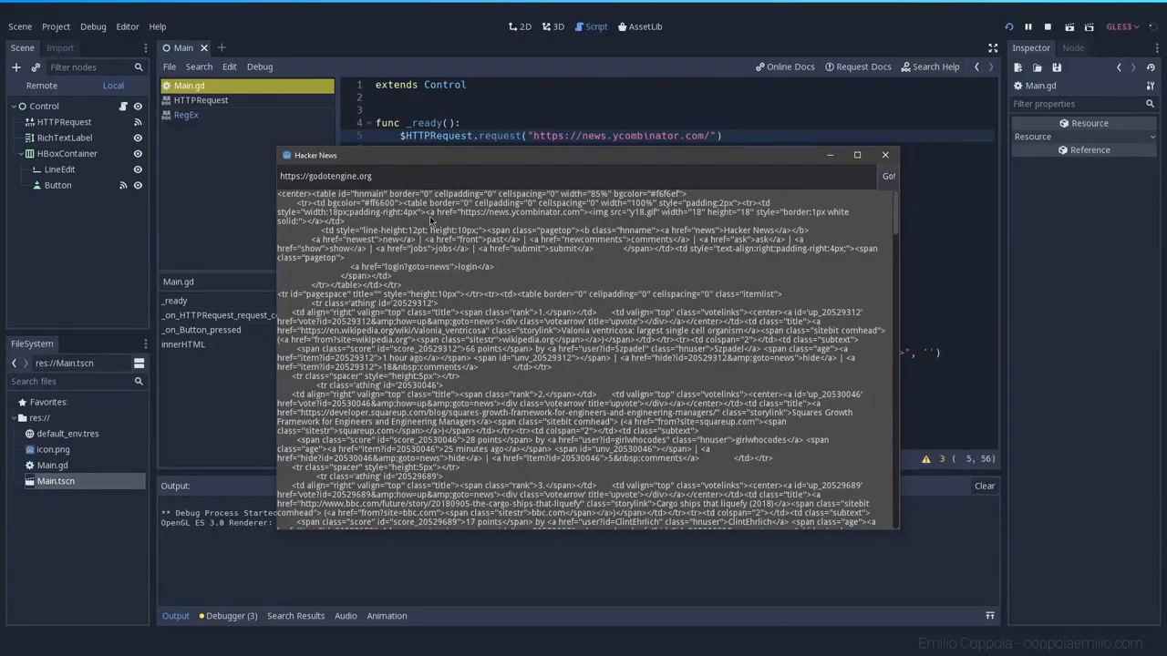
scroll("down", 3)
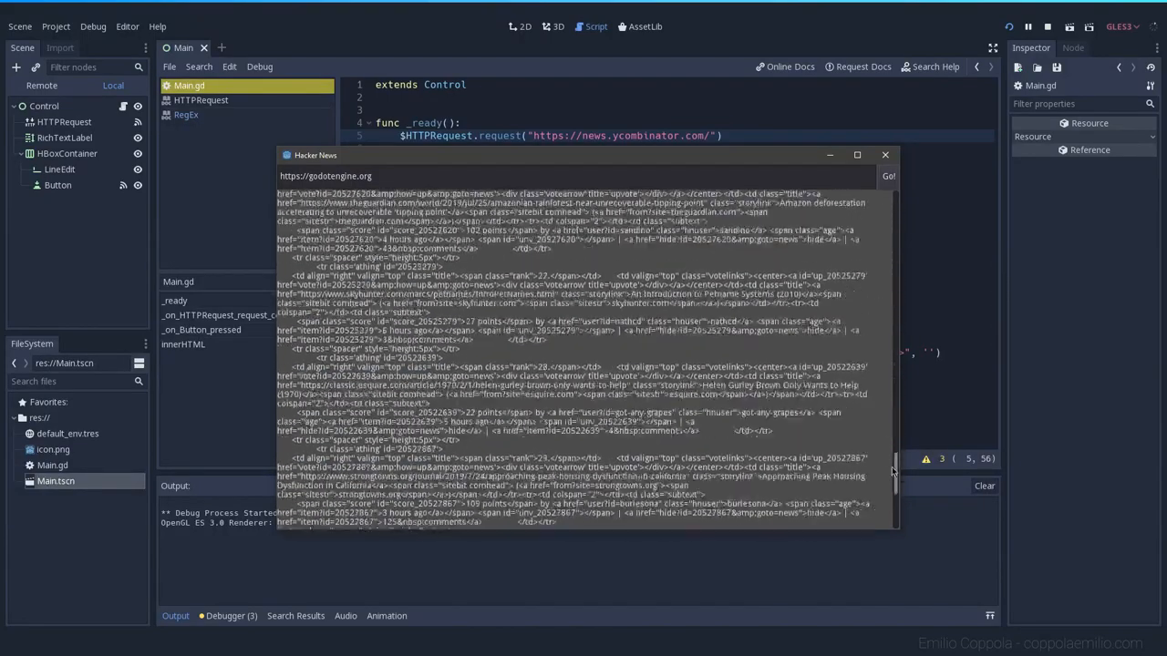
scroll("up", 3)
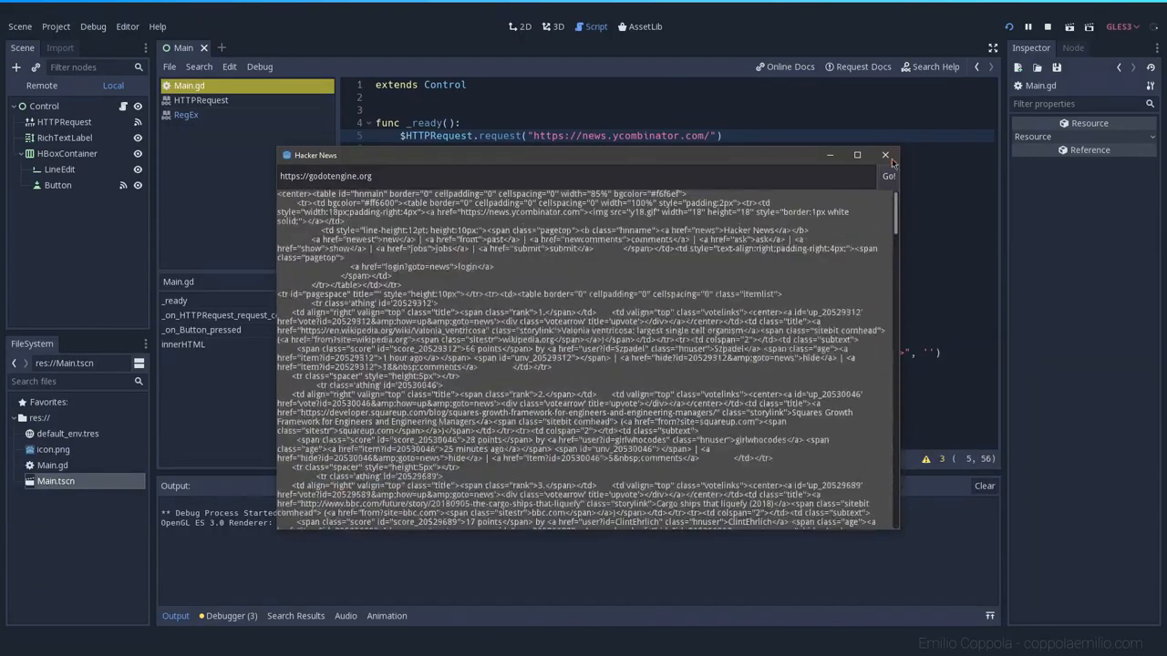
left_click(884, 155)
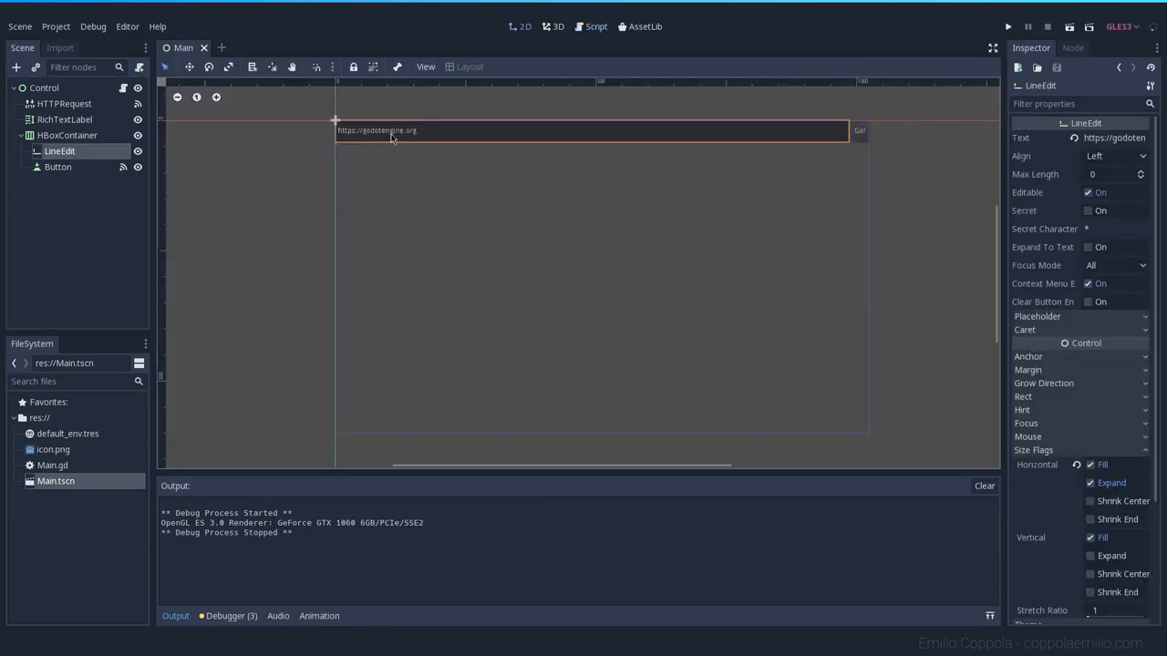
left_click(43, 88)
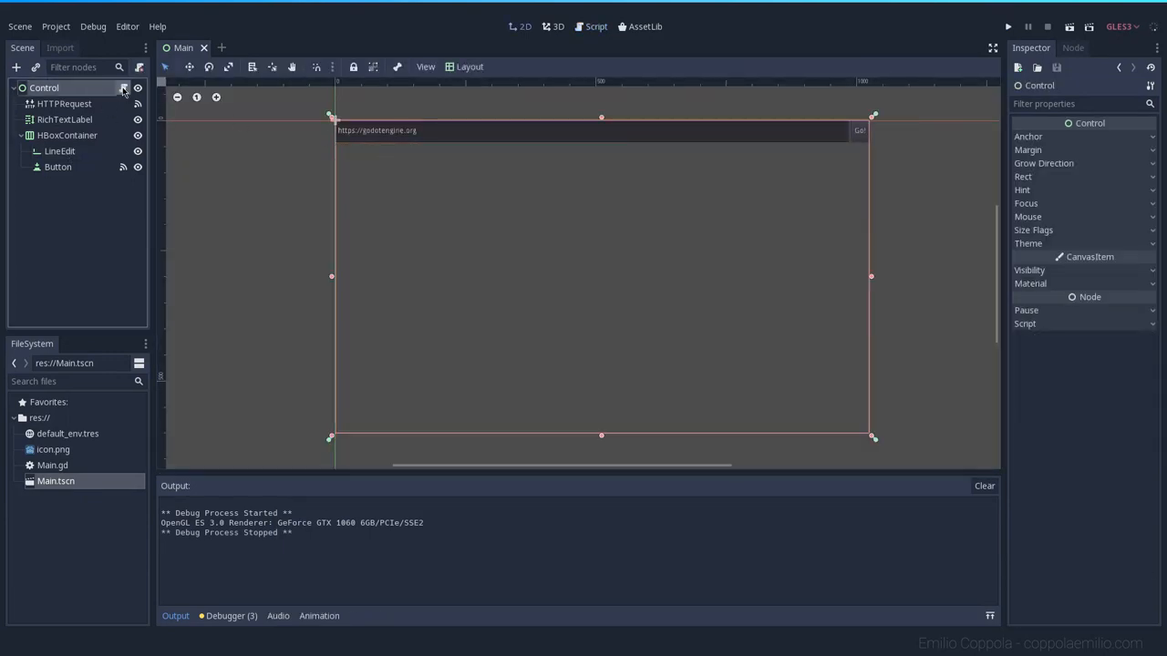
left_click(596, 26)
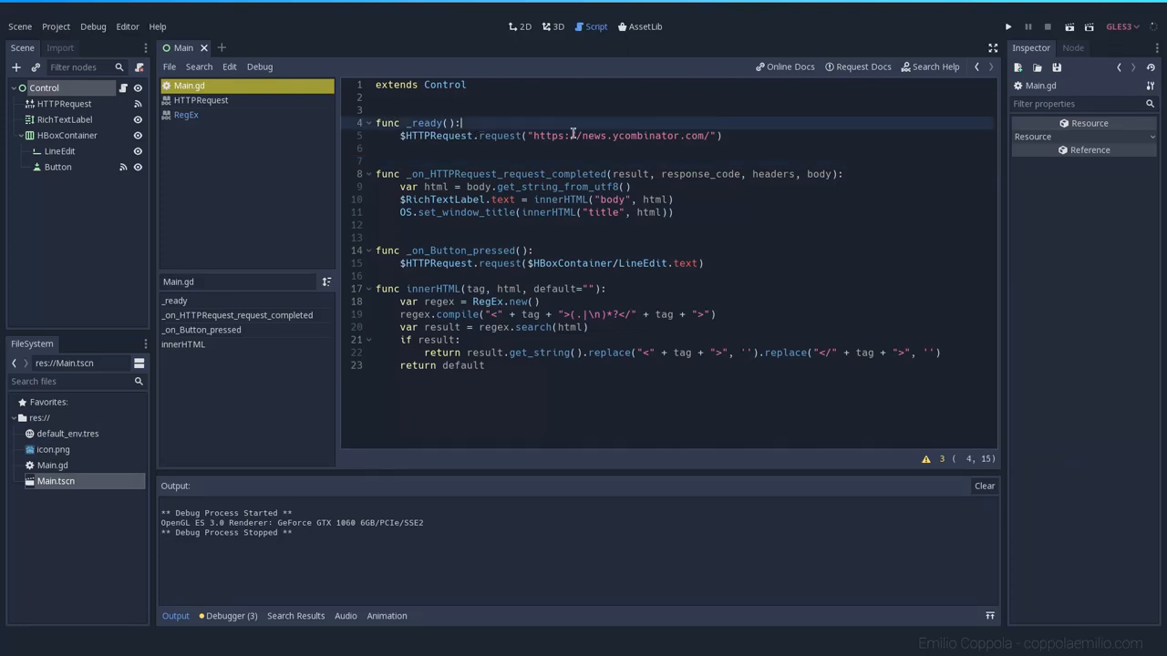
type("var default")
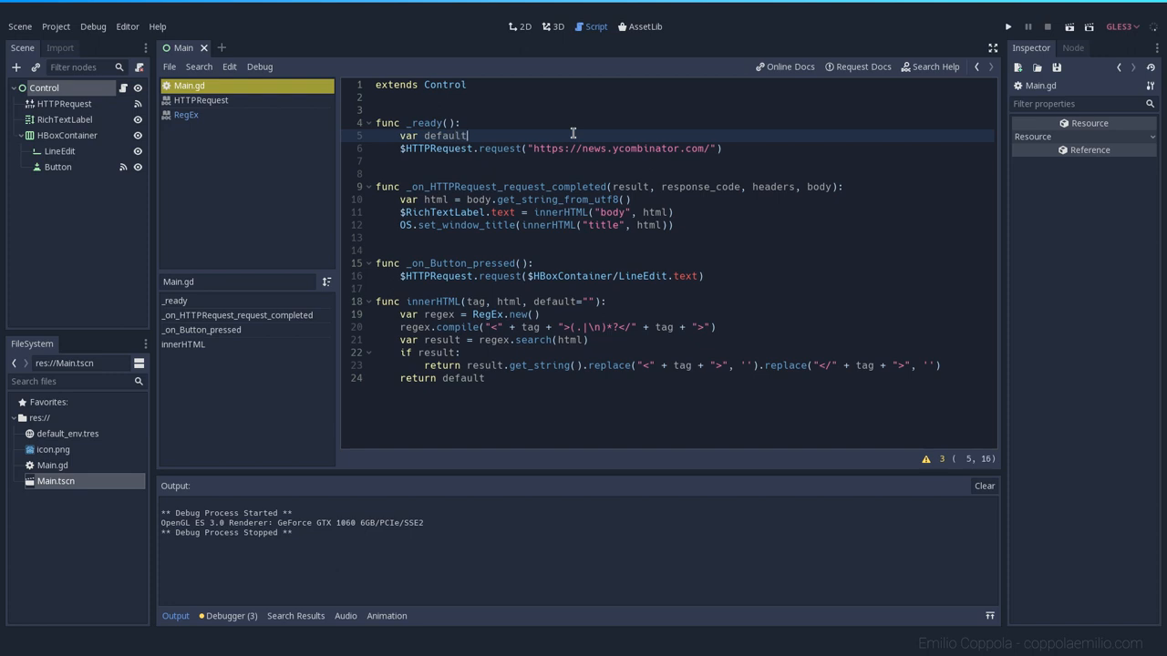
type("_url =")
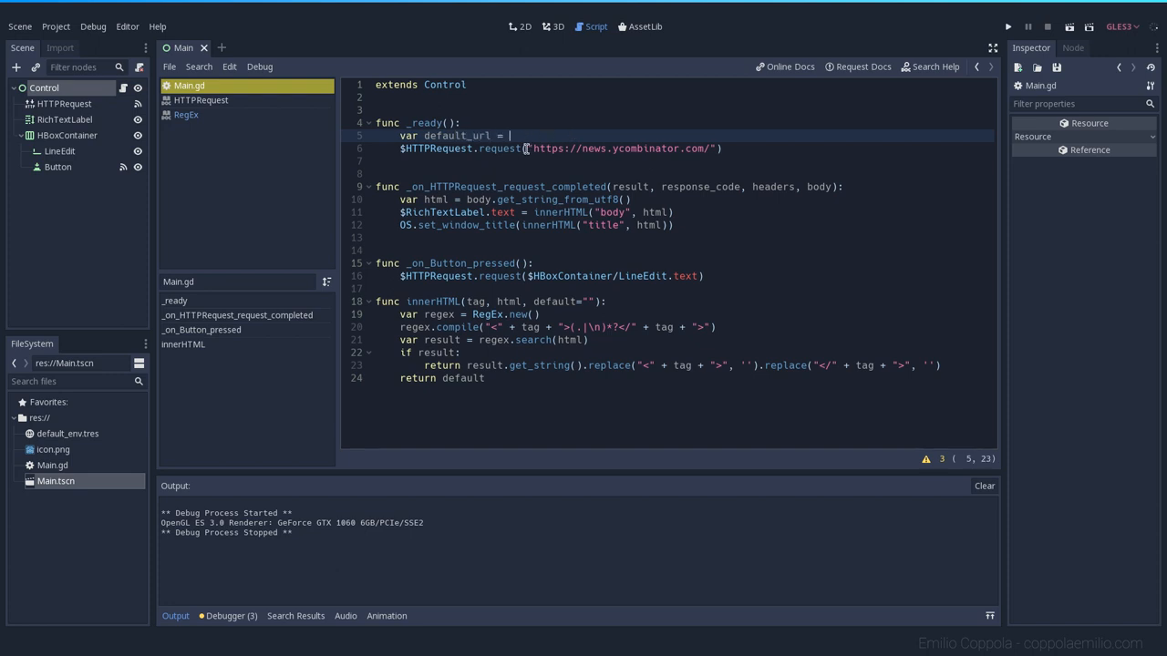
type("\"https://news.ycombinator.com/\"")
type("$HBoxContainer/LineEdit.text =")
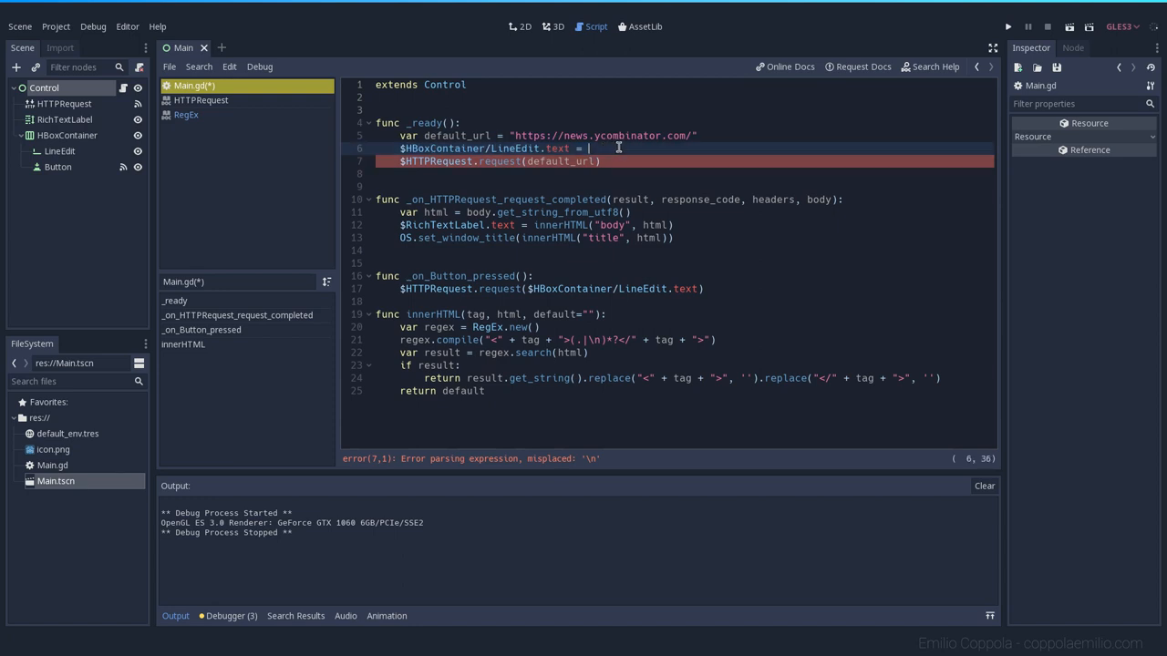
type("default_url")
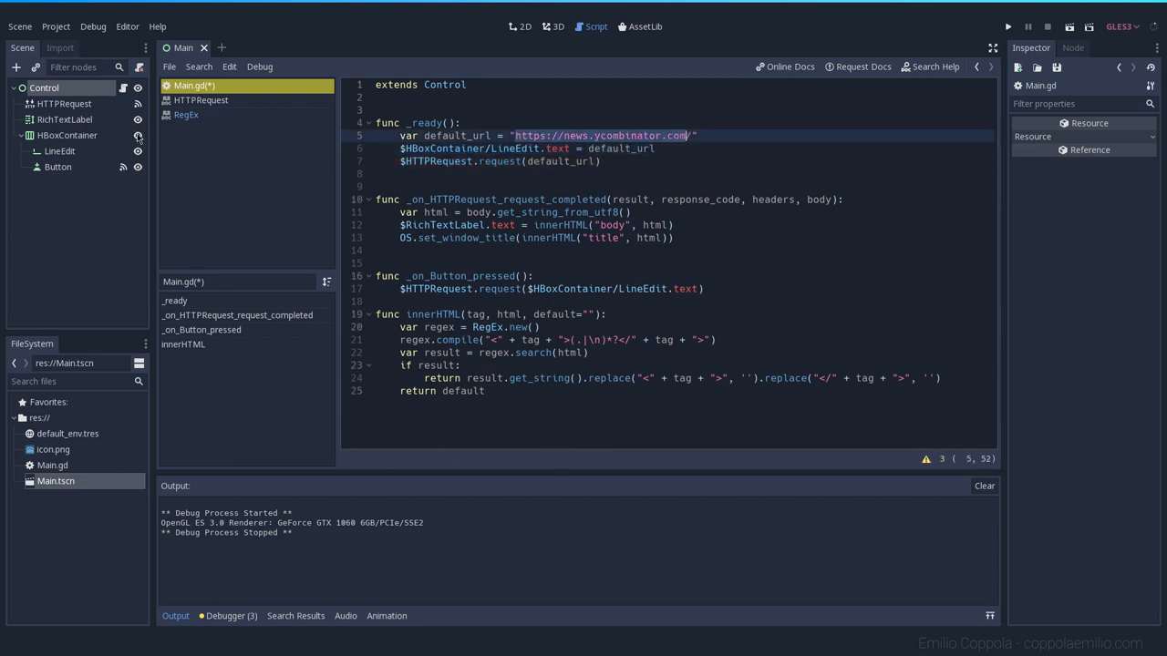
left_click(525, 25)
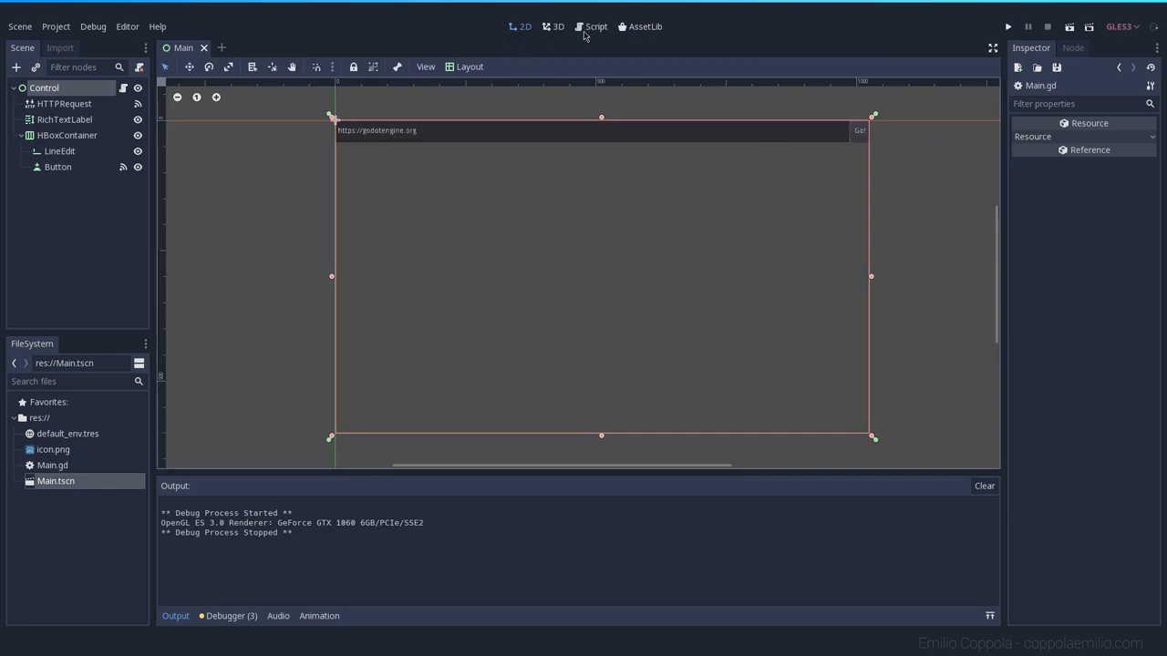
left_click(596, 26)
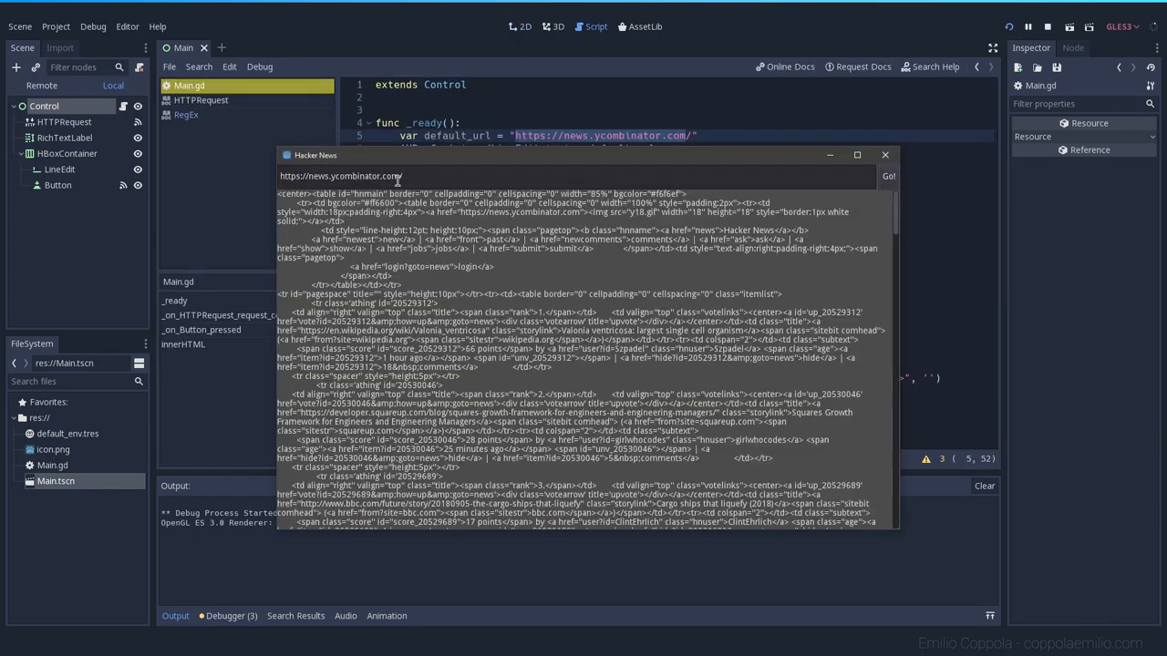
scroll("down", 3)
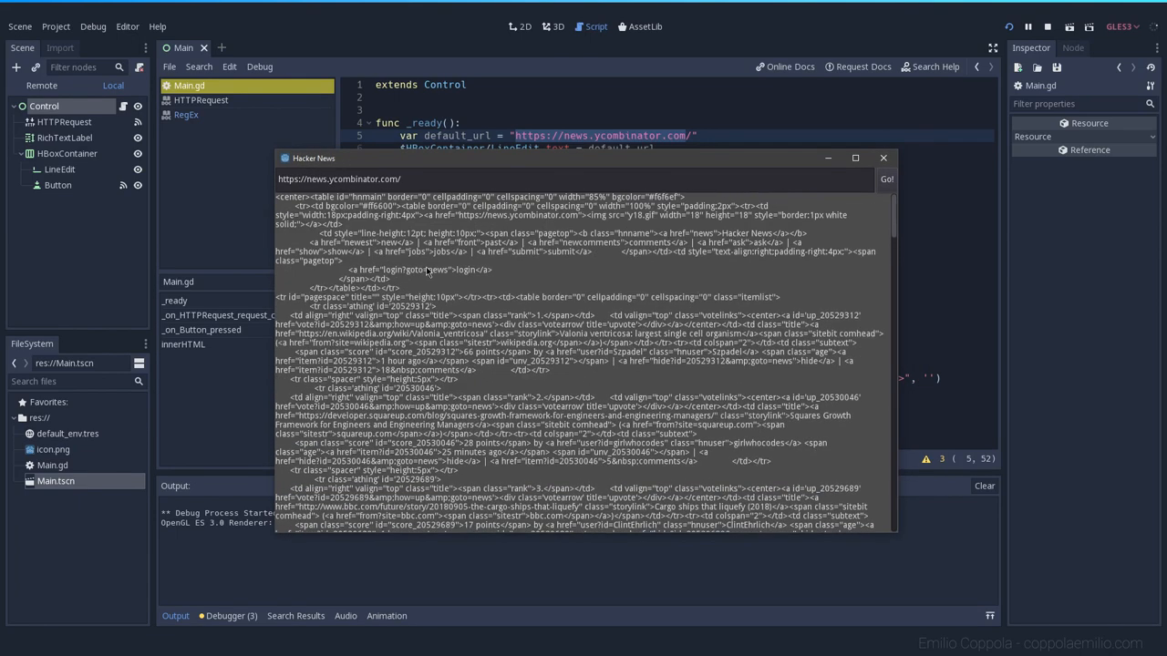
mouse_move(593, 299)
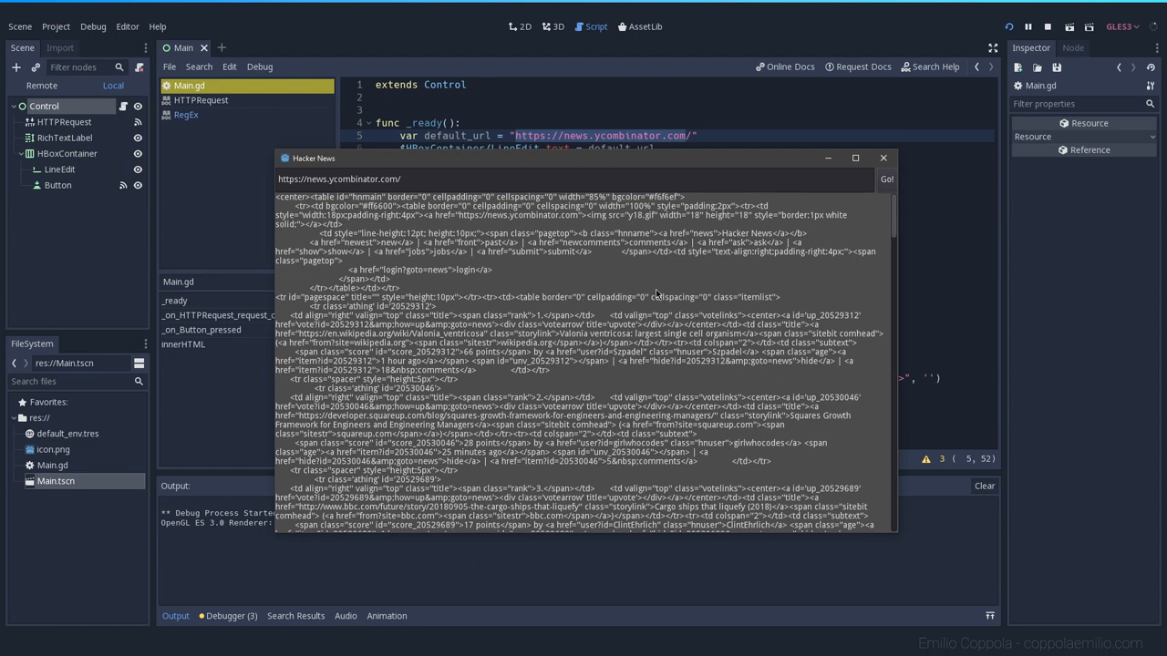
mouse_move(701, 286)
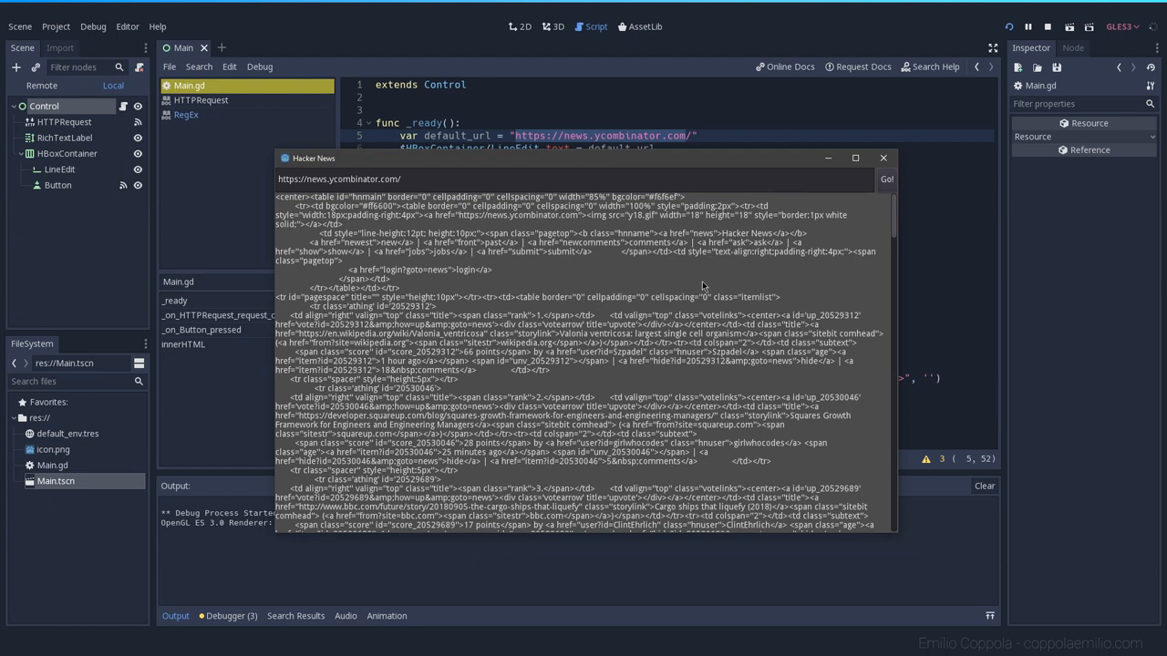